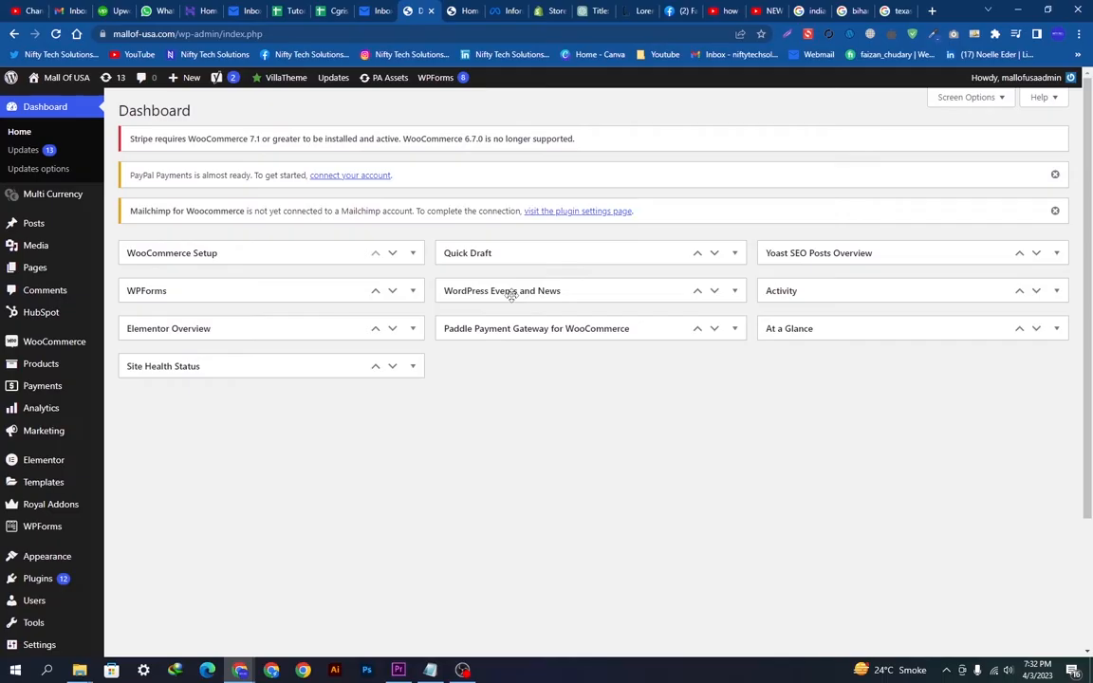
# Step: Search the Add Plugins directory for 'facebook' to find Facebook for WooCommerce
pyautogui.scroll(-3)
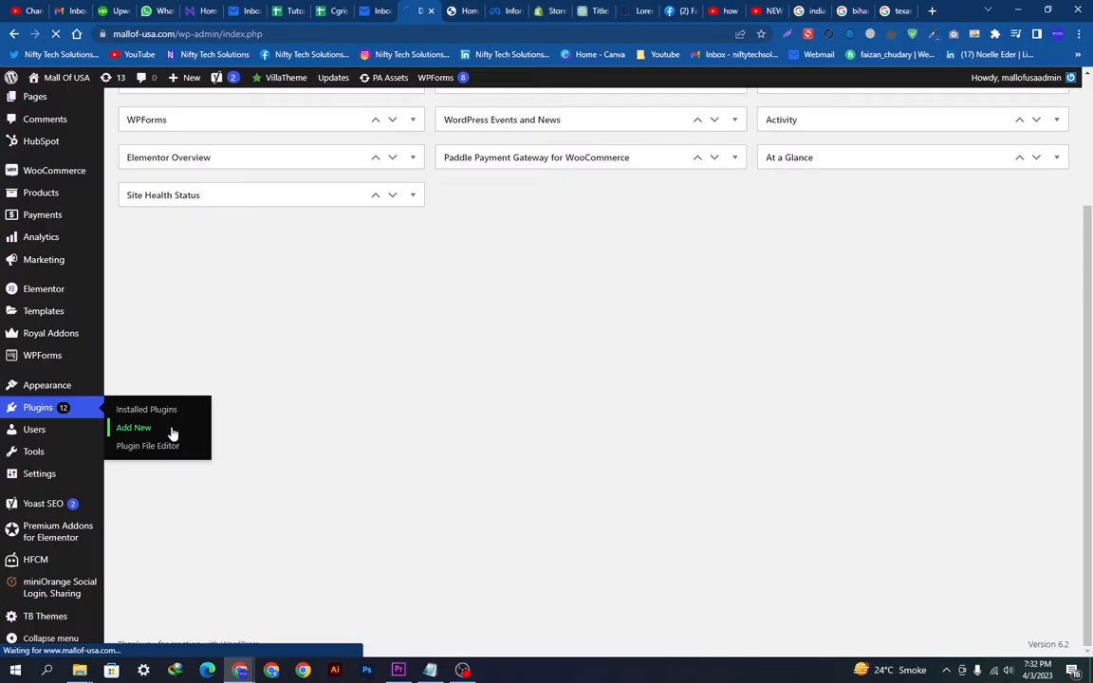
pyautogui.click(133, 427)
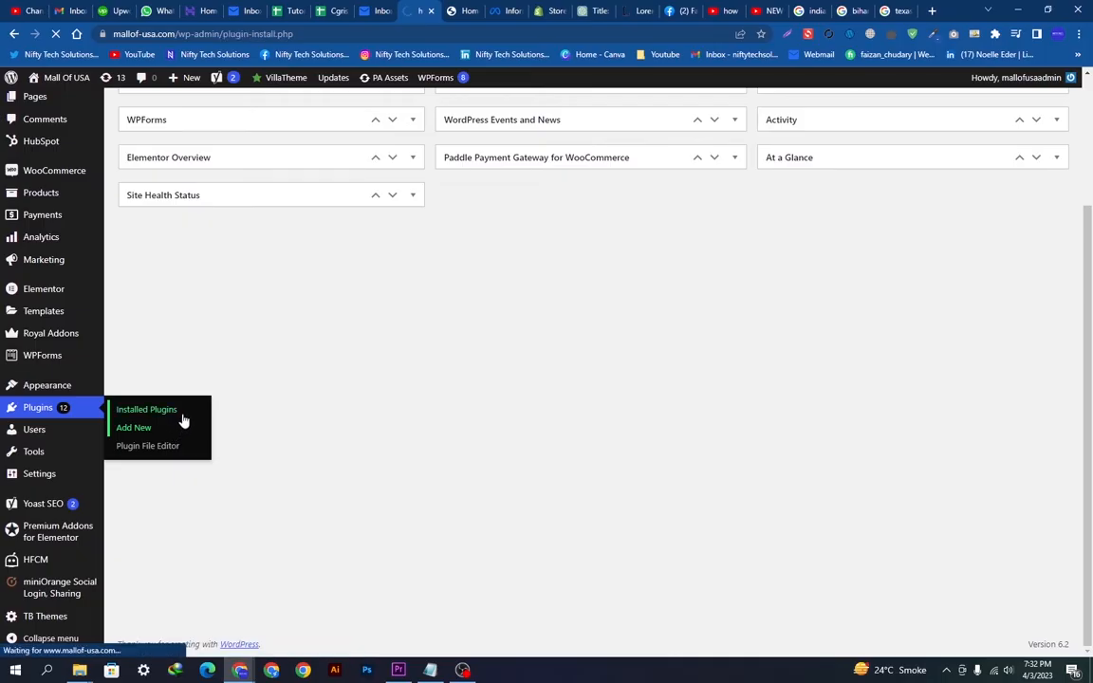
pyautogui.click(133, 427)
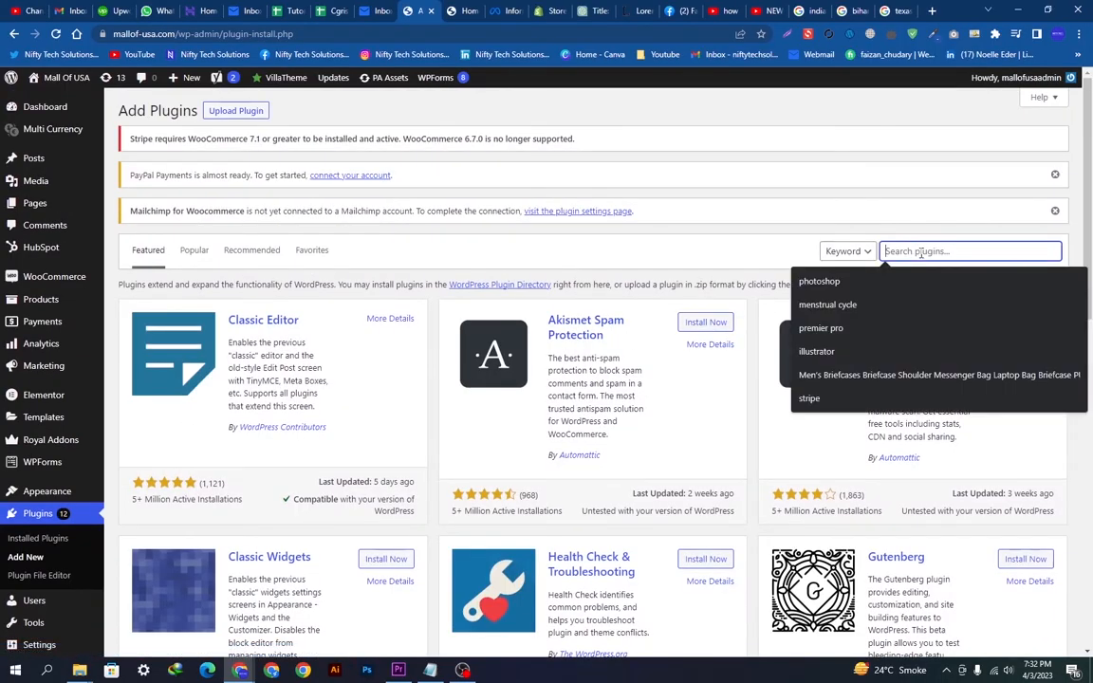
pyautogui.write('faceb')
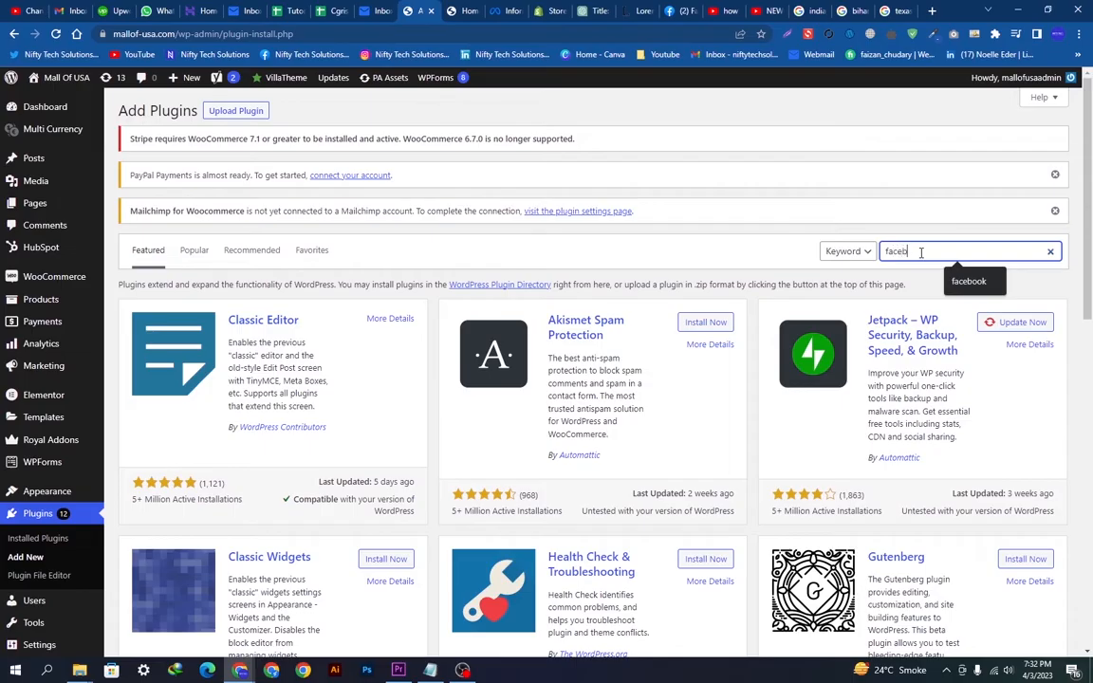
pyautogui.press('Enter')
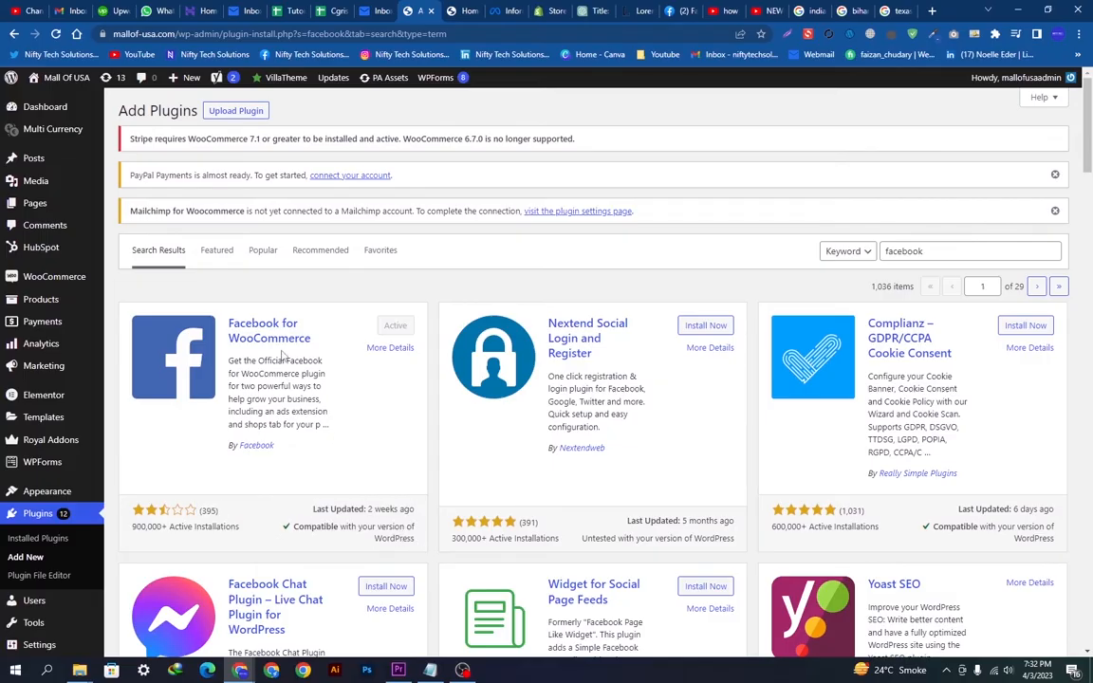
pyautogui.moveTo(413, 337)
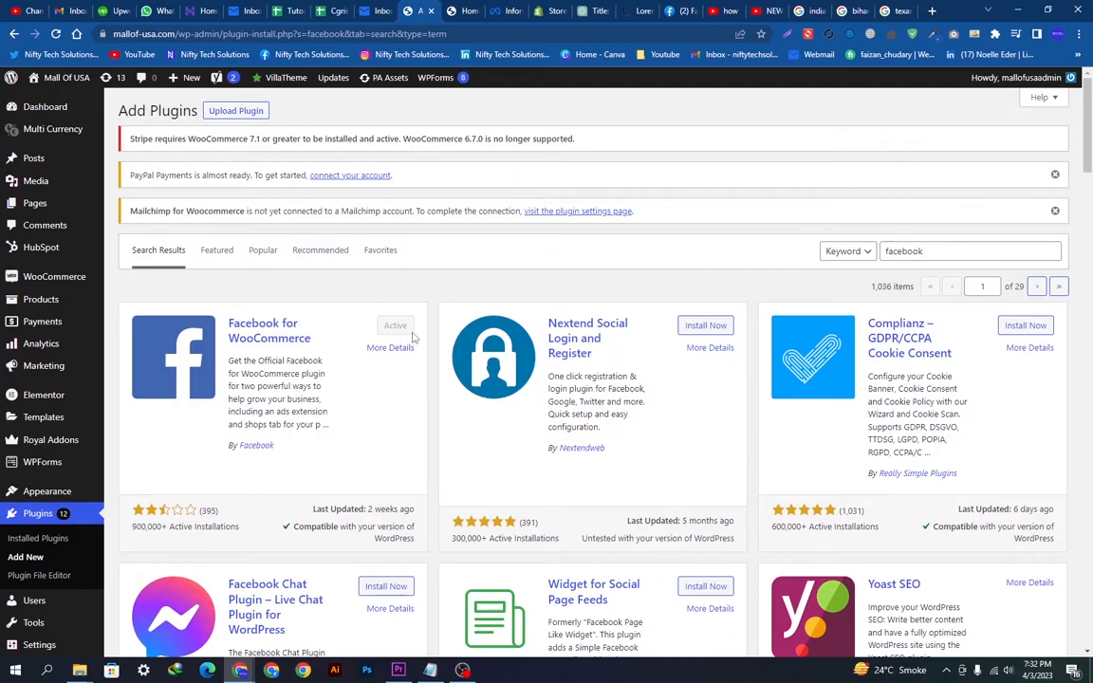
pyautogui.moveTo(38, 539)
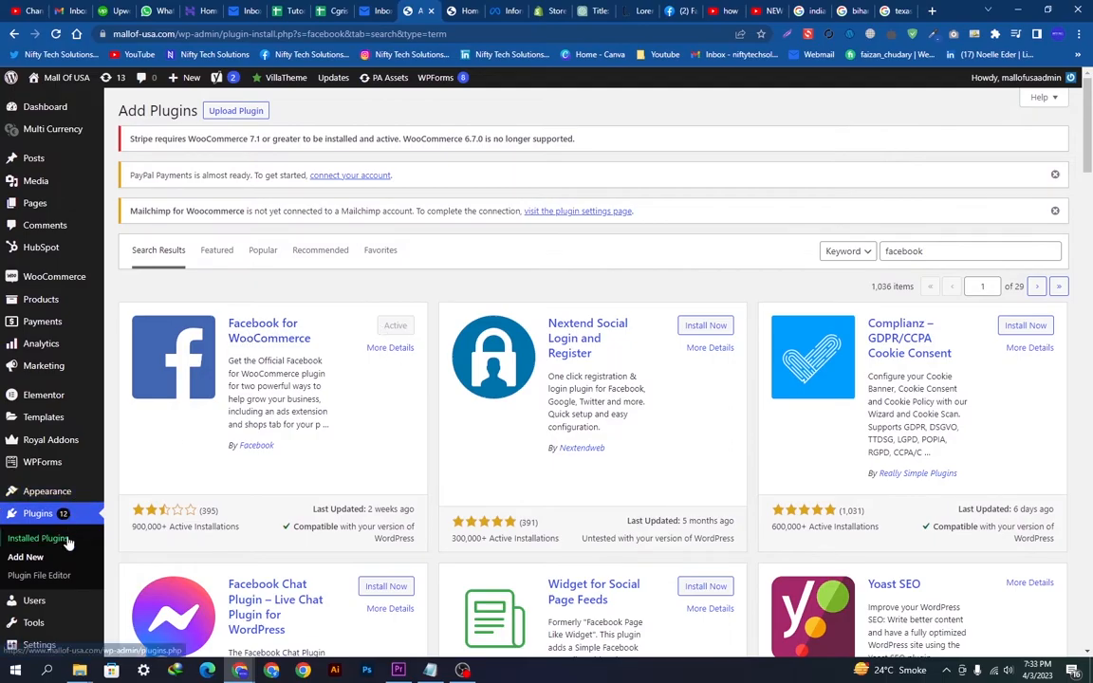
# Step: Filter installed plugins by 'facebook' and open Configure for Facebook for WooCommerce
pyautogui.click(38, 539)
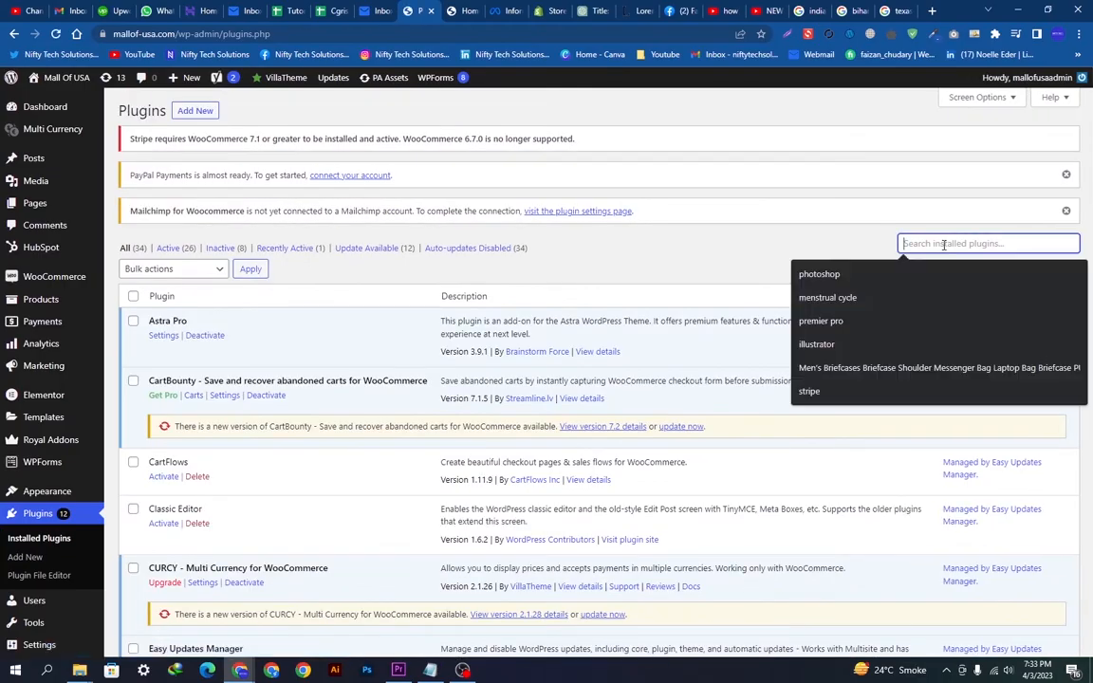
pyautogui.write('facebook')
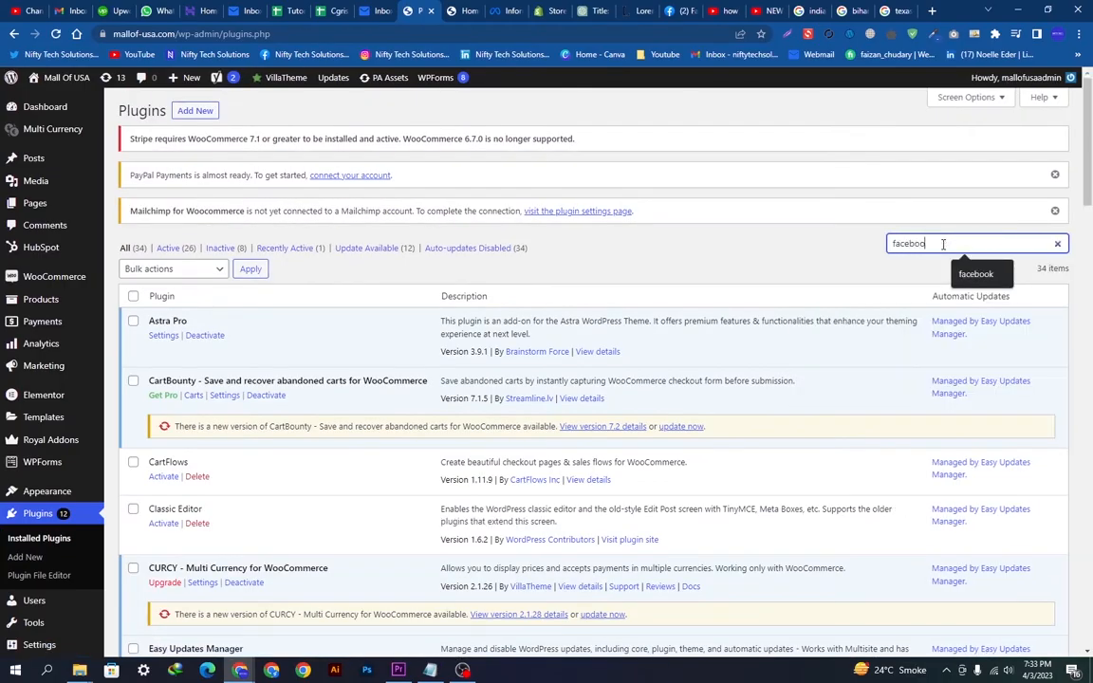
pyautogui.press('Enter')
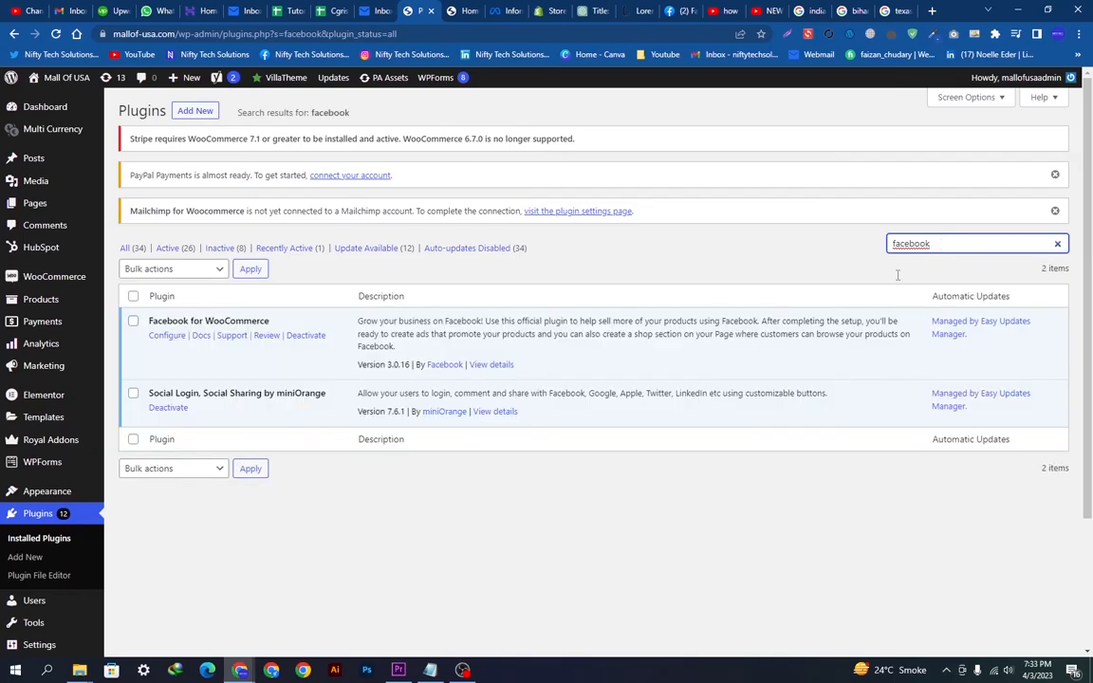
pyautogui.moveTo(167, 334)
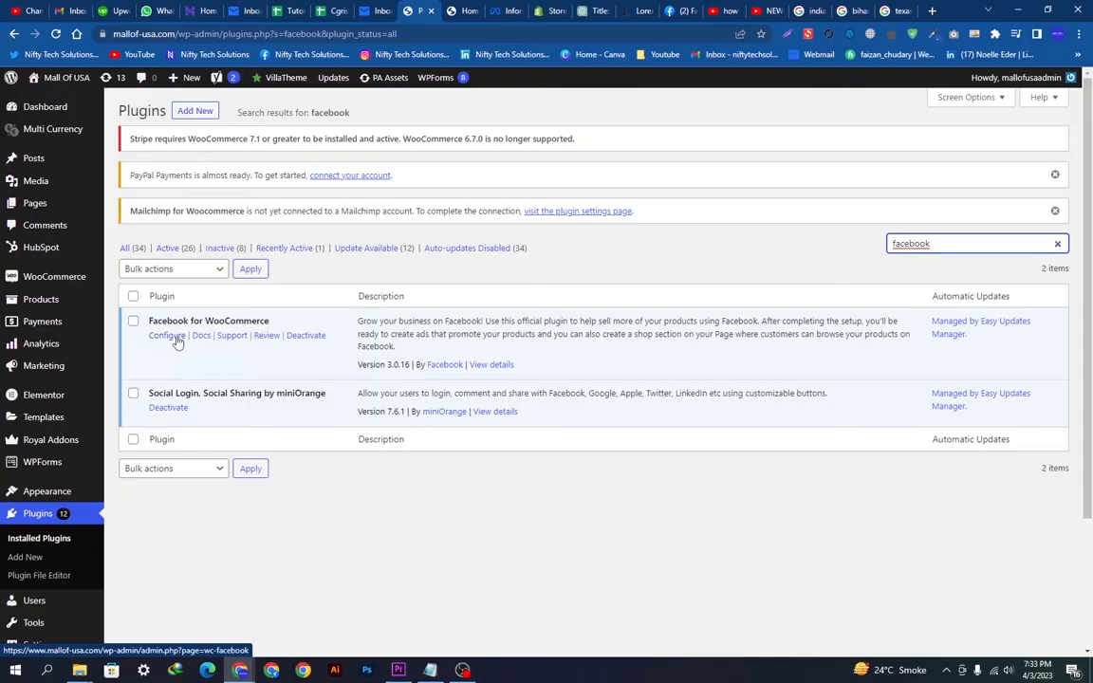
pyautogui.click(163, 334)
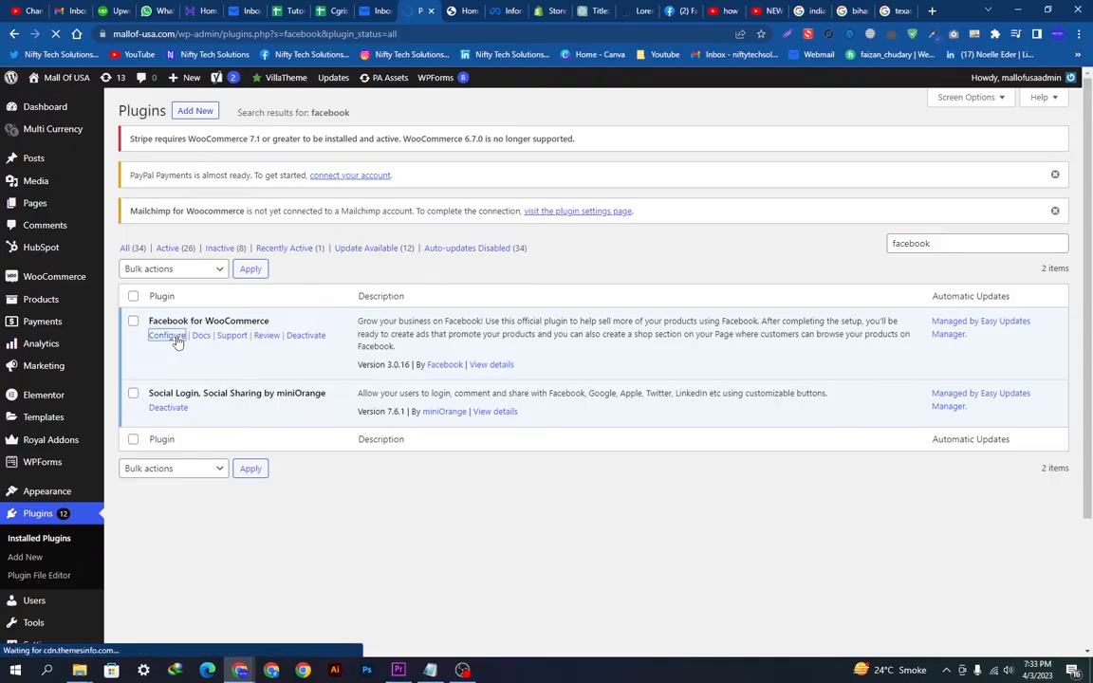
pyautogui.click(163, 334)
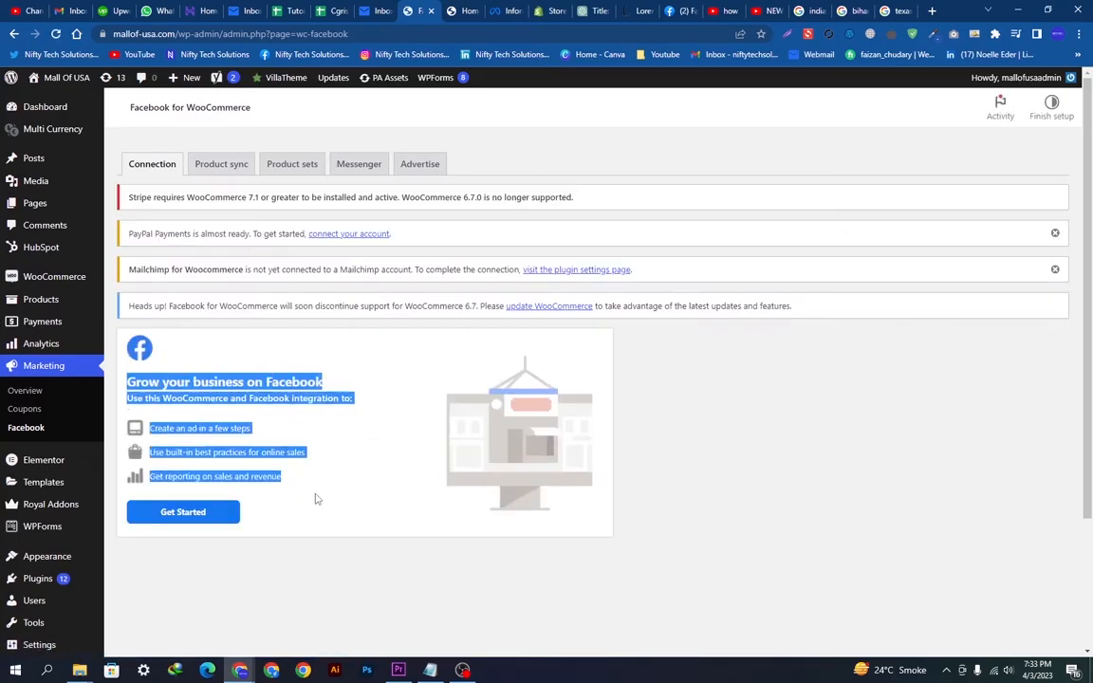
# Step: Start the Facebook connection with Get Started on the Connection tab
pyautogui.click(182, 512)
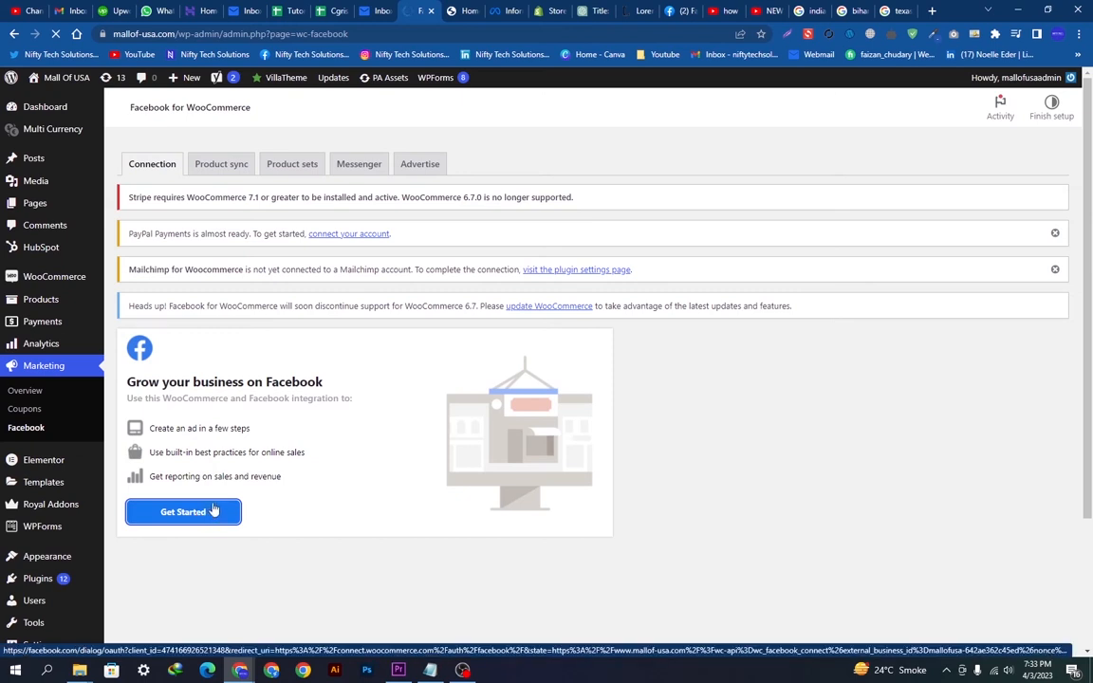
pyautogui.click(182, 512)
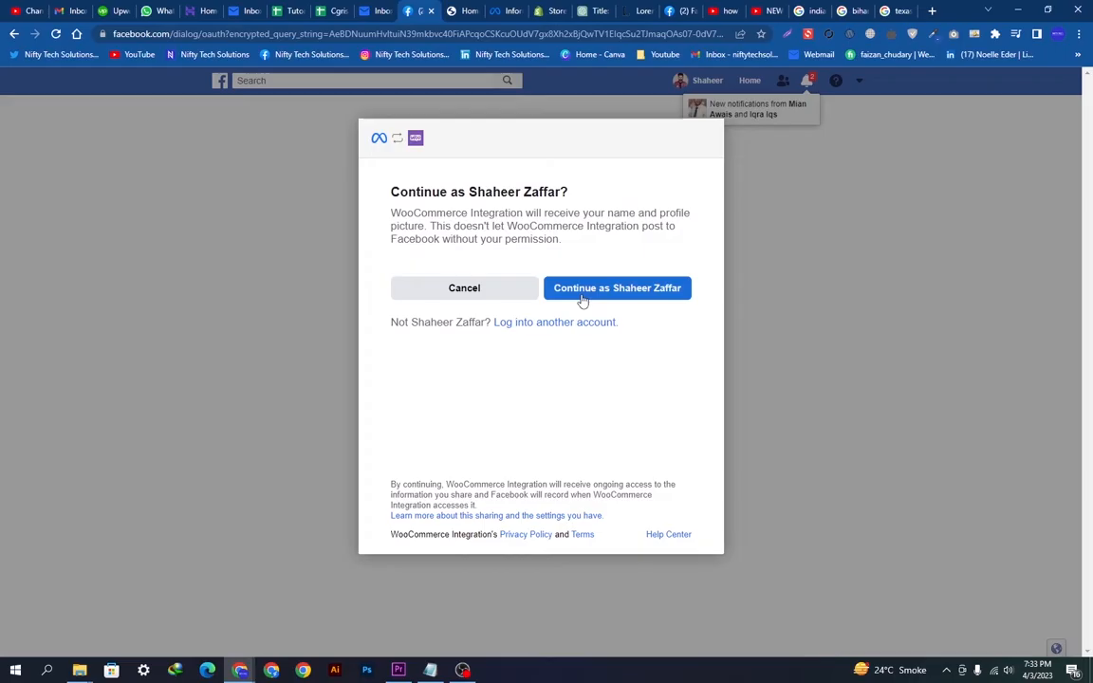
# Step: Continue as the current Facebook account, accept permissions and confirm the Majestic Clothes Store business manager
pyautogui.click(617, 288)
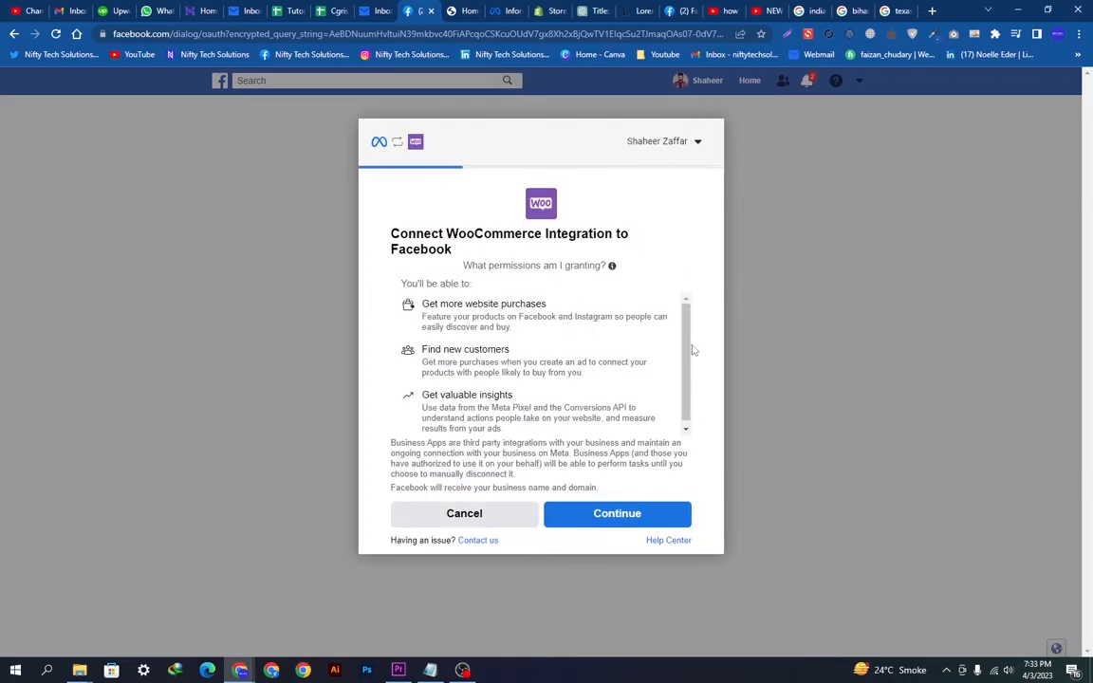
pyautogui.click(617, 512)
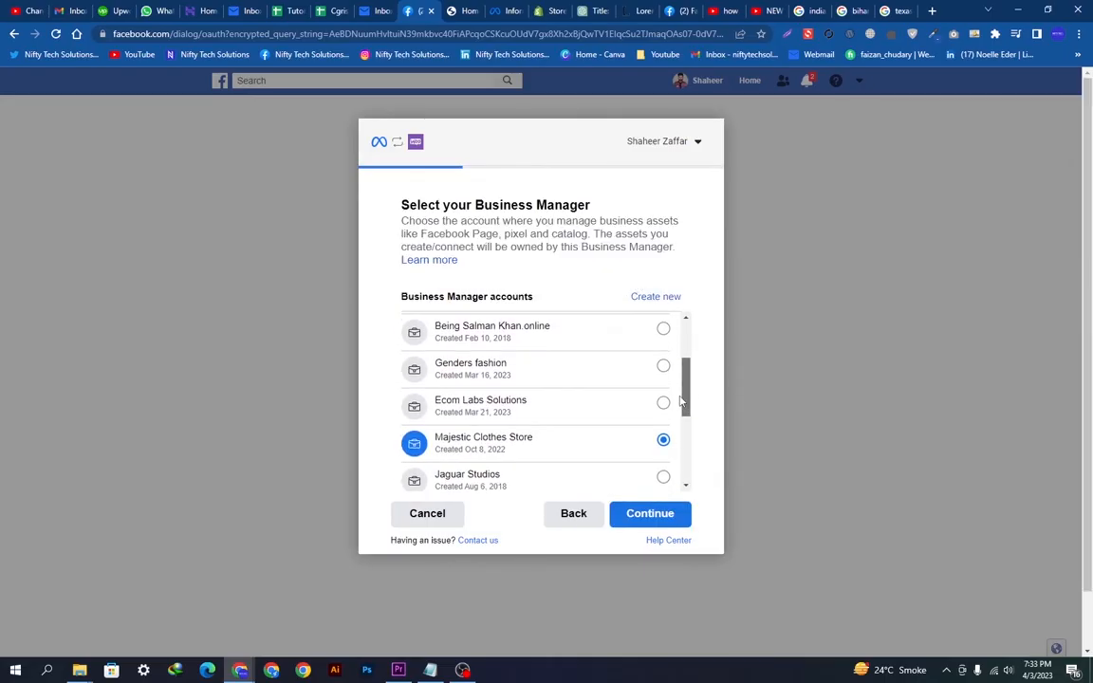
pyautogui.click(649, 513)
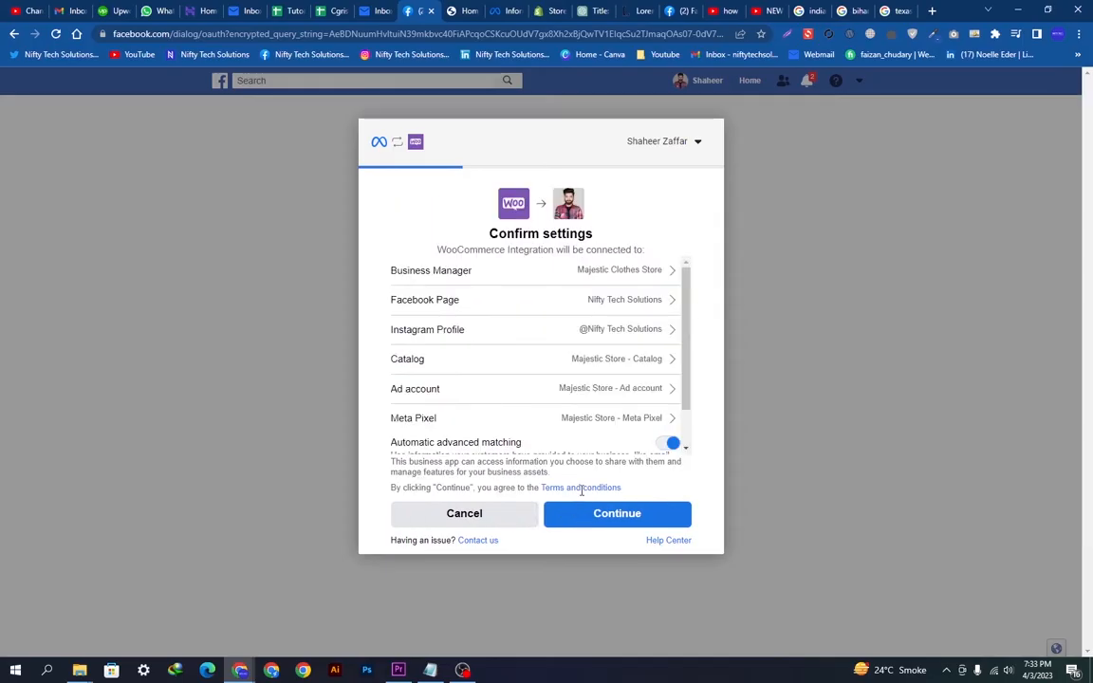
# Step: Change the connected Facebook Page to Majestic Clothes Store and continue
pyautogui.click(617, 512)
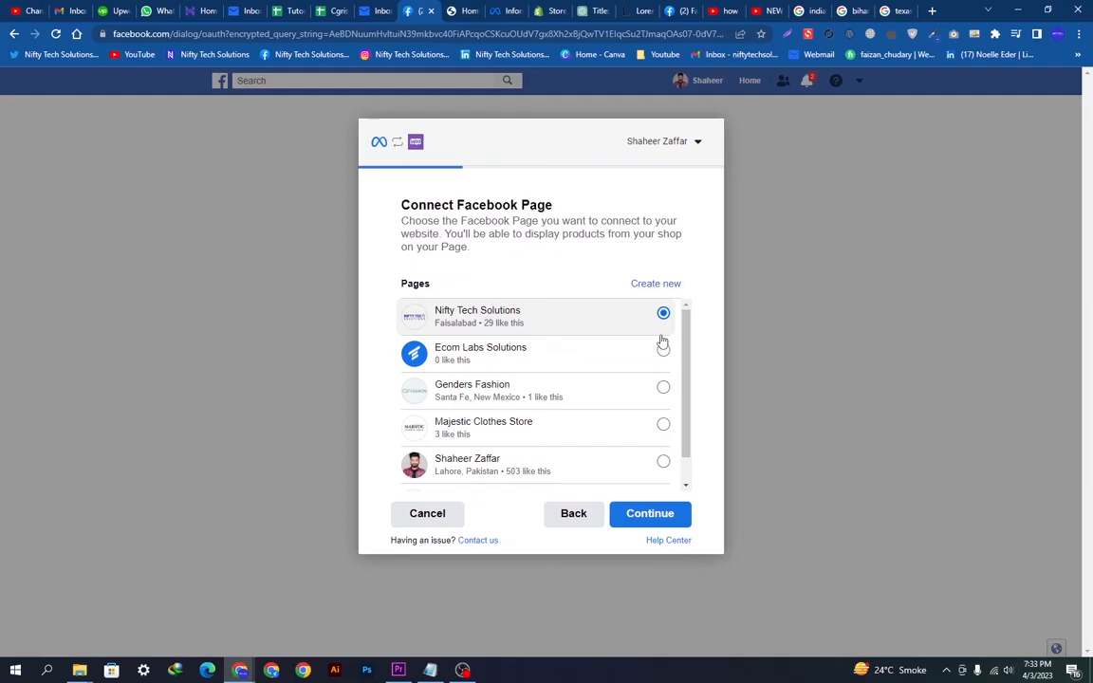
pyautogui.scroll(-3)
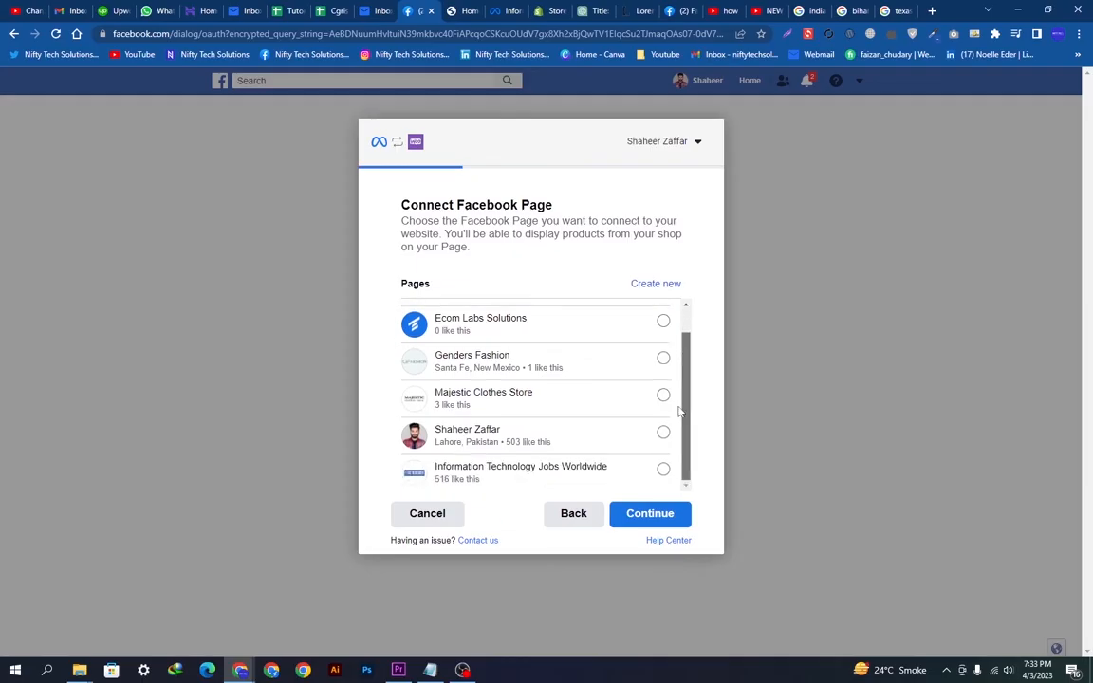
pyautogui.click(665, 394)
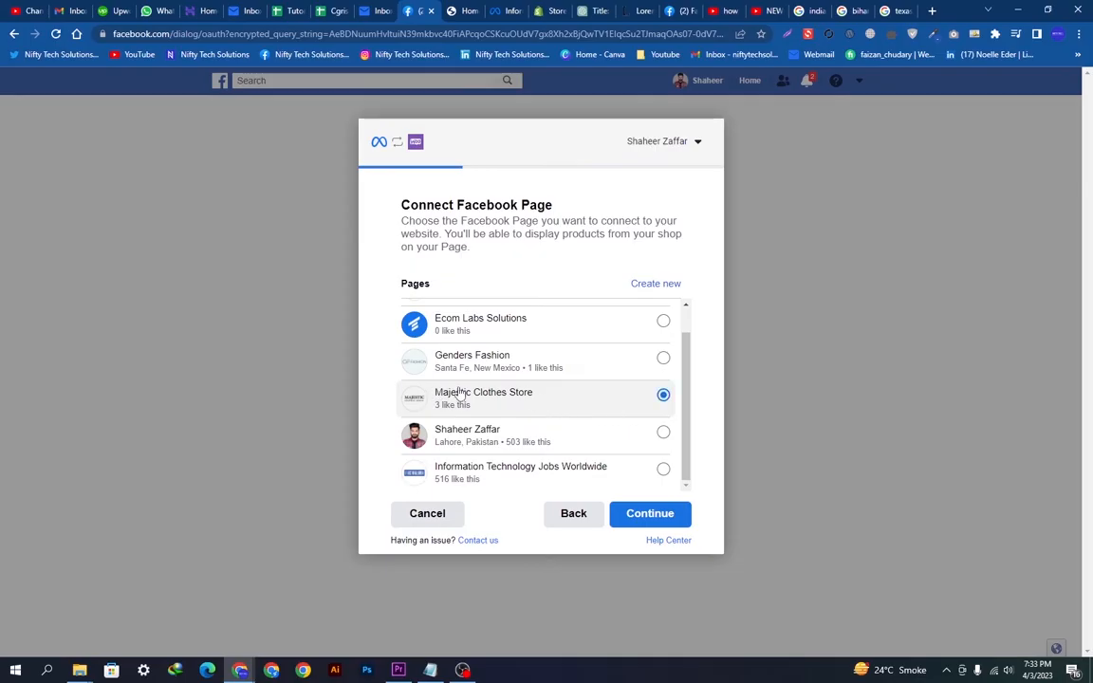
pyautogui.click(649, 513)
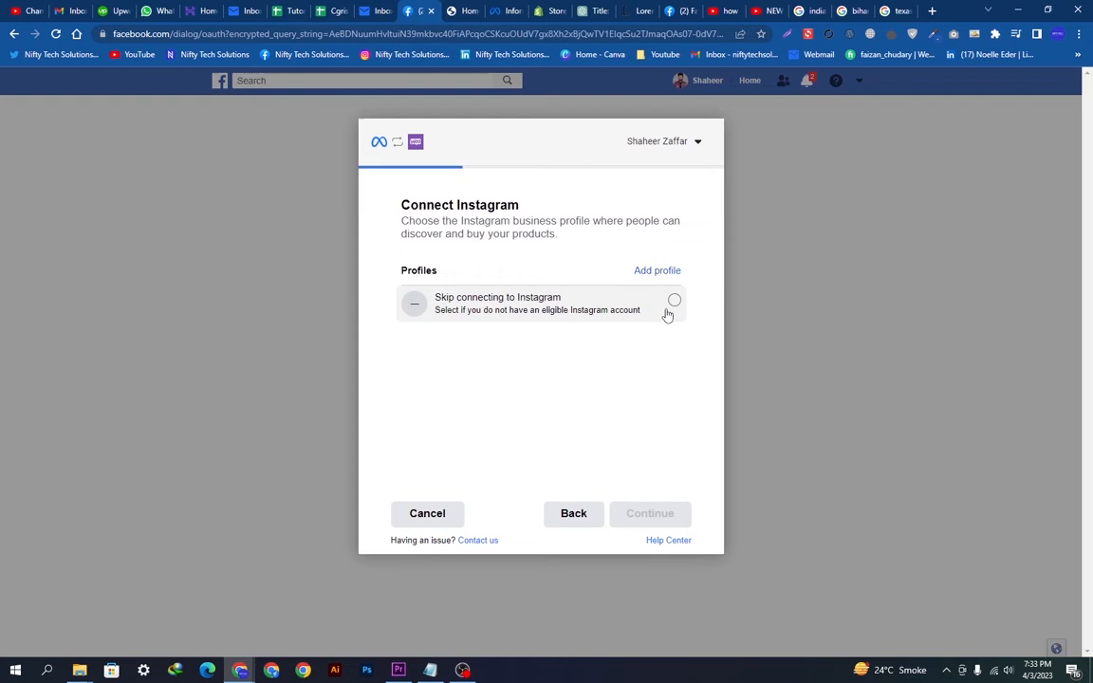
# Step: Skip Instagram and create a new catalog named 'Mall Of USA - Products Test'
pyautogui.click(674, 300)
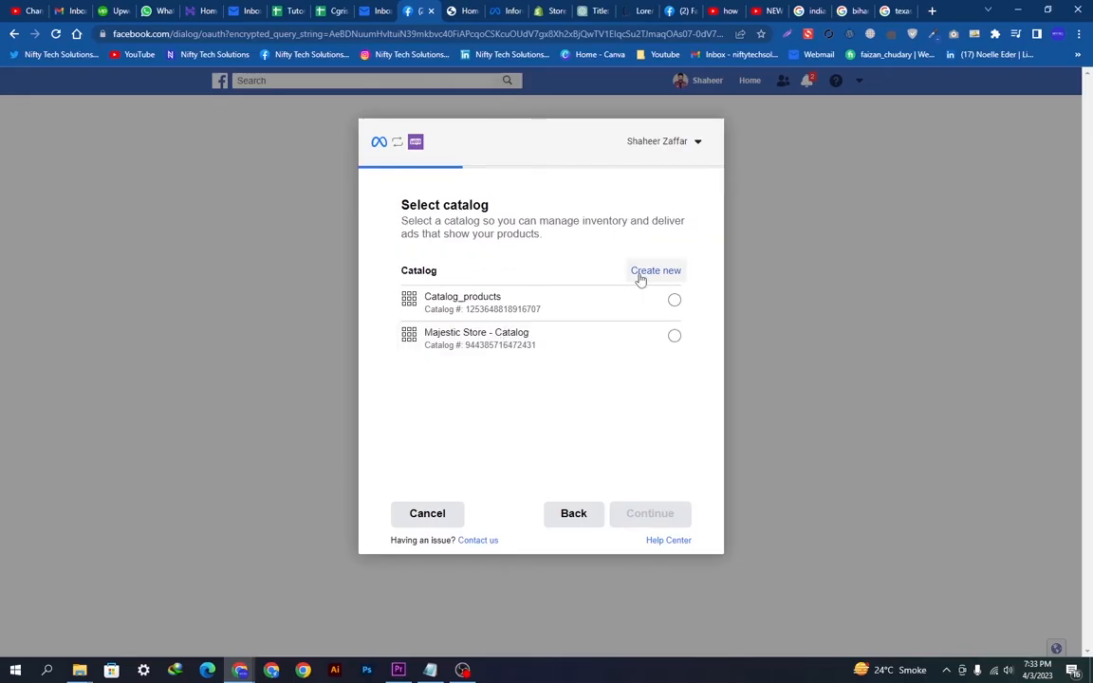
pyautogui.moveTo(621, 302)
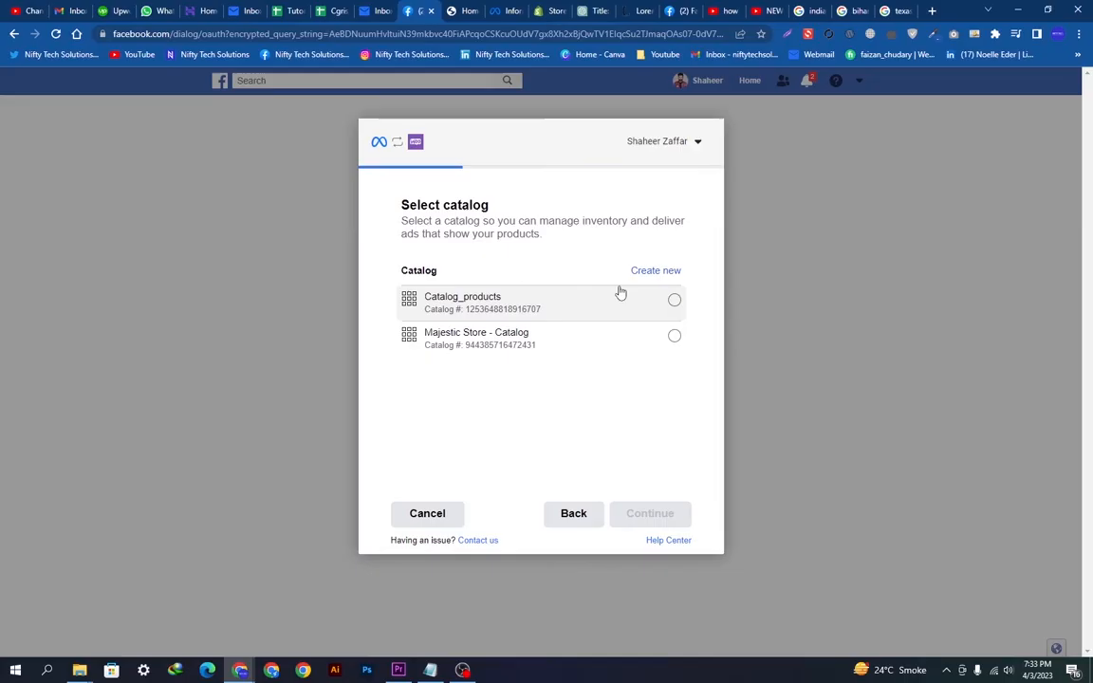
pyautogui.click(654, 269)
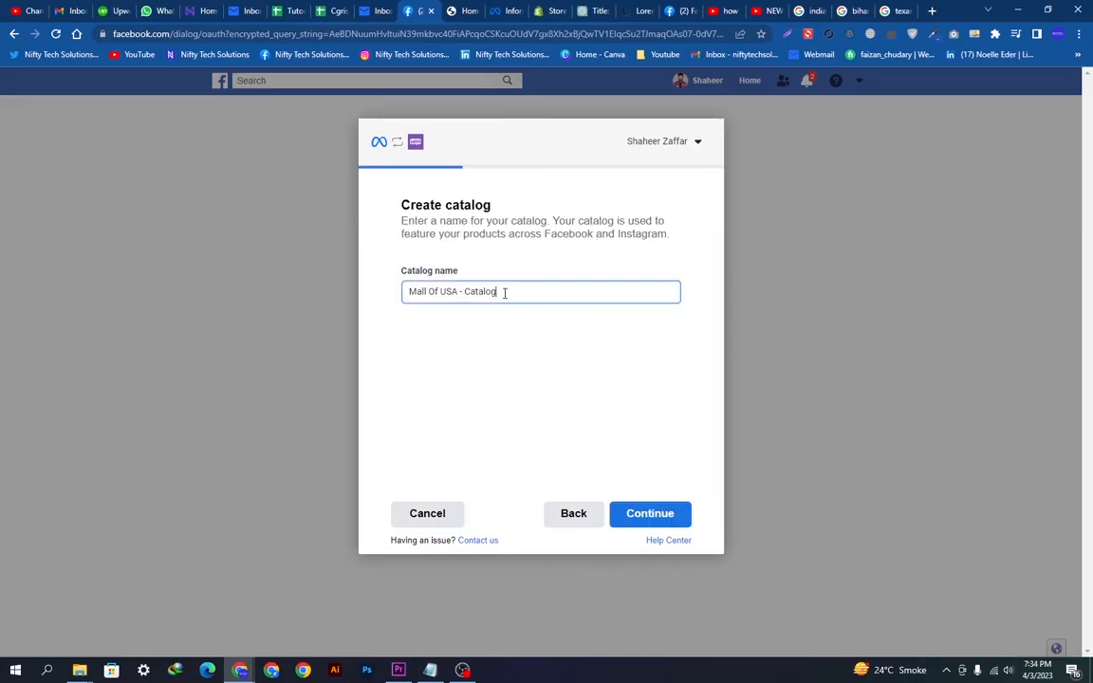
pyautogui.doubleClick(478, 292)
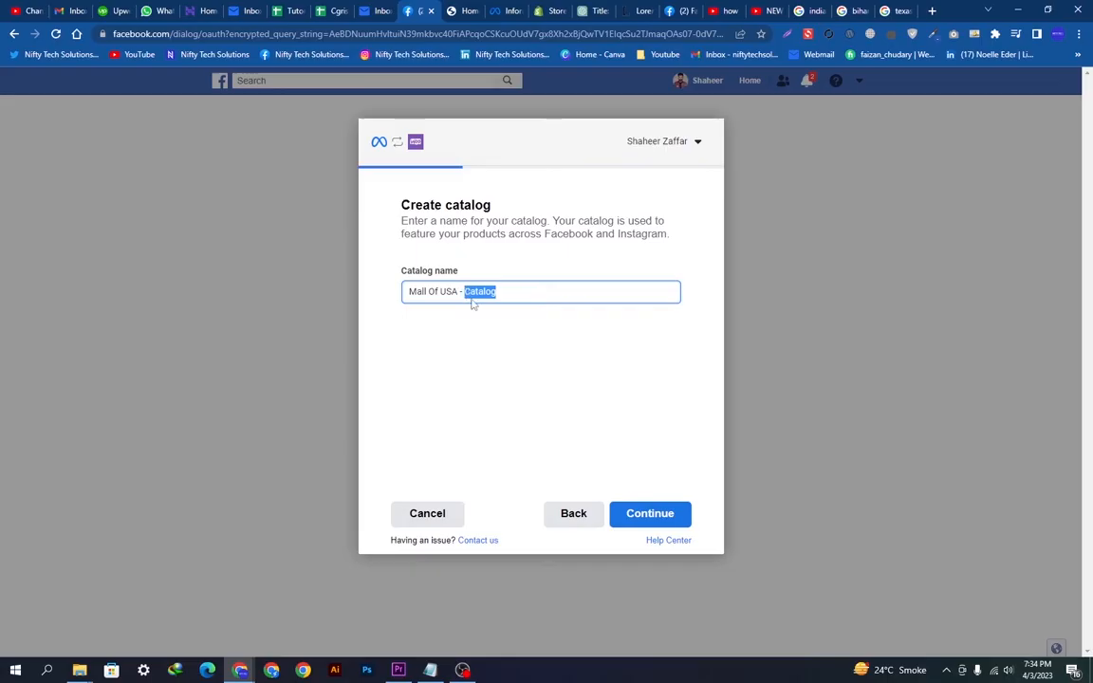
pyautogui.write('Products Test')
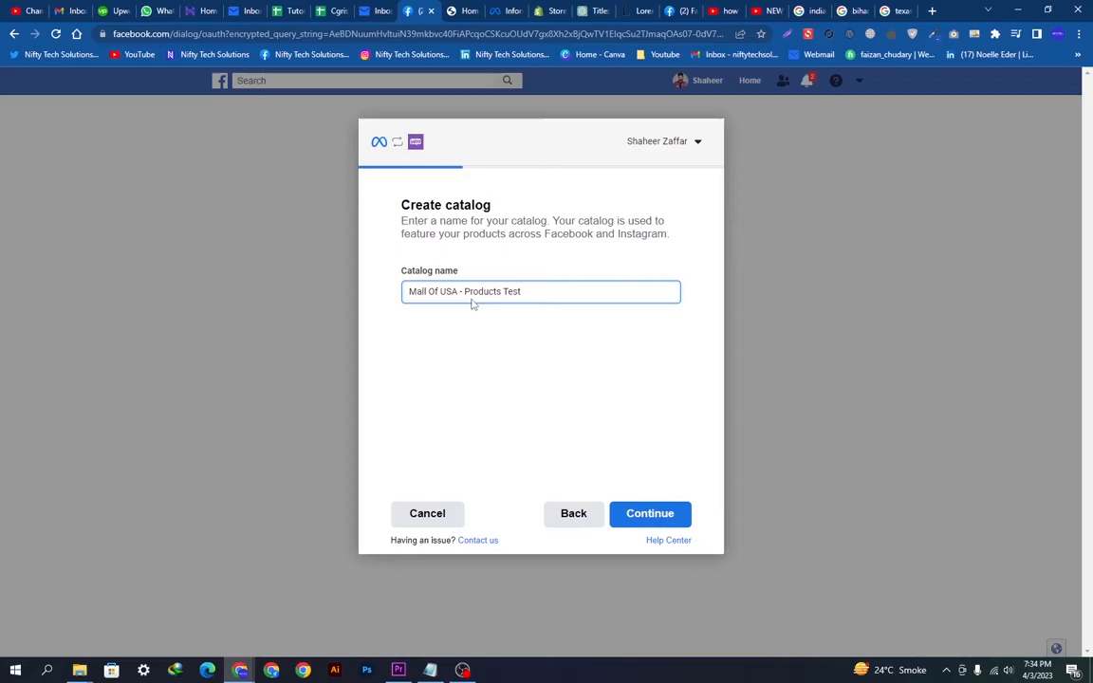
pyautogui.click(649, 512)
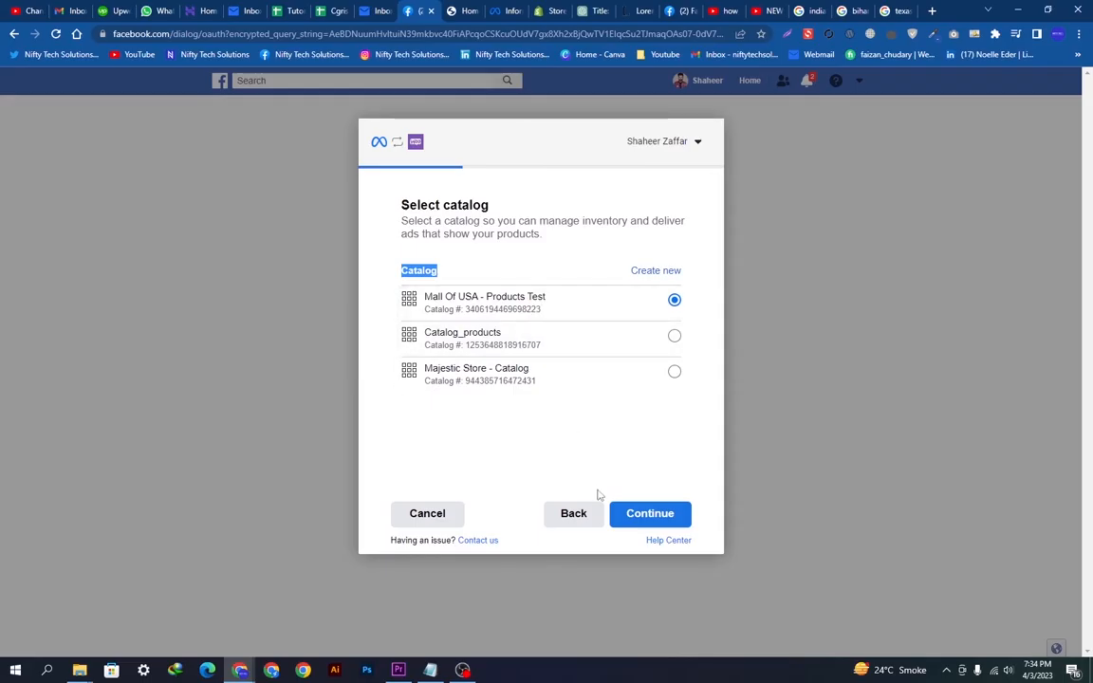
# Step: Choose the Majestic Store ad account and Meta Pixel and reach the settings review
pyautogui.click(649, 513)
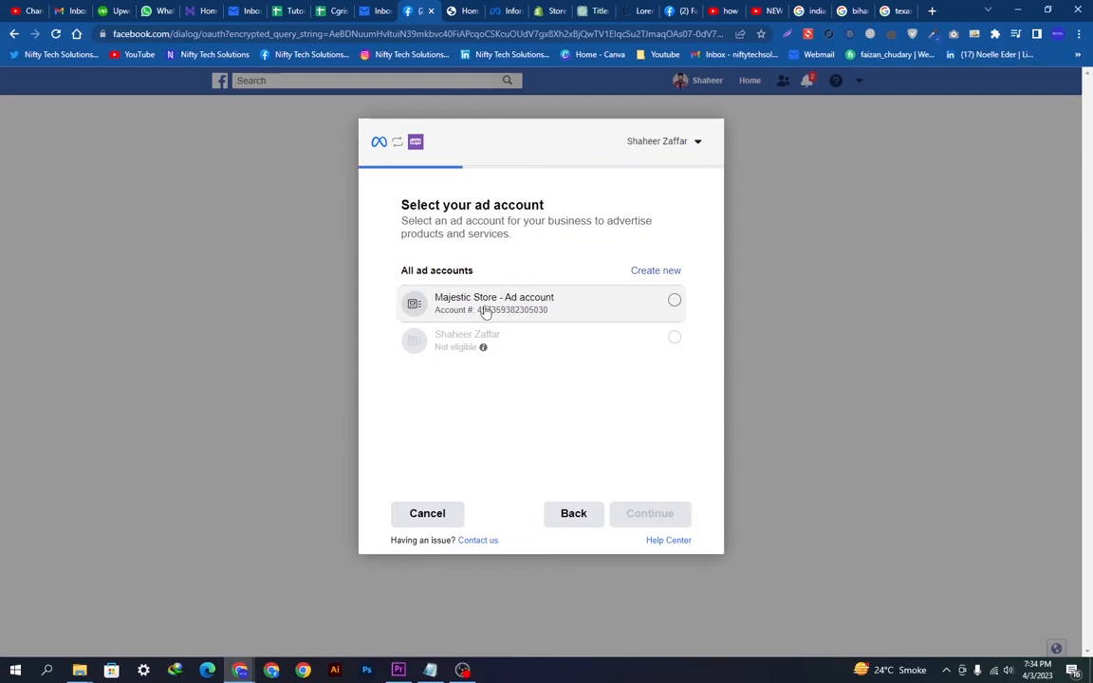
pyautogui.moveTo(577, 308)
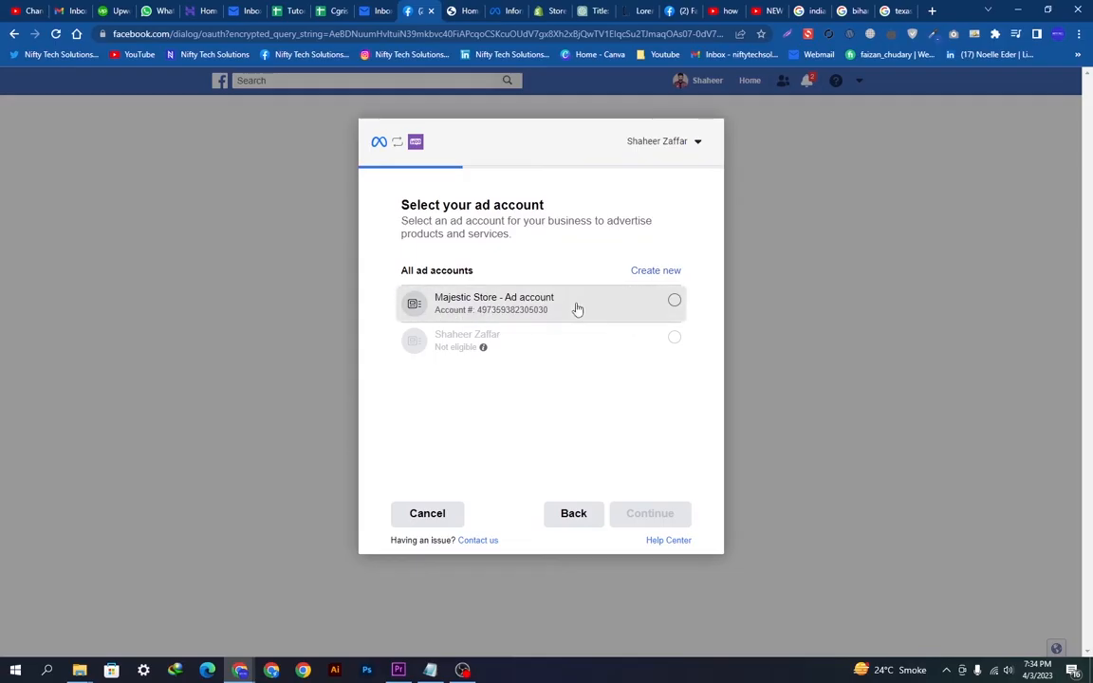
pyautogui.click(674, 300)
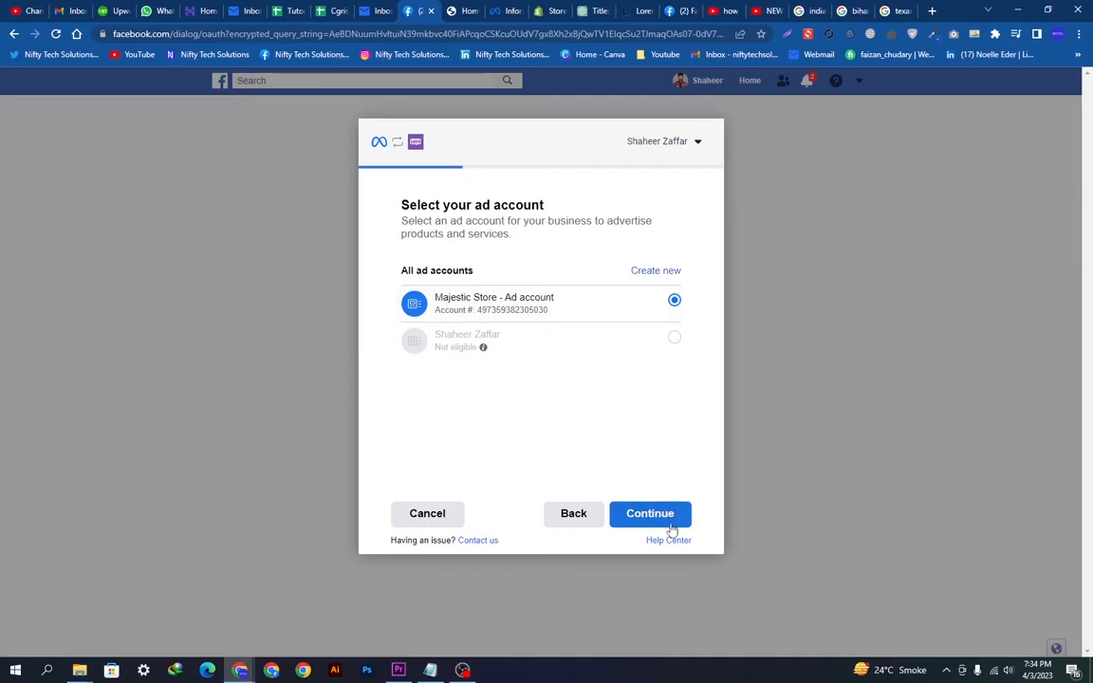
pyautogui.click(649, 512)
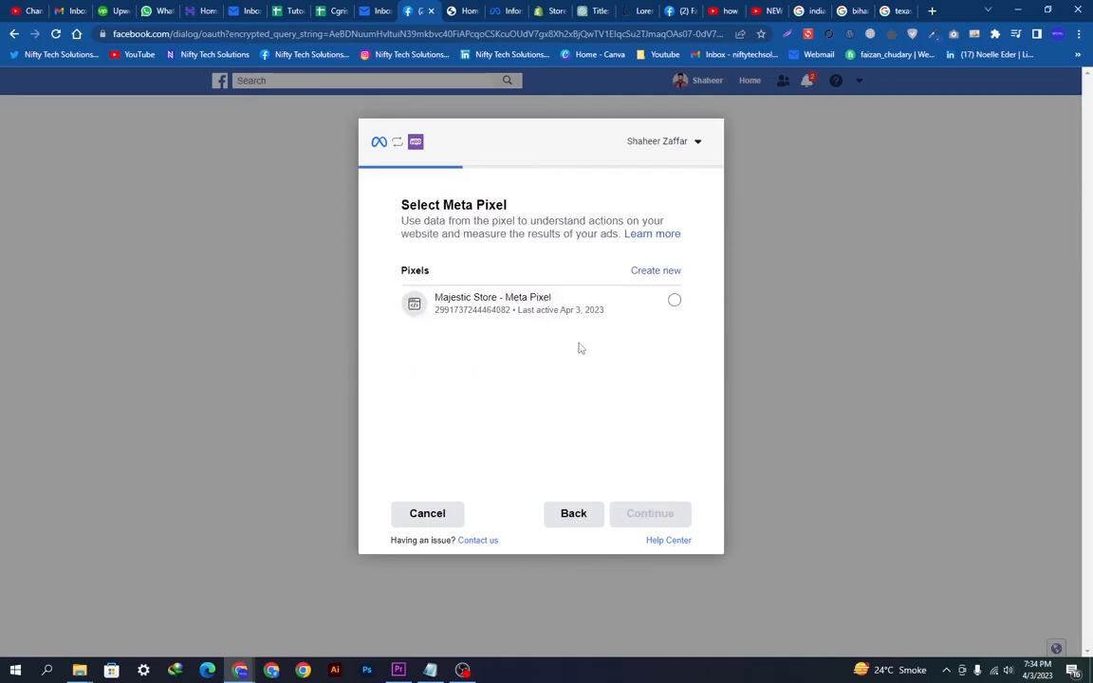
pyautogui.click(674, 299)
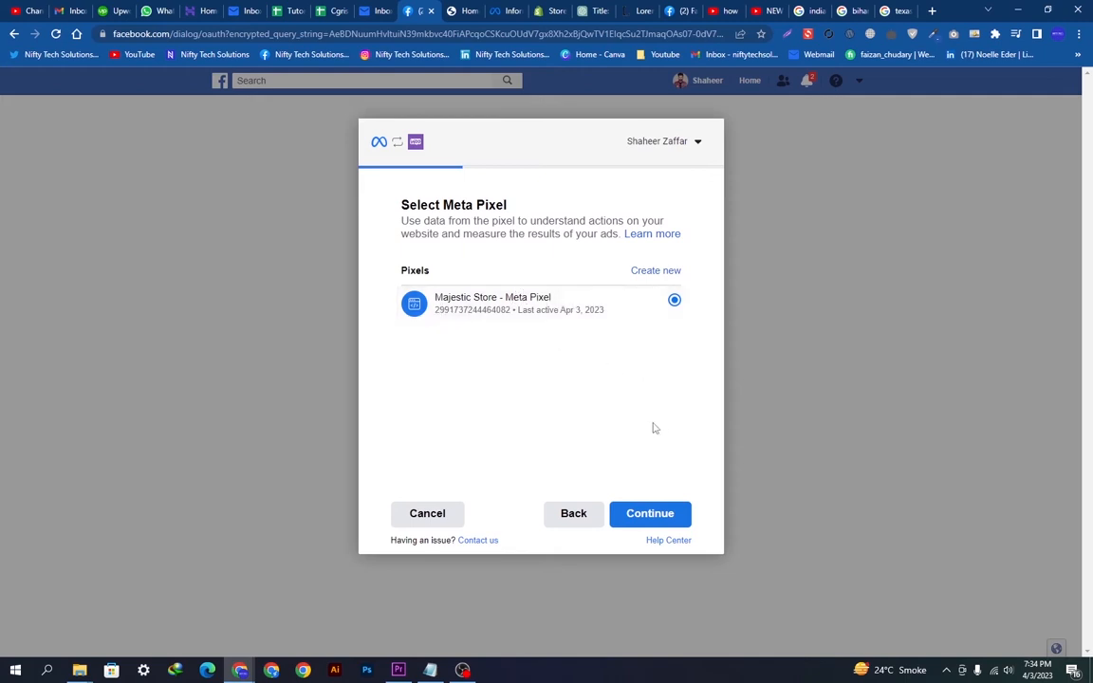
pyautogui.click(650, 513)
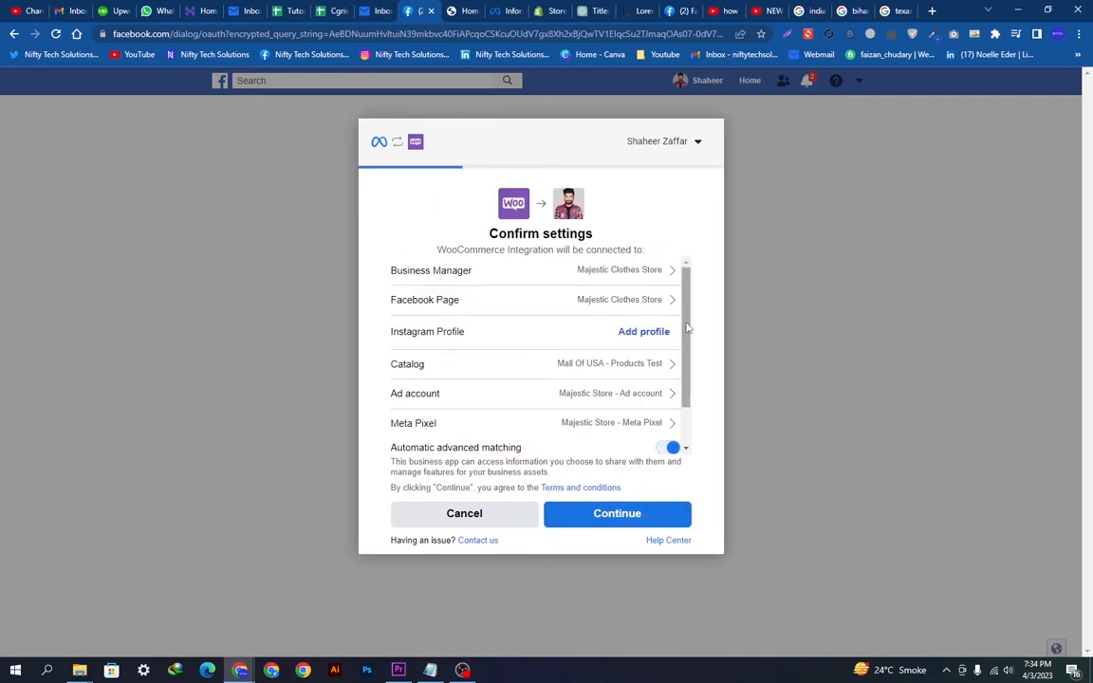
# Step: Continue without Instagram, review customer information parameters and accept the connection settings
pyautogui.scroll(-3)
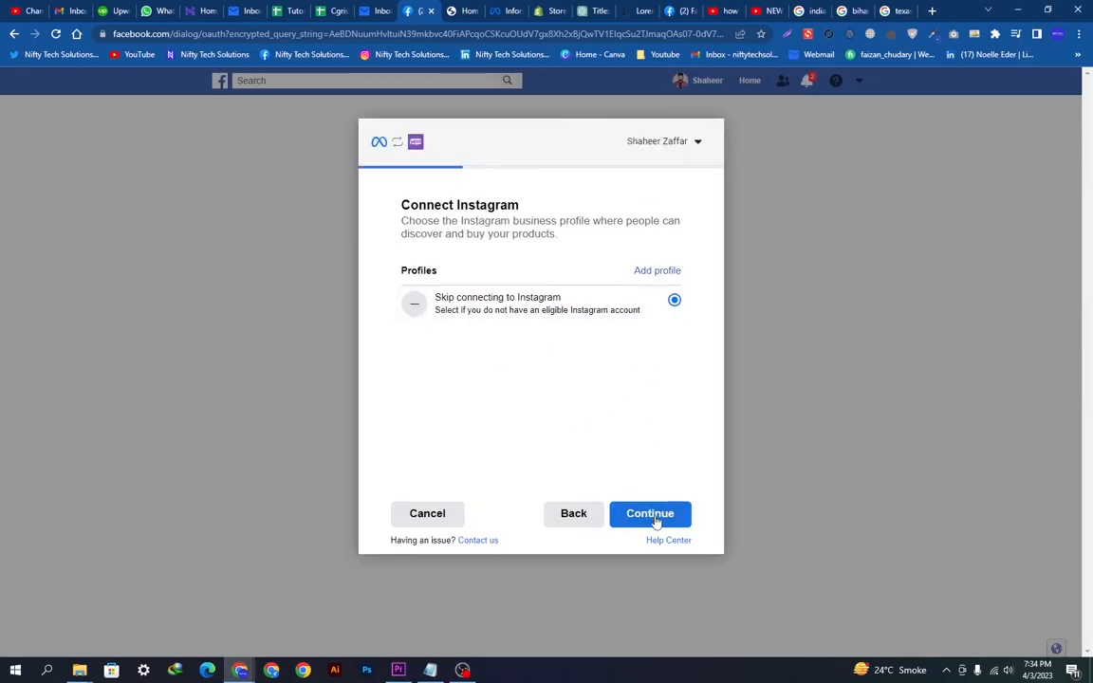
pyautogui.click(649, 513)
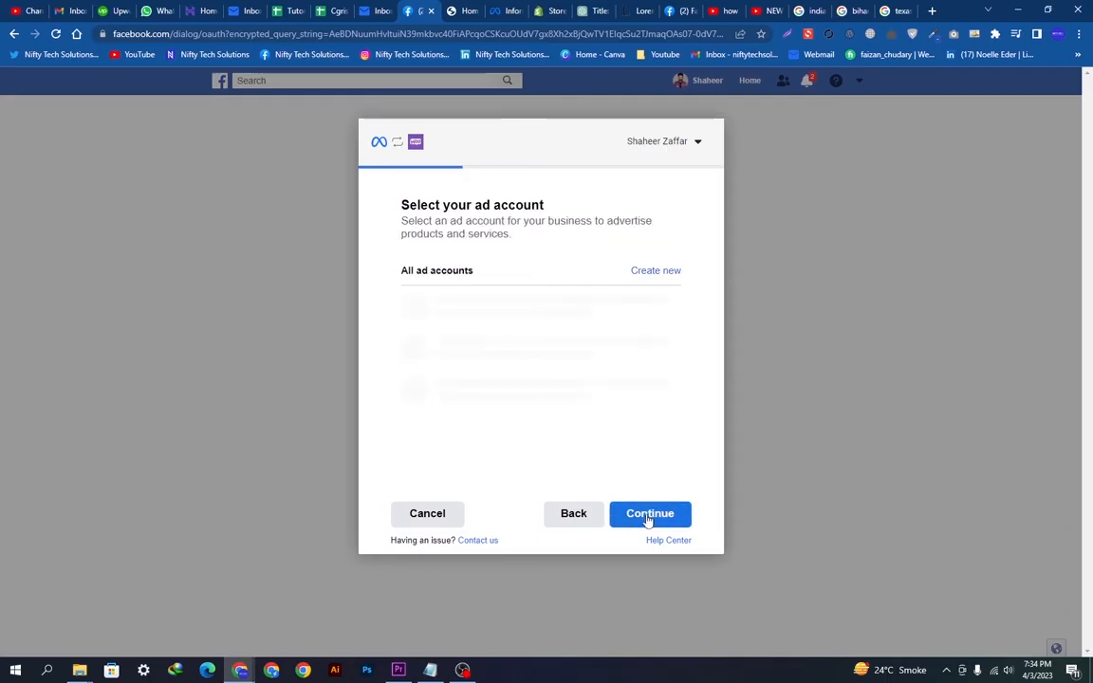
pyautogui.click(649, 513)
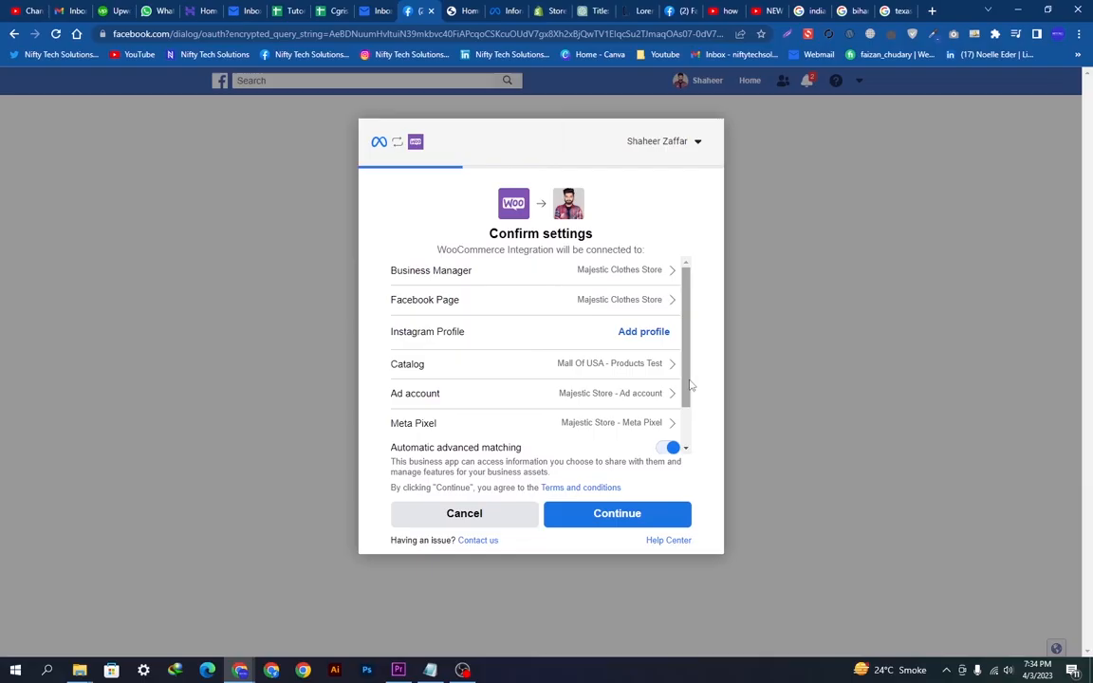
pyautogui.scroll(-3)
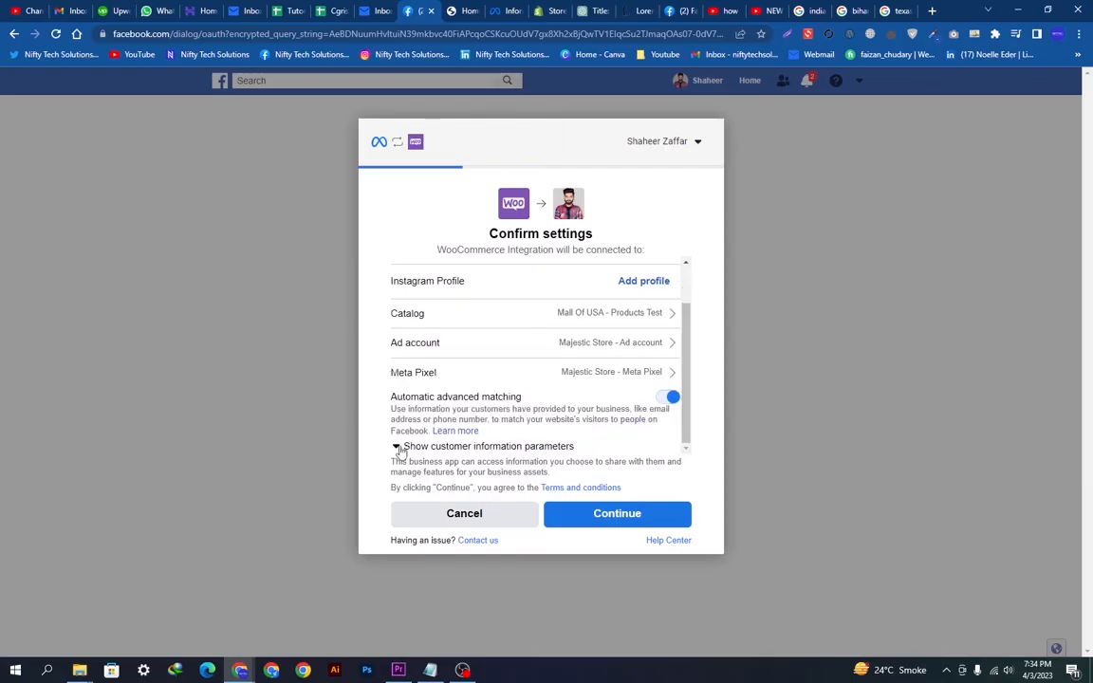
pyautogui.click(395, 446)
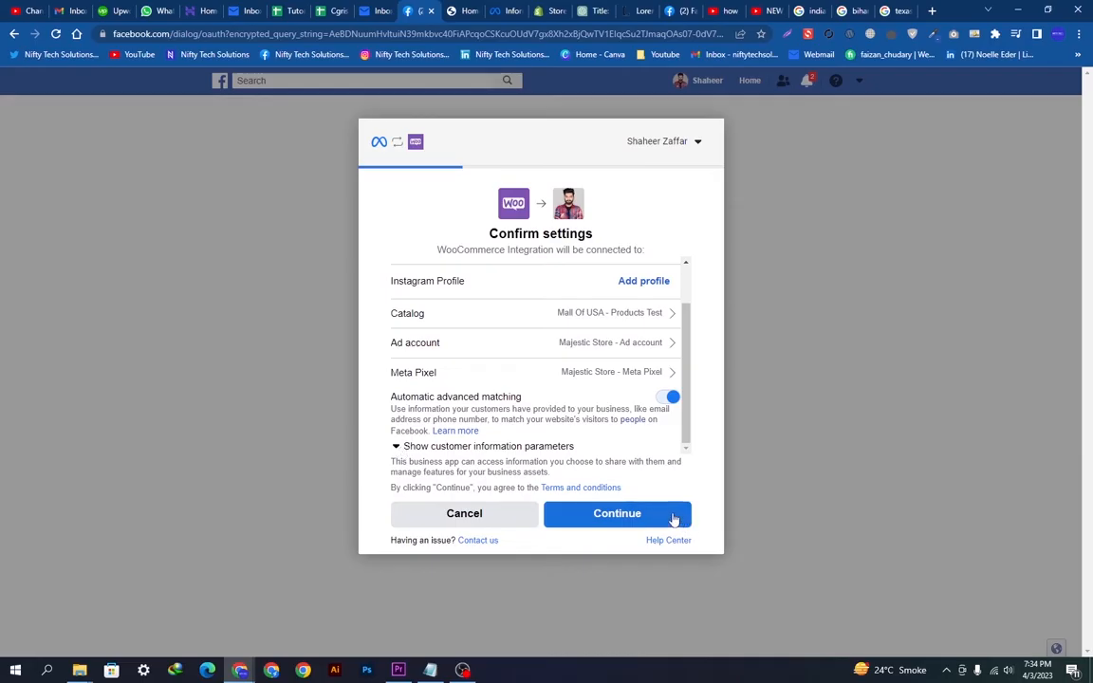
pyautogui.click(617, 512)
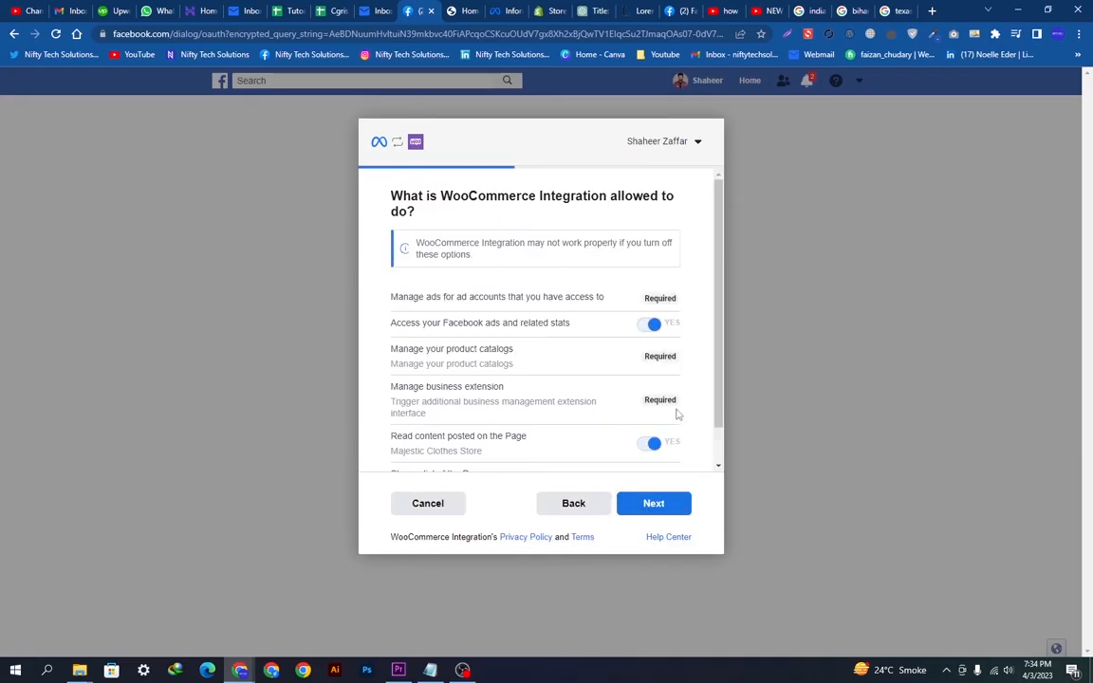
# Step: Approve WooCommerce Integration's permissions and start linking it to Facebook
pyautogui.scroll(-3)
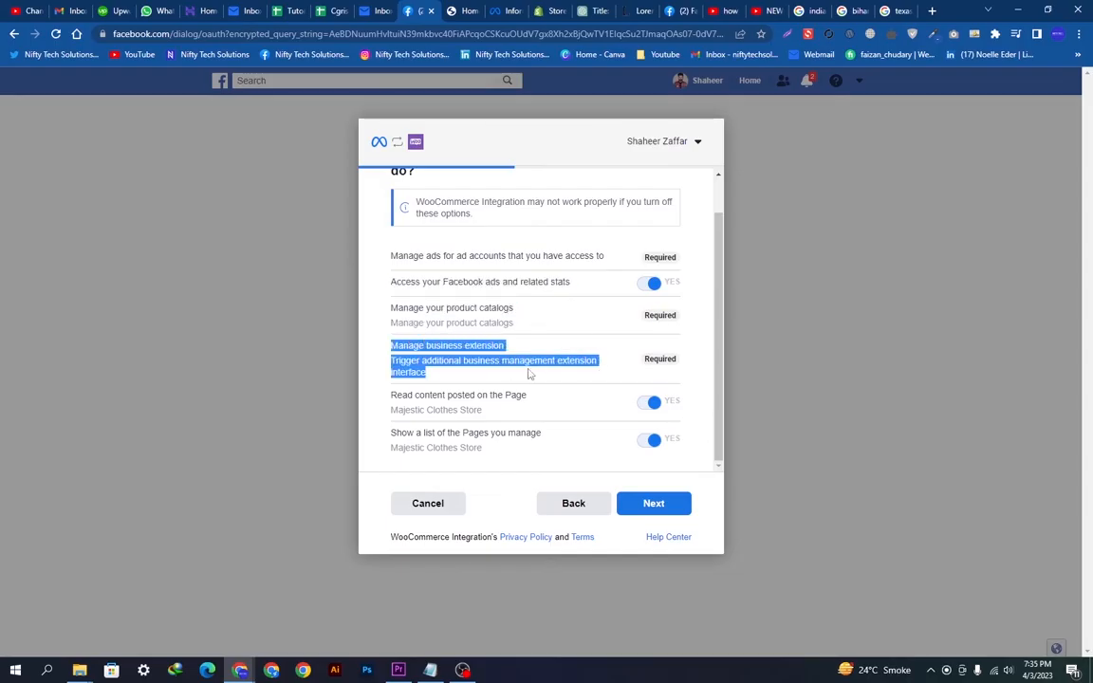
pyautogui.click(560, 408)
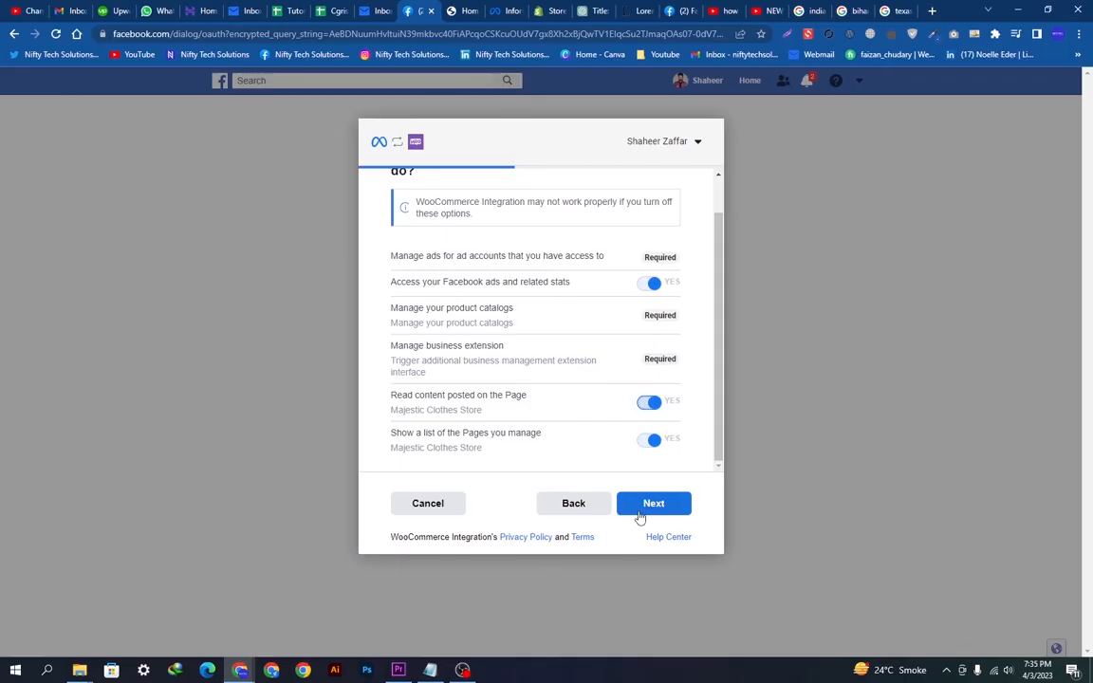
pyautogui.click(653, 503)
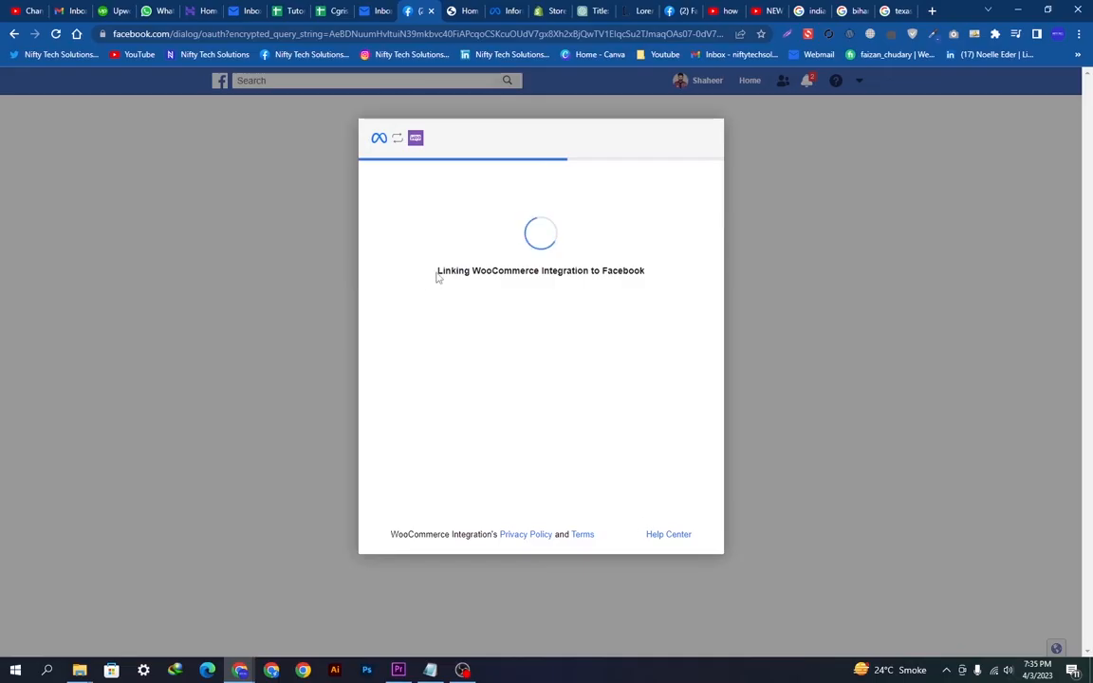
# Step: Finish the Facebook setup with Done and let it redirect to WooCommerce's authentication confirmation
pyautogui.moveTo(436, 269); pyautogui.dragTo(618, 270)
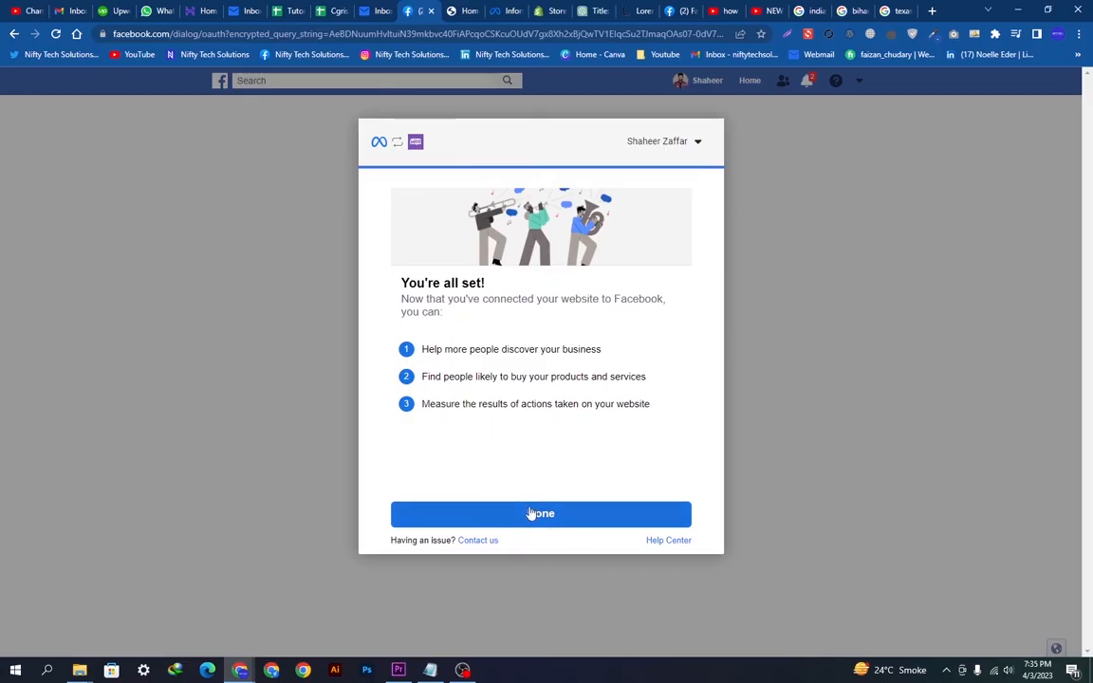
pyautogui.click(540, 512)
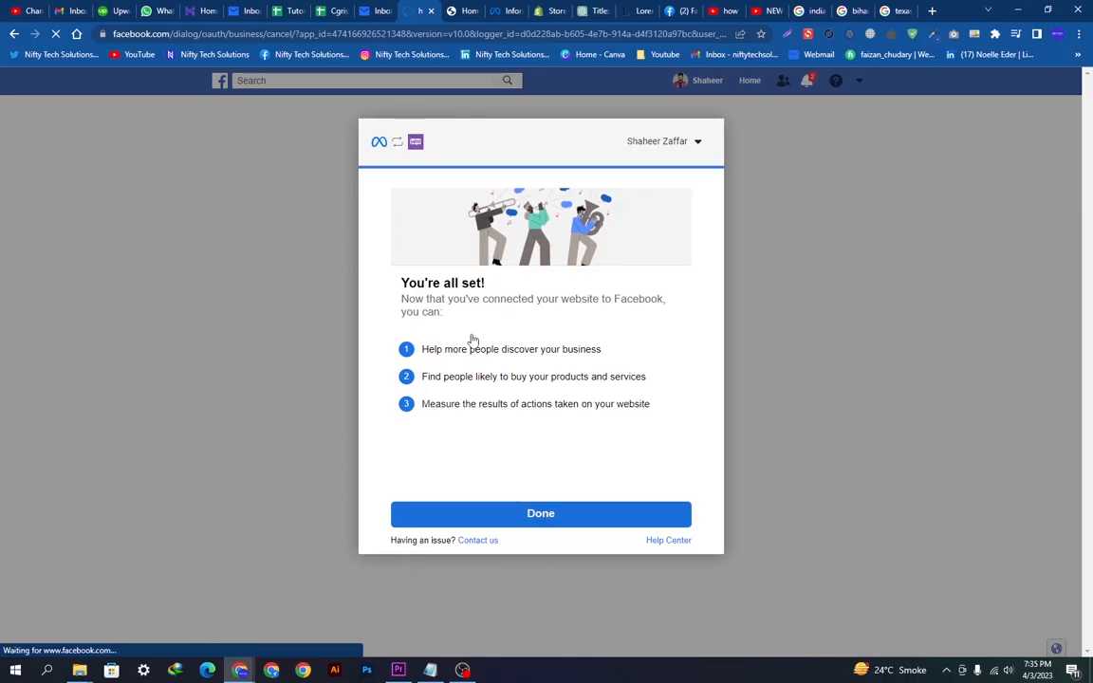
pyautogui.click(539, 513)
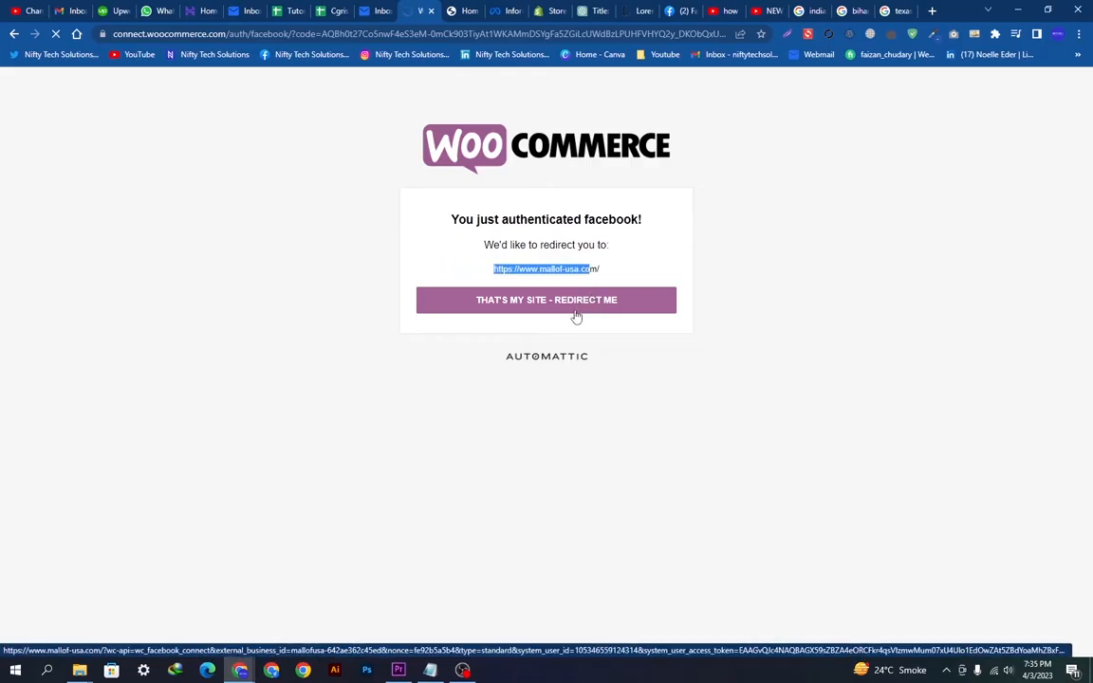
# Step: Redirect back to the store site and review the Advertise tab's connection status and advertising summary
pyautogui.click(546, 300)
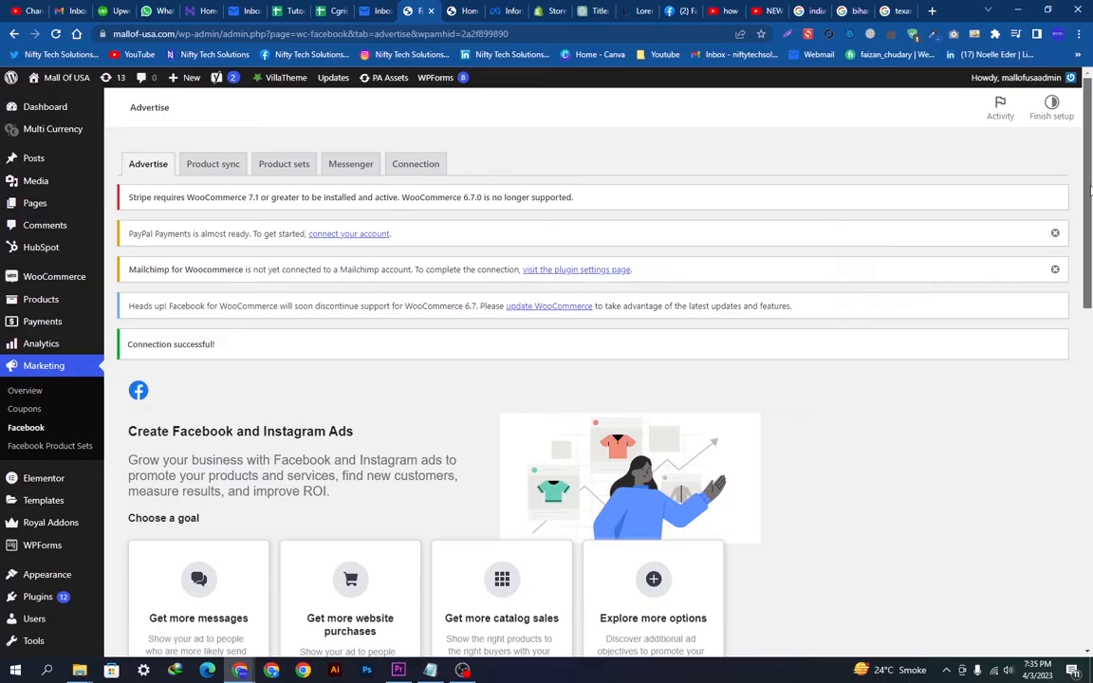
pyautogui.scroll(-3)
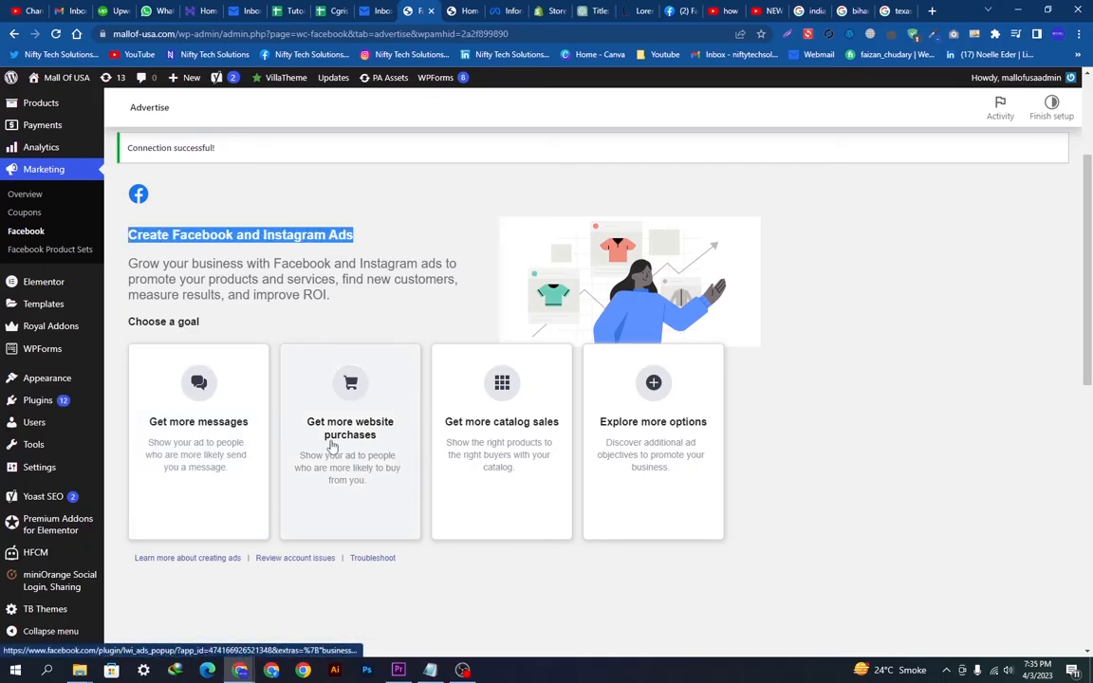
pyautogui.moveTo(315, 431)
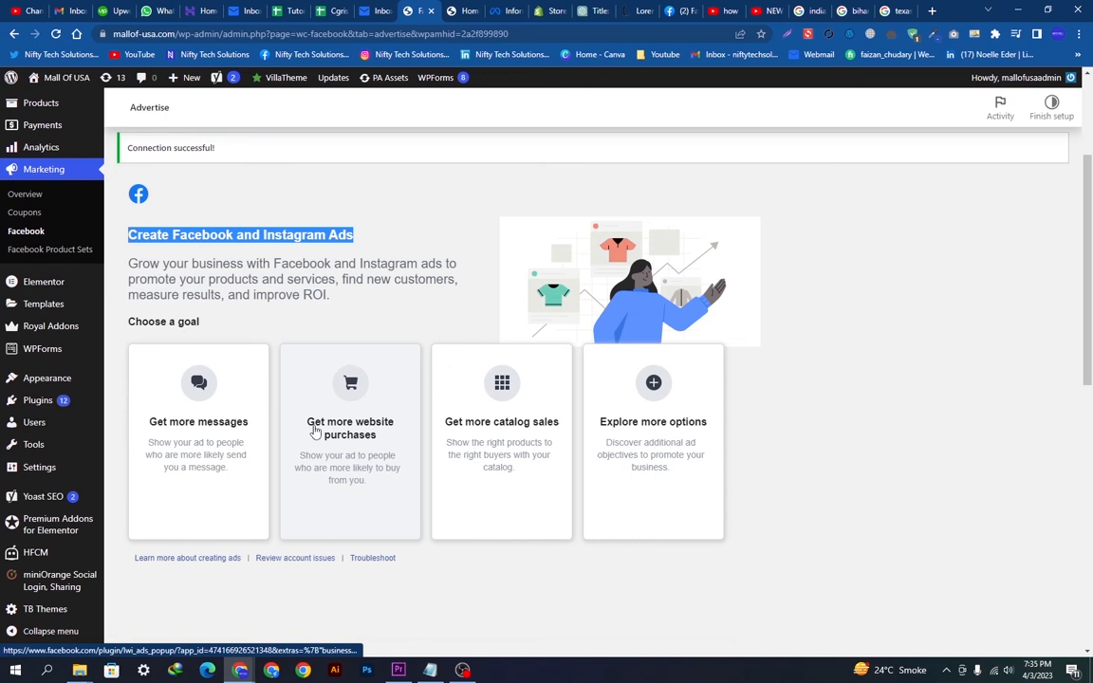
pyautogui.moveTo(653, 427)
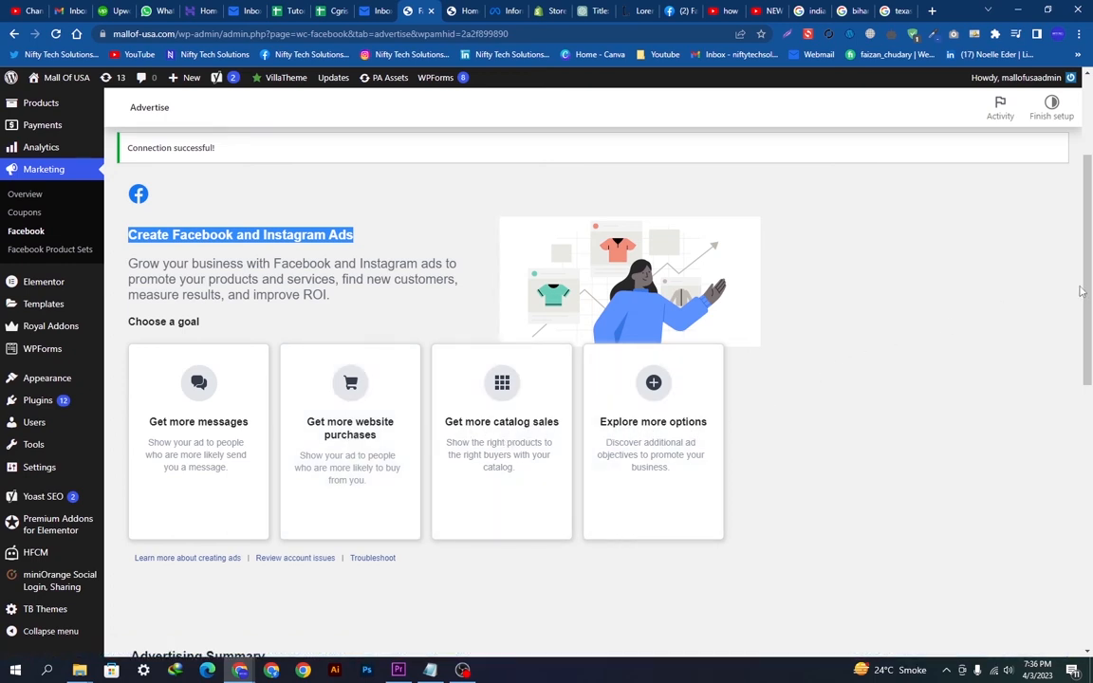
pyautogui.scroll(-3)
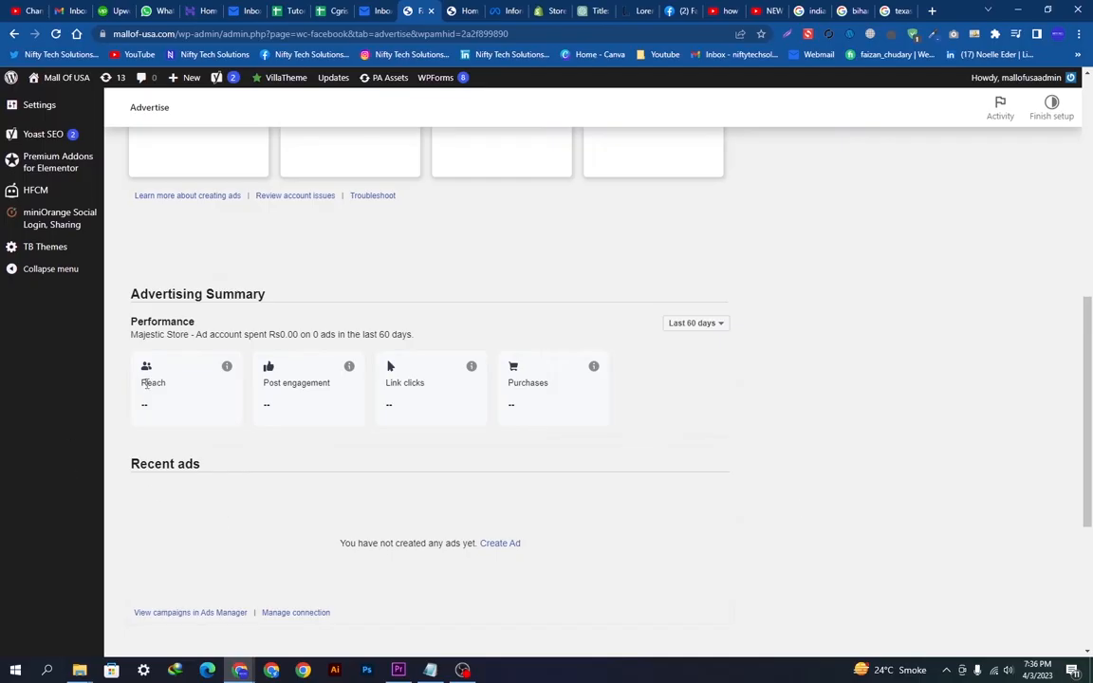
pyautogui.doubleClick(151, 384)
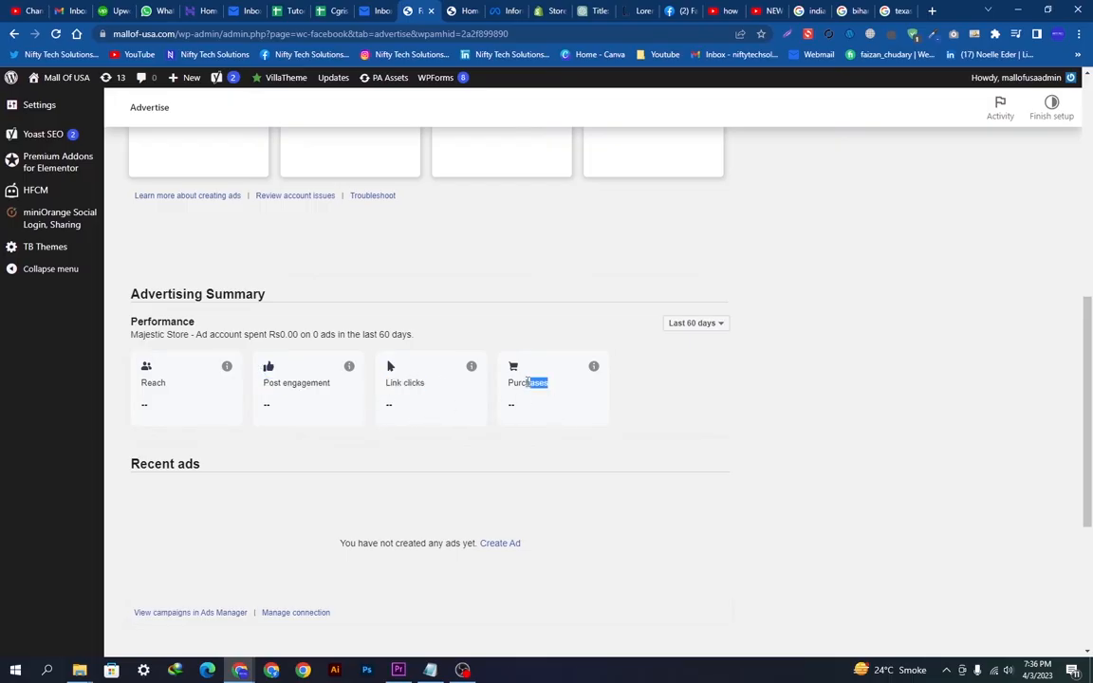
pyautogui.scroll(-3)
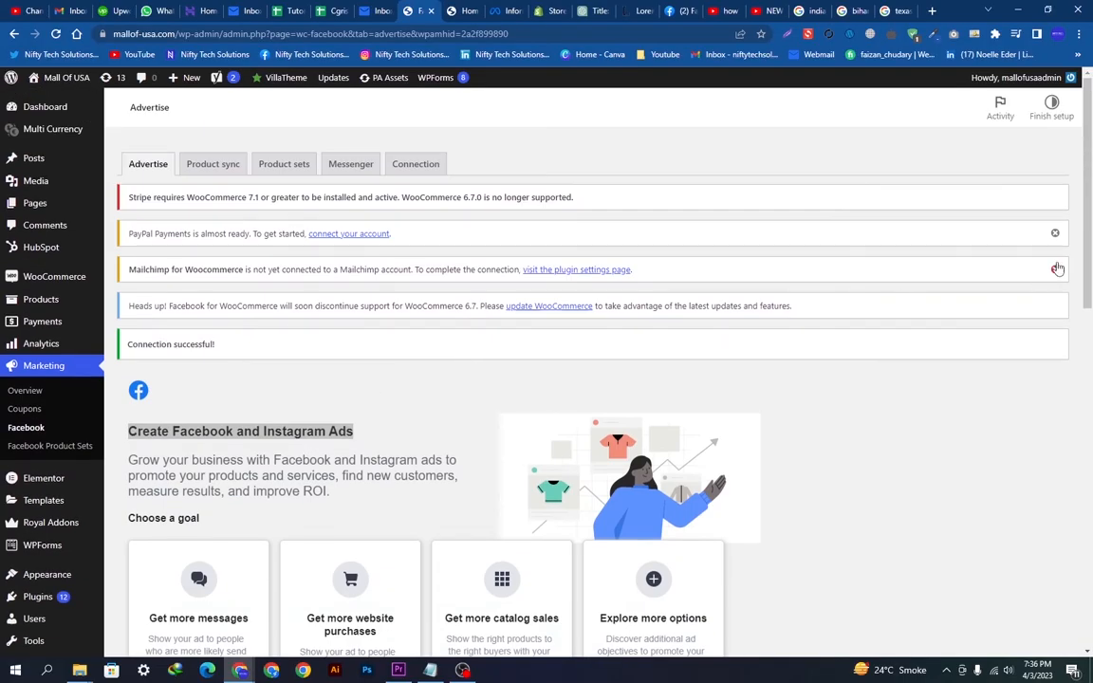
pyautogui.scroll(-3)
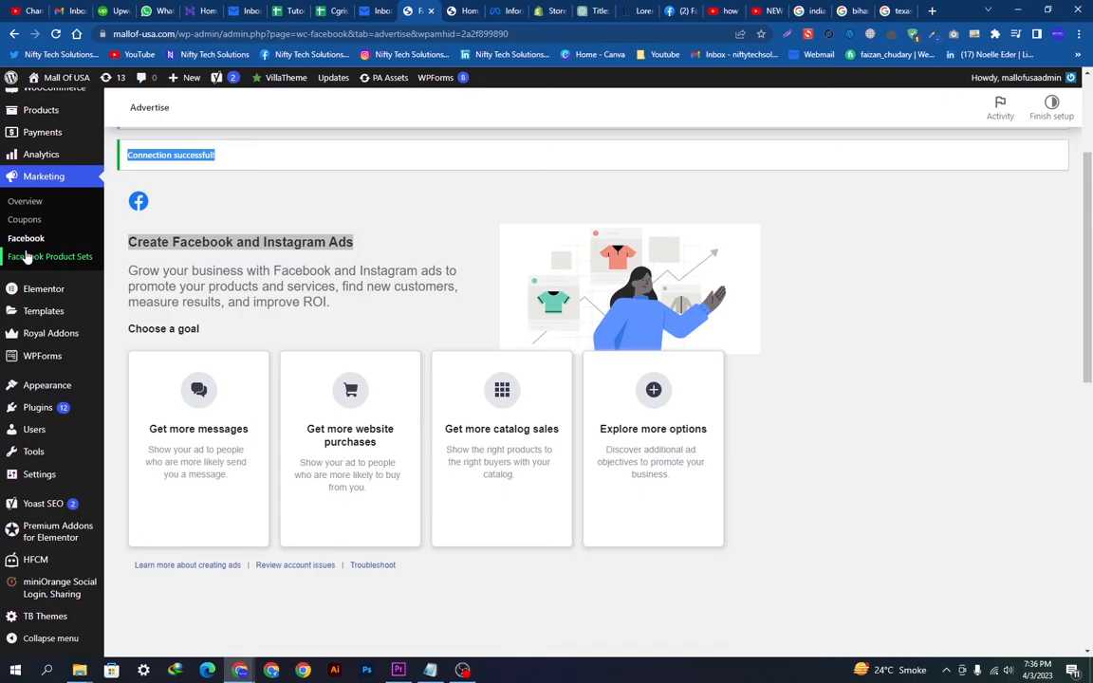
# Step: Reopen Facebook for WooCommerce's Product sync settings and go to the Facebook Product Sets page
pyautogui.click(27, 239)
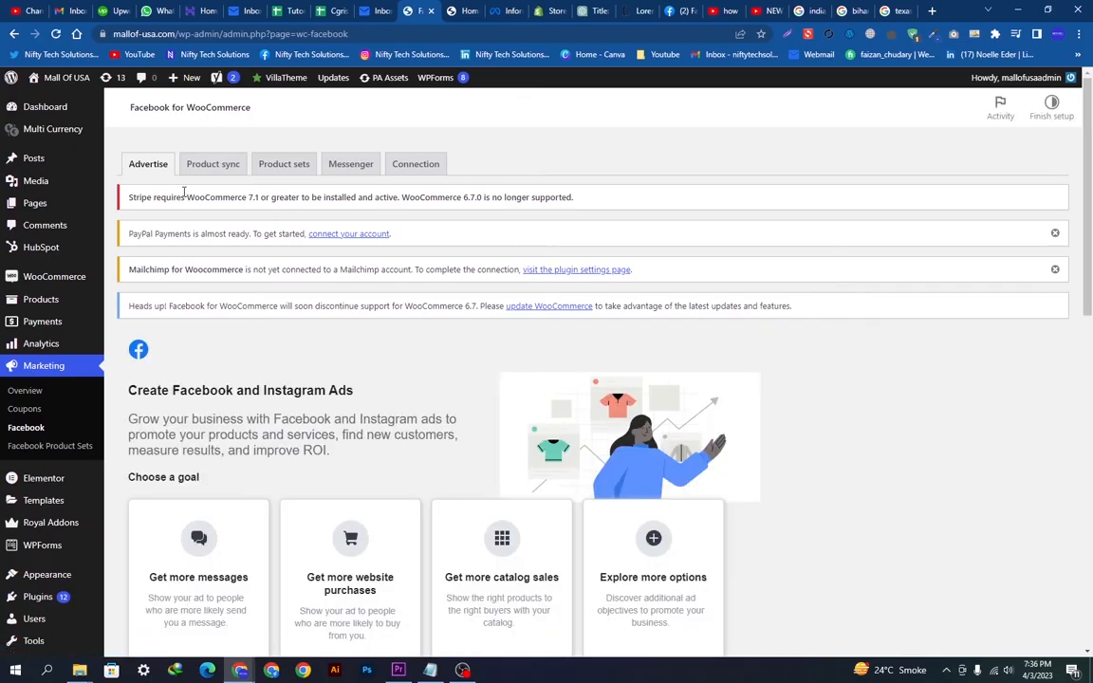
pyautogui.moveTo(213, 163)
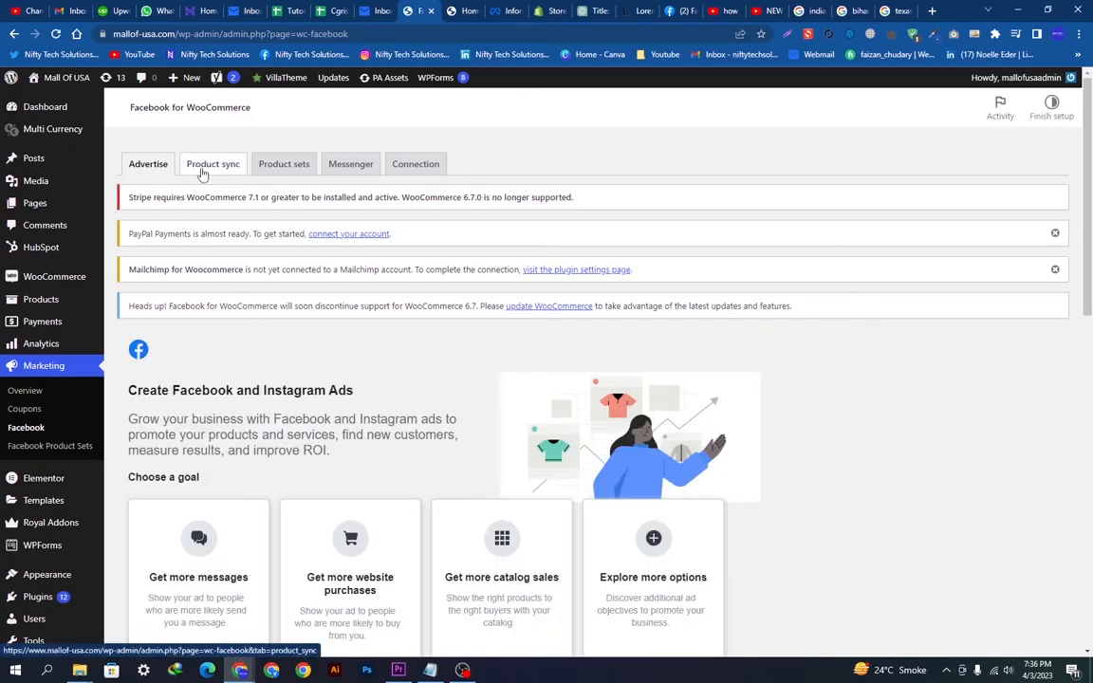
pyautogui.click(213, 163)
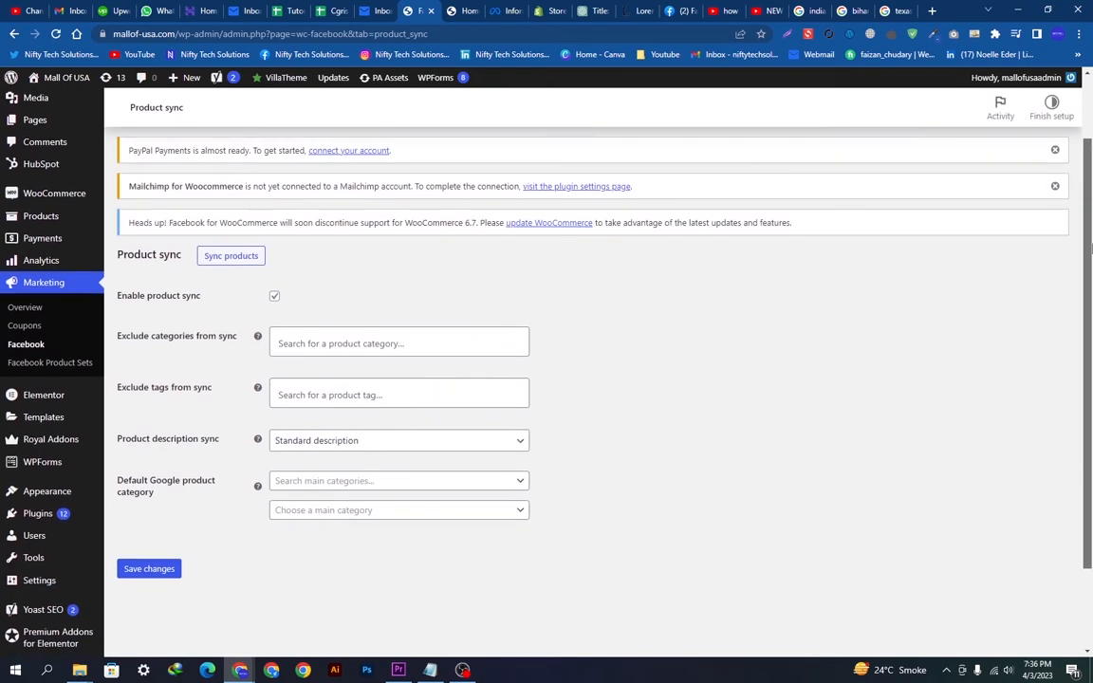
pyautogui.scroll(-3)
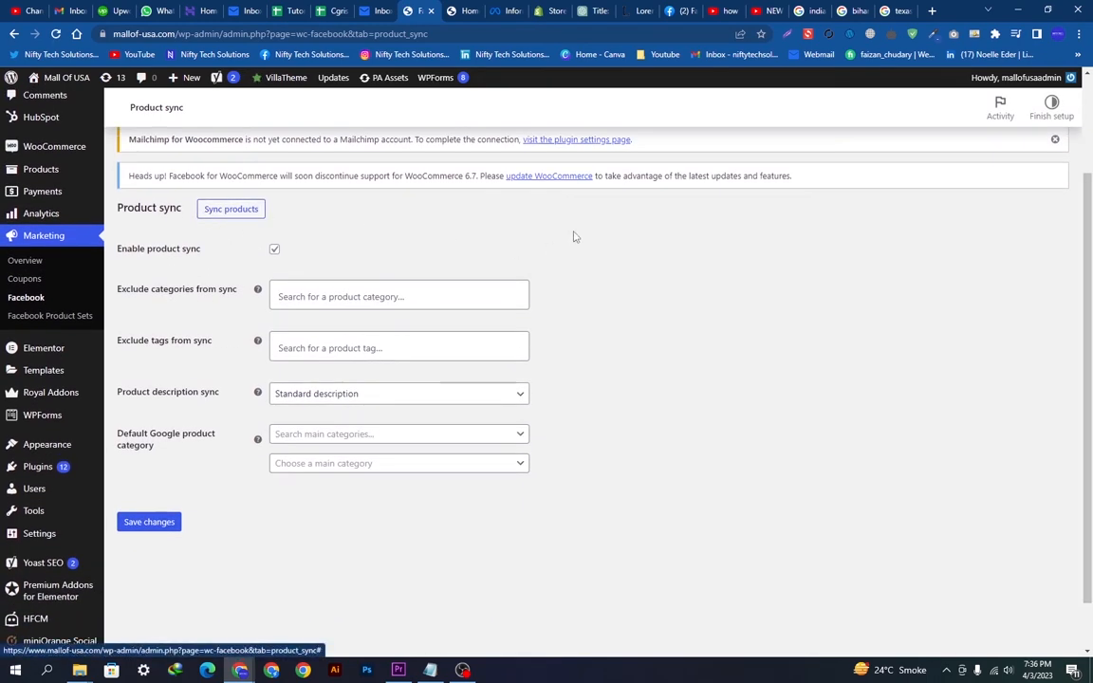
pyautogui.click(274, 249)
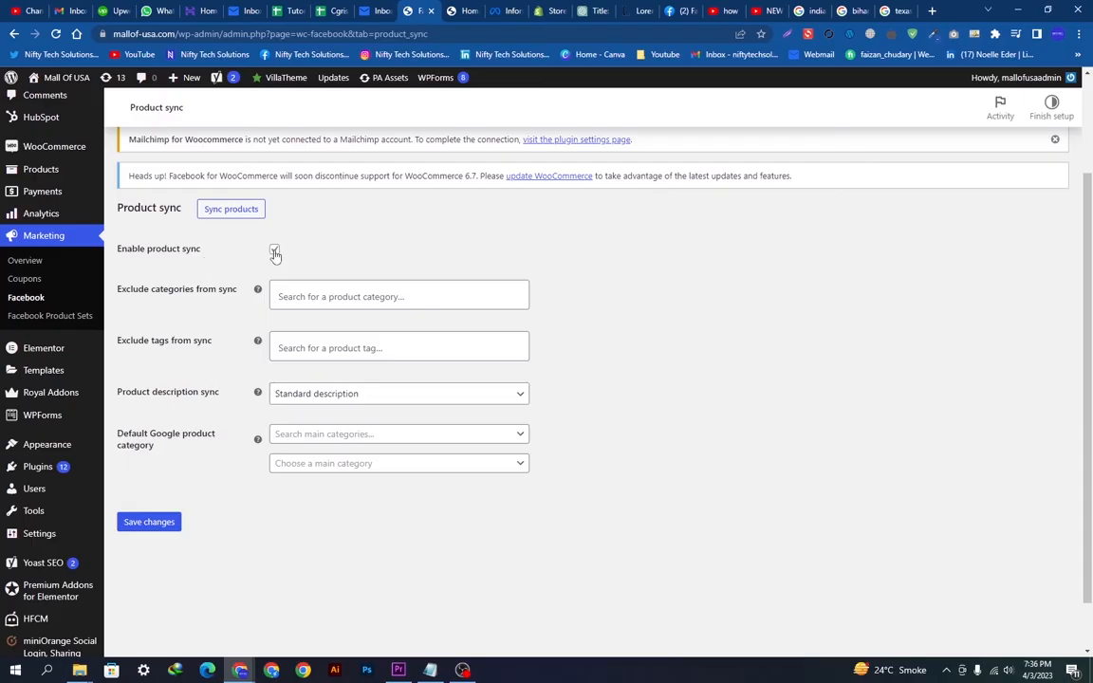
pyautogui.click(273, 249)
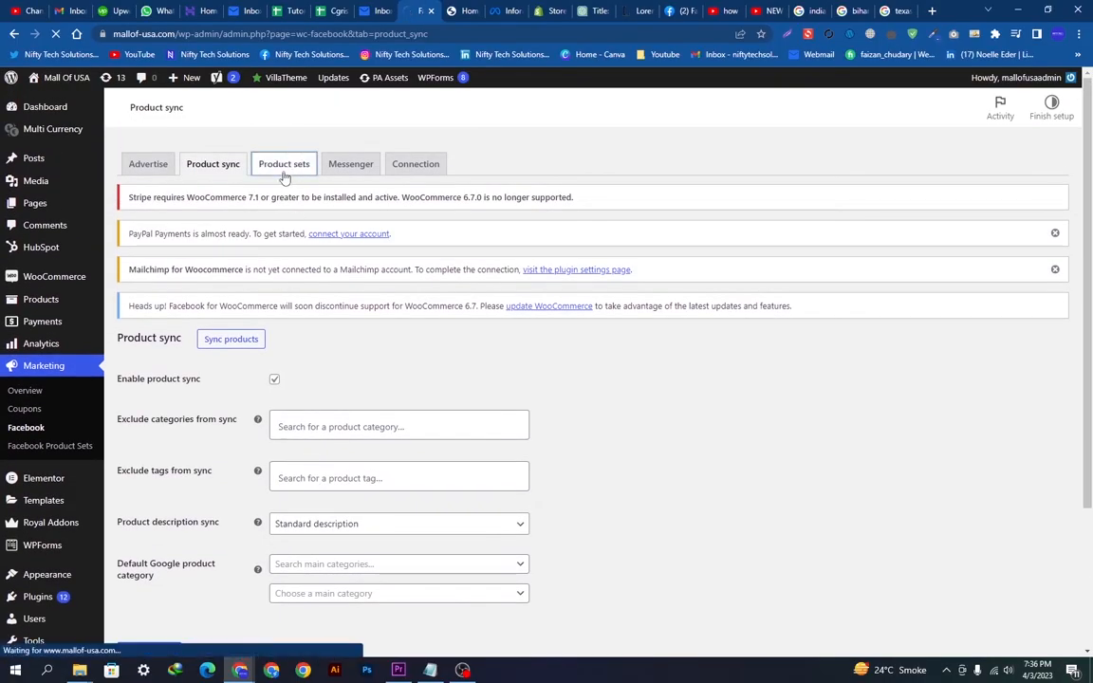
pyautogui.moveTo(259, 420)
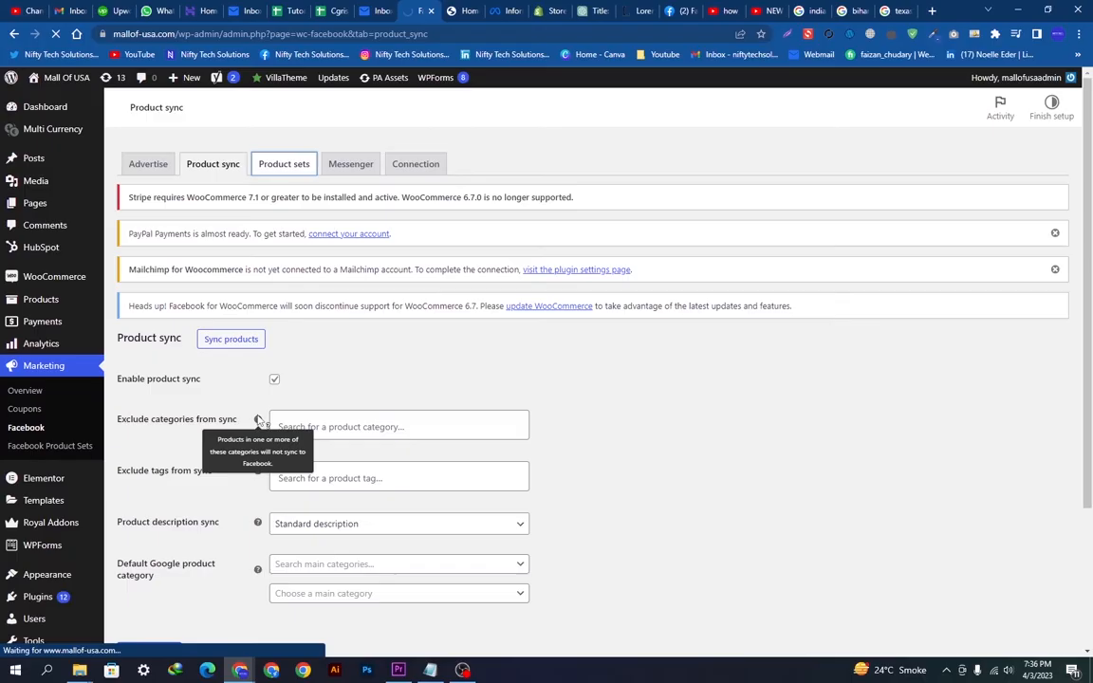
pyautogui.click(49, 444)
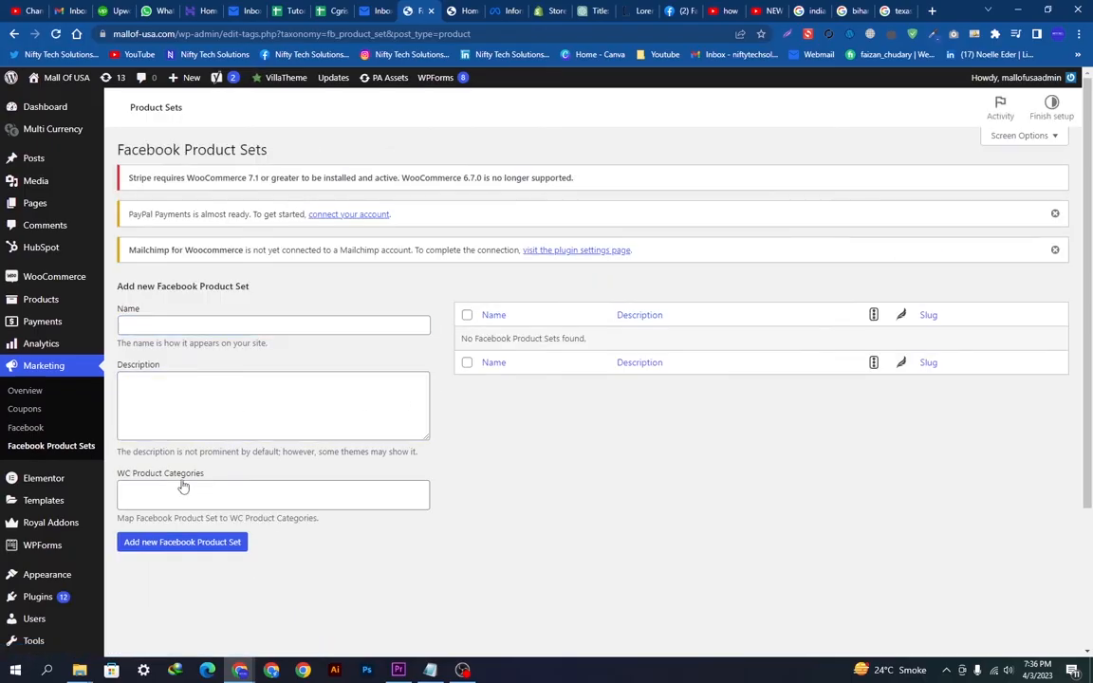
# Step: Return to the Product sync settings and switch toward the Messenger settings
pyautogui.click(274, 325)
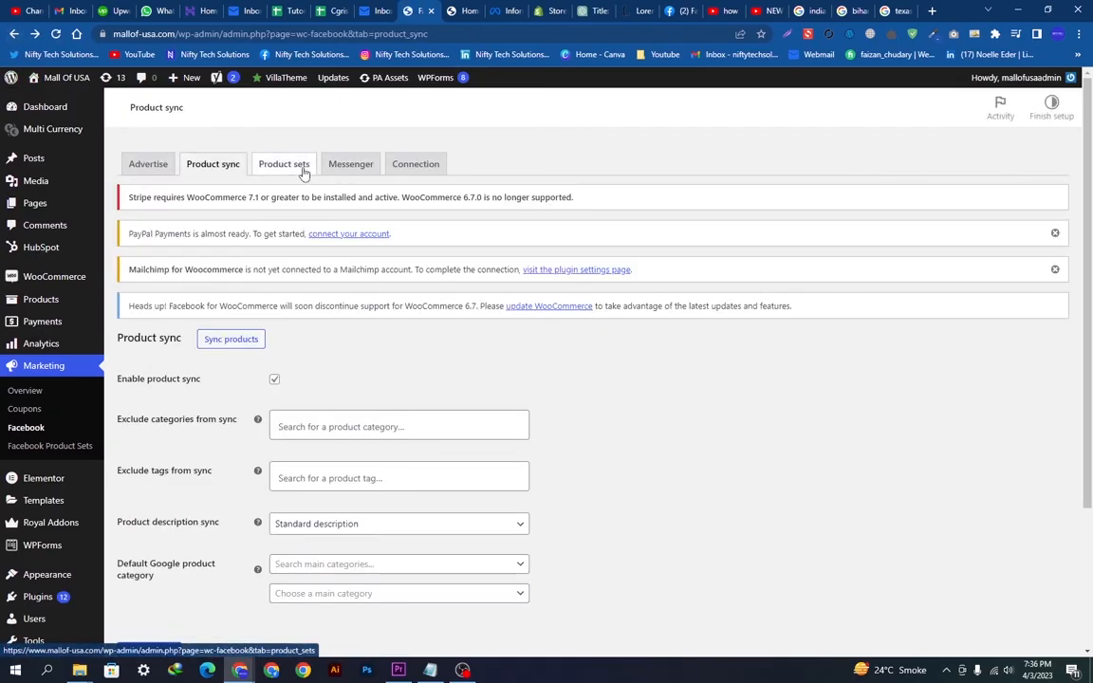
pyautogui.click(349, 163)
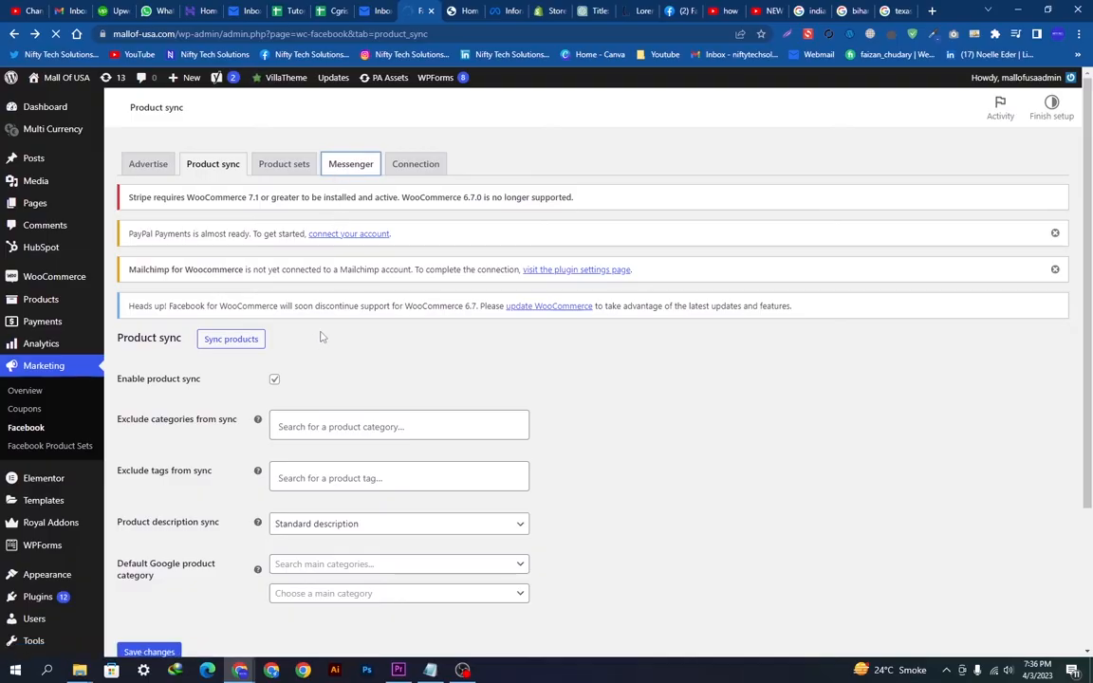
# Step: Turn on Enable Messenger, save changes, and switch to the Facebook Connection details
pyautogui.click(349, 163)
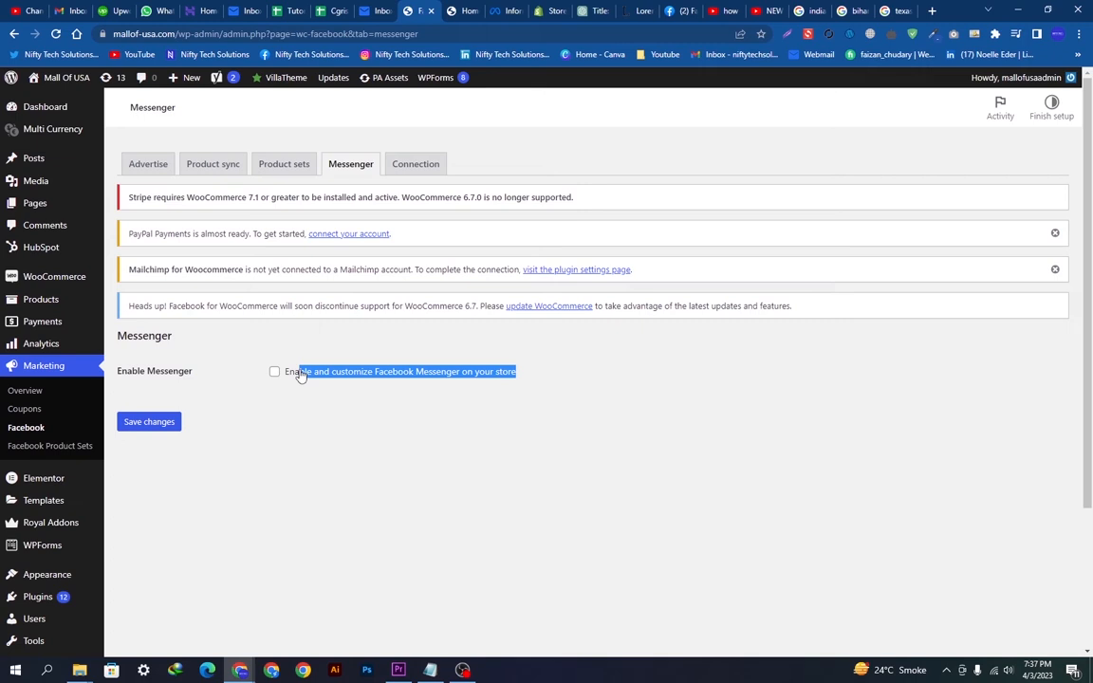
pyautogui.click(273, 370)
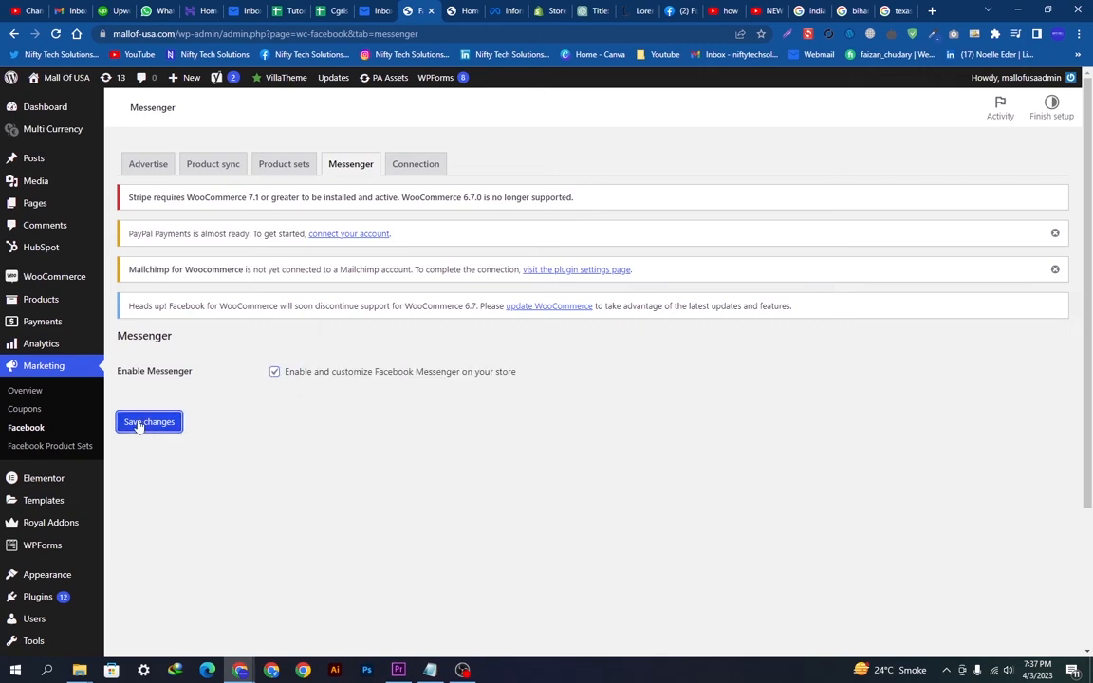
pyautogui.click(148, 421)
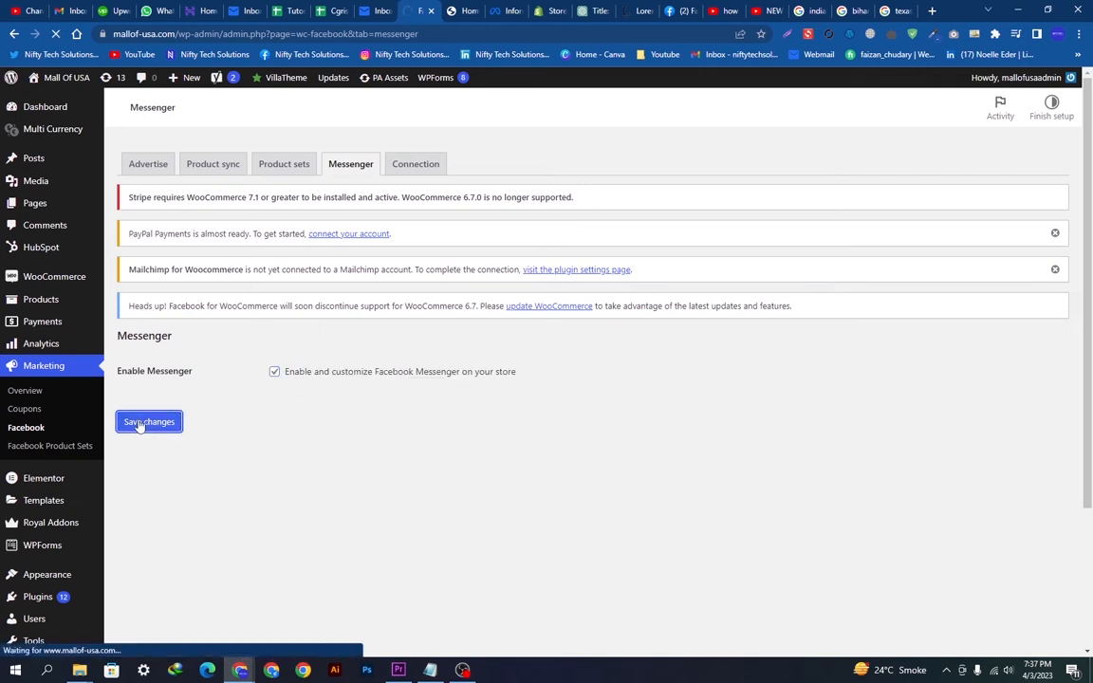
pyautogui.click(148, 421)
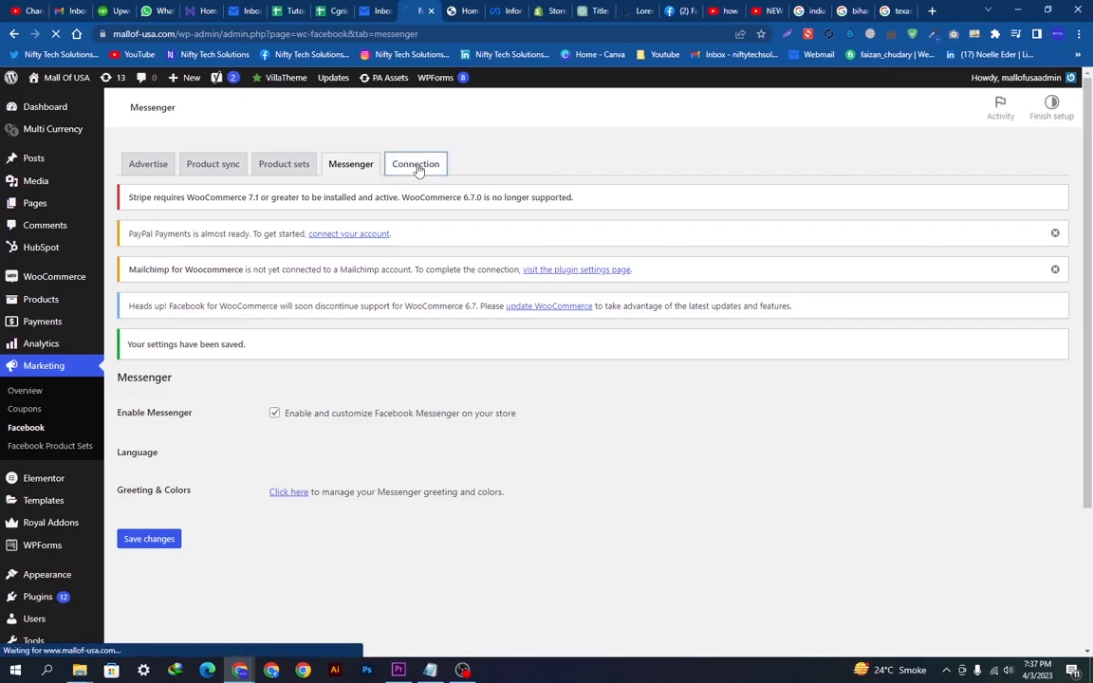
pyautogui.click(416, 164)
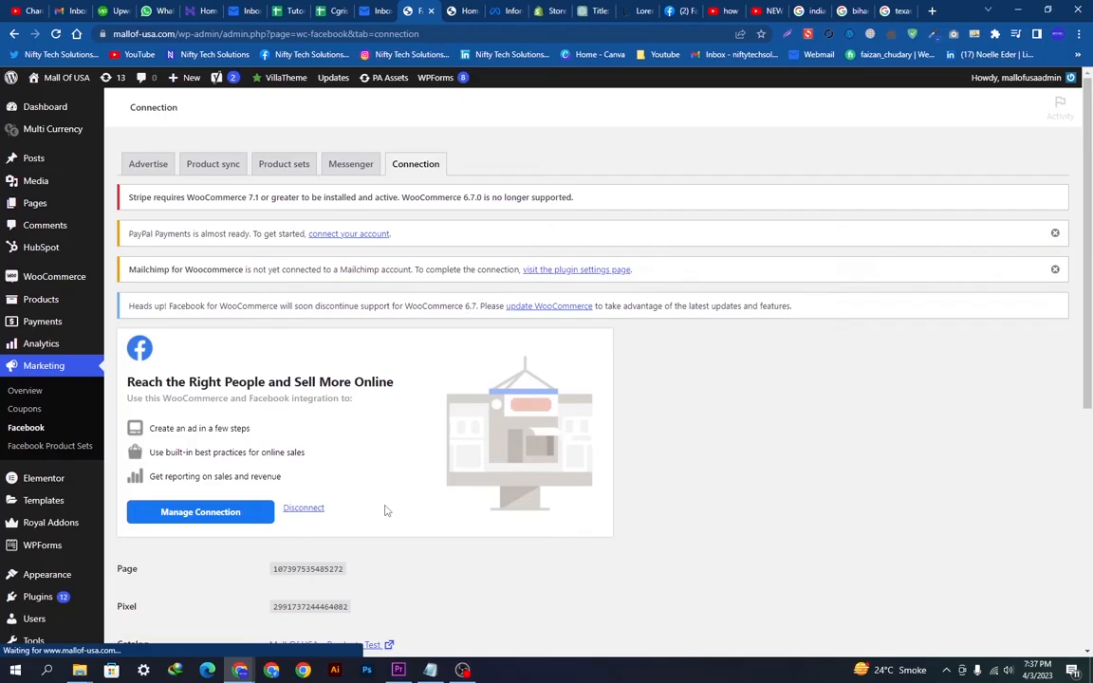
# Step: Follow the Catalog link 'Mall Of USA - Products Test' into Commerce Manager
pyautogui.scroll(-3)
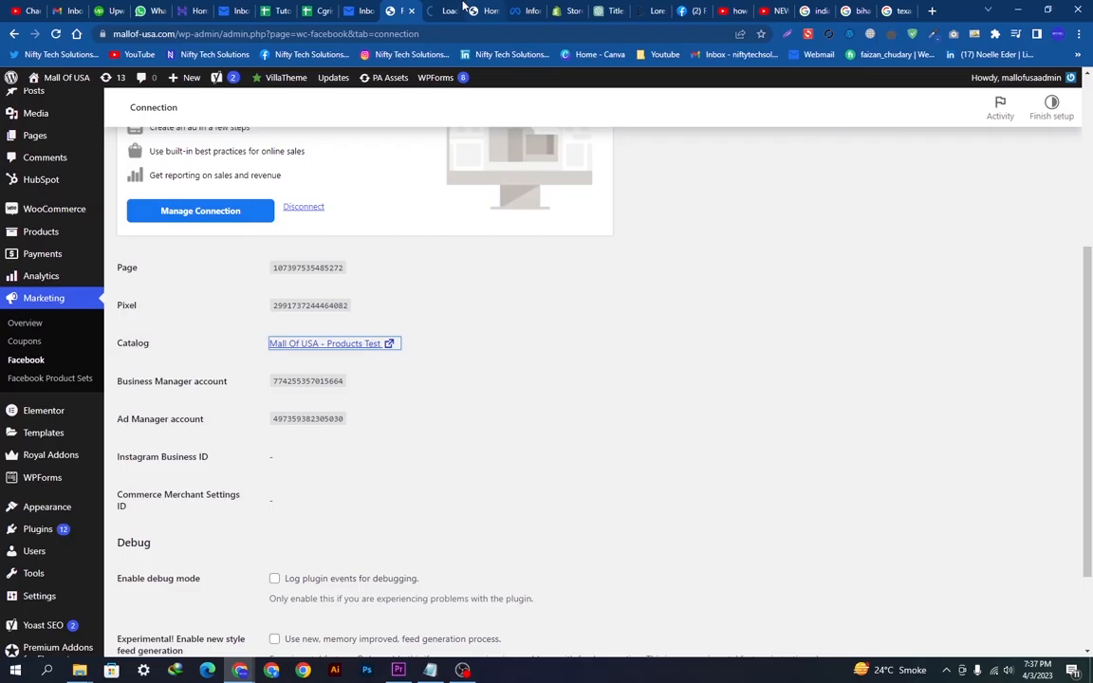
pyautogui.click(323, 344)
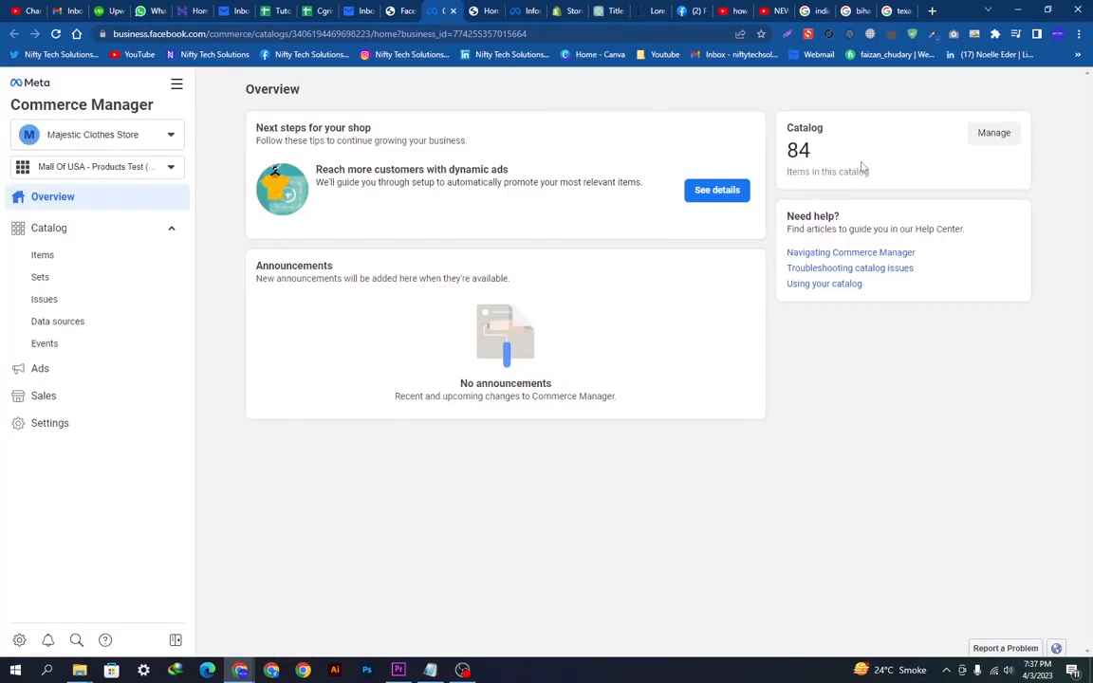
pyautogui.moveTo(831, 174)
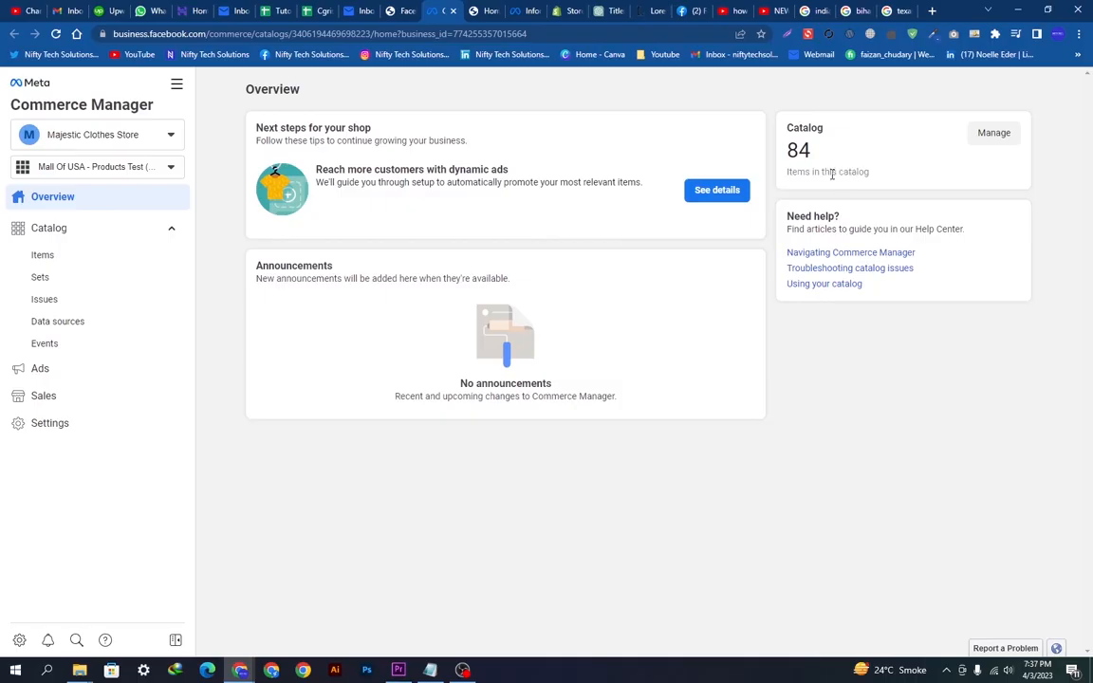
pyautogui.moveTo(825, 154)
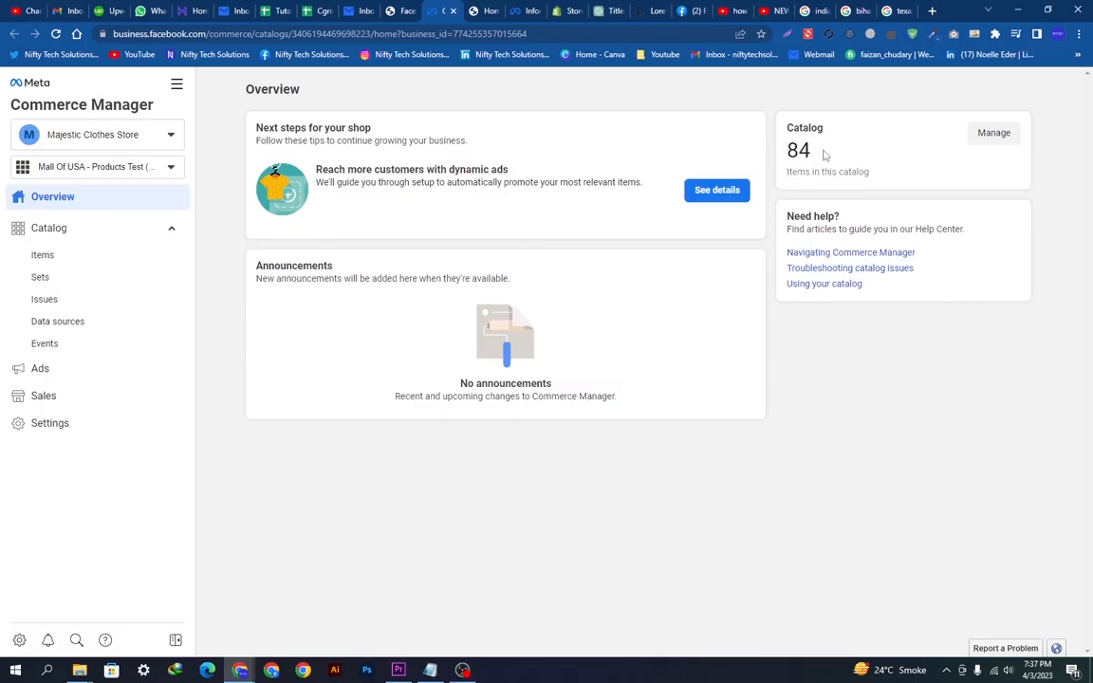
# Step: Show the catalog's Items list (76 items, 84 variants) and look through it
pyautogui.doubleClick(797, 150)
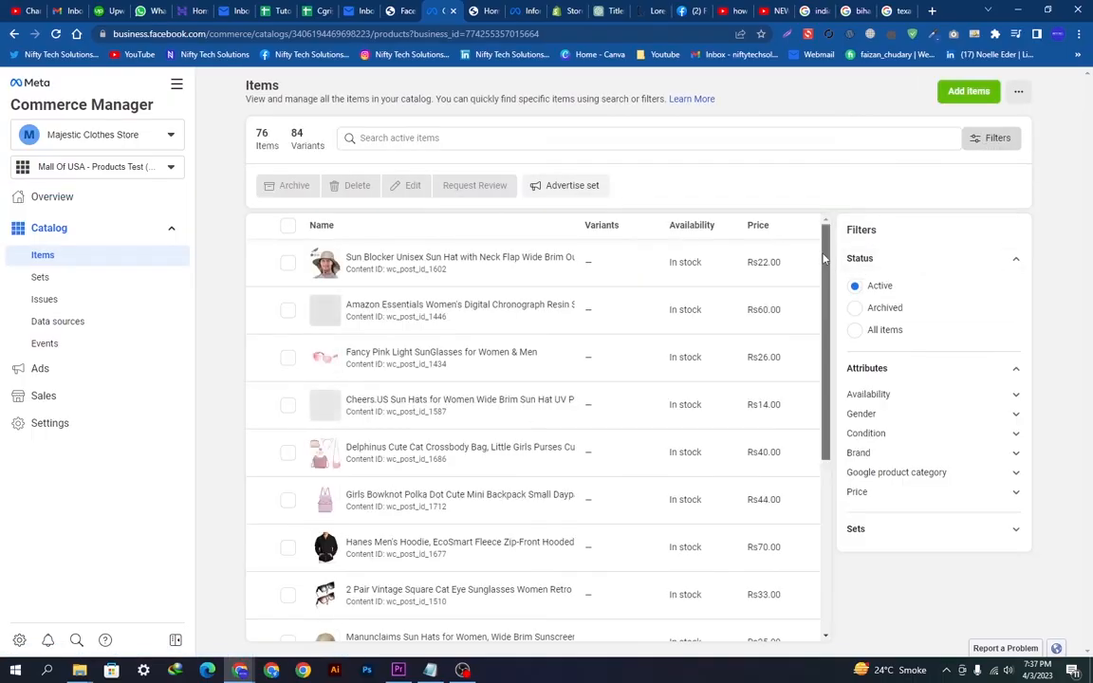
pyautogui.scroll(-3)
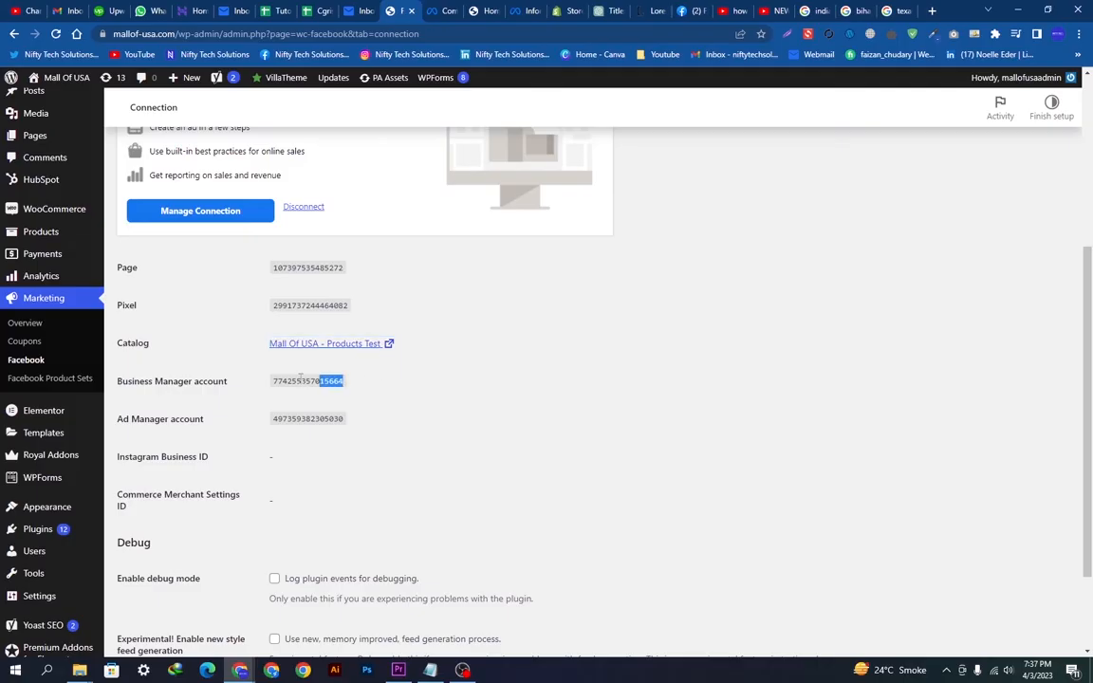
pyautogui.doubleClick(308, 420)
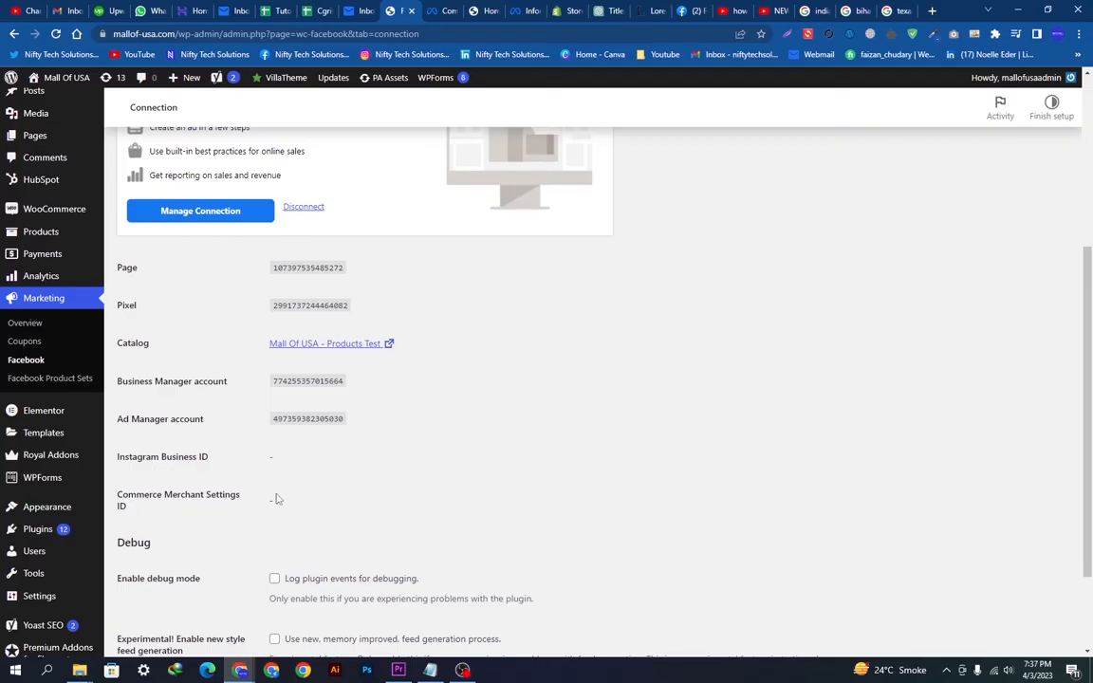
pyautogui.moveTo(1026, 334)
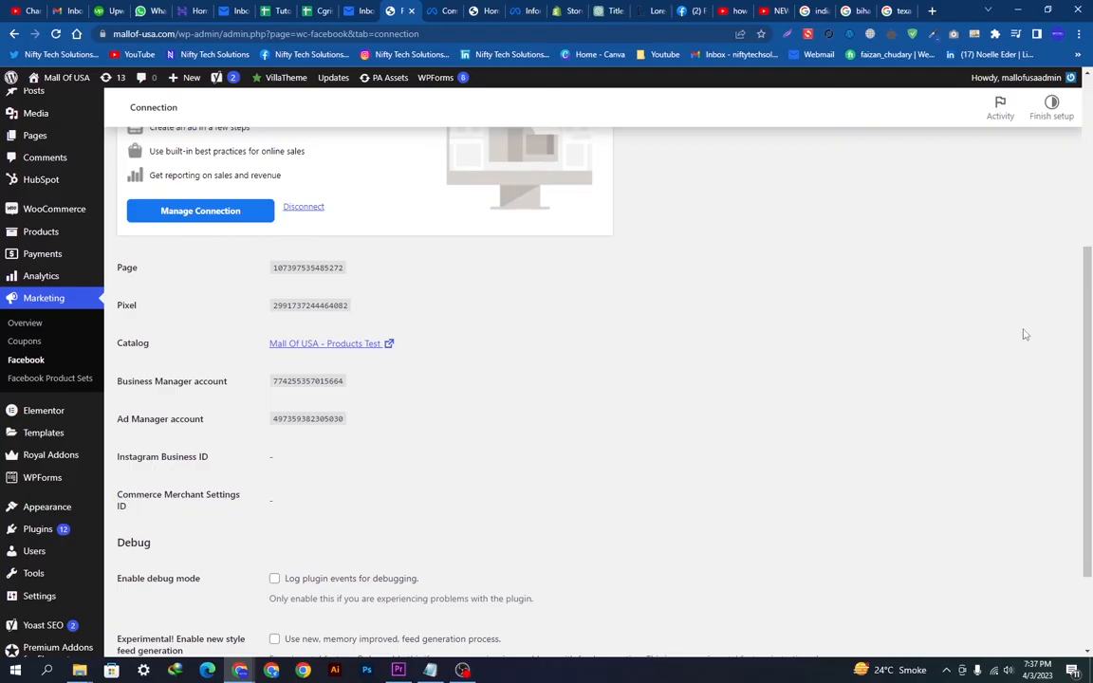
pyautogui.scroll(-3)
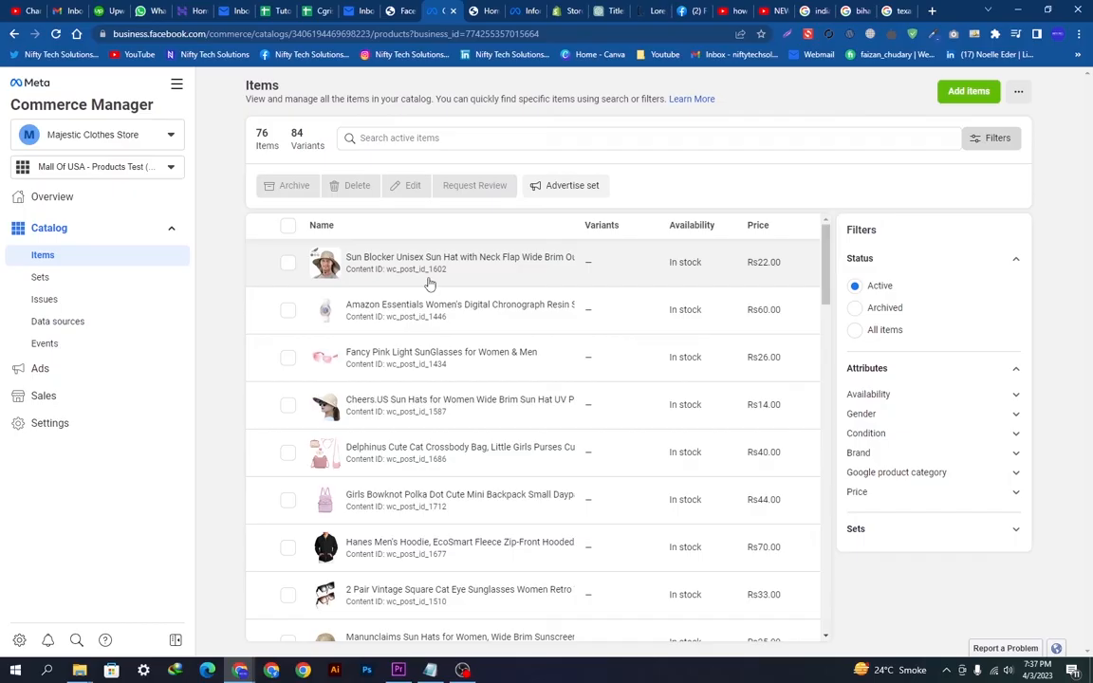
# Step: Look through the Items list, then start Add Items to reach the add-method choices
pyautogui.scroll(-3)
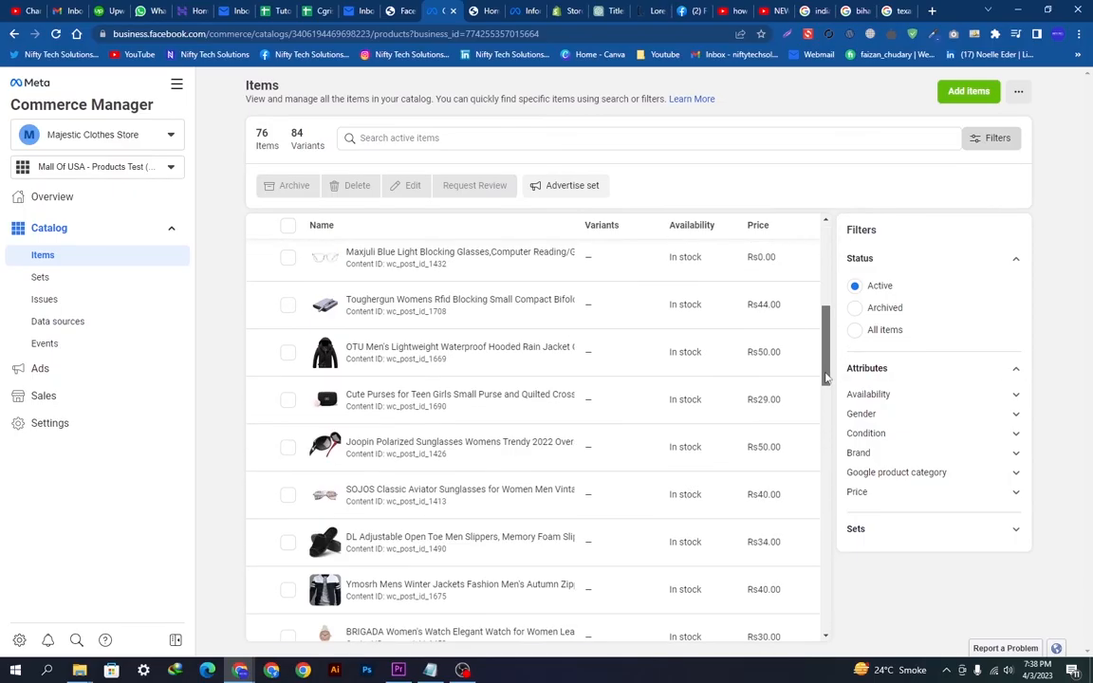
pyautogui.scroll(-3)
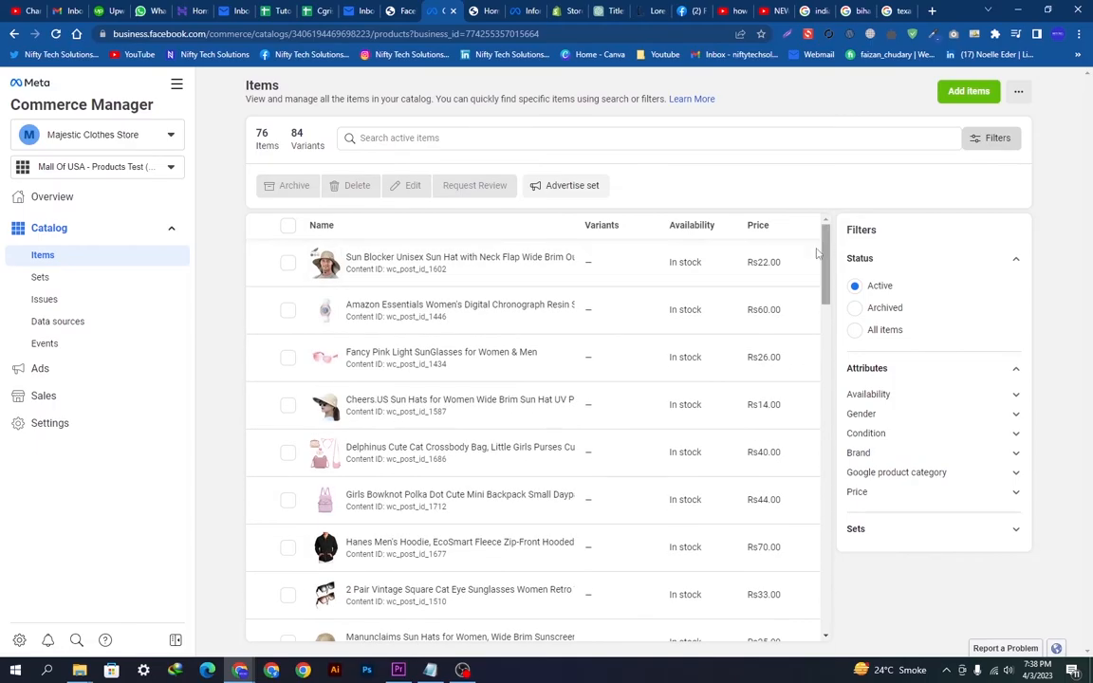
pyautogui.click(968, 91)
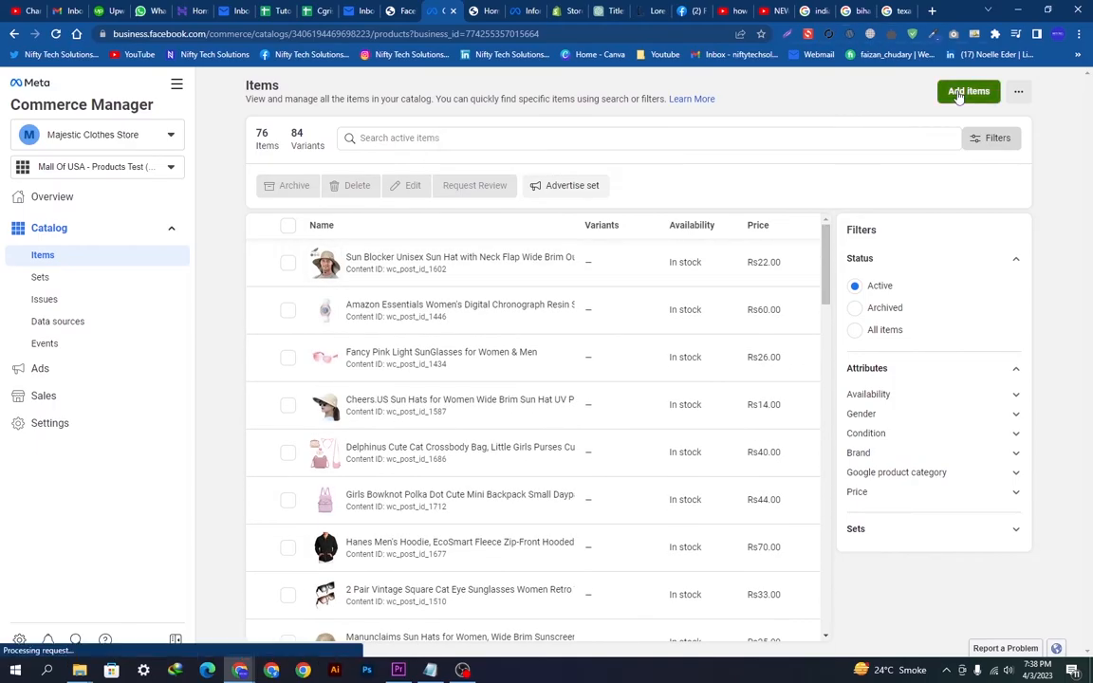
pyautogui.click(968, 92)
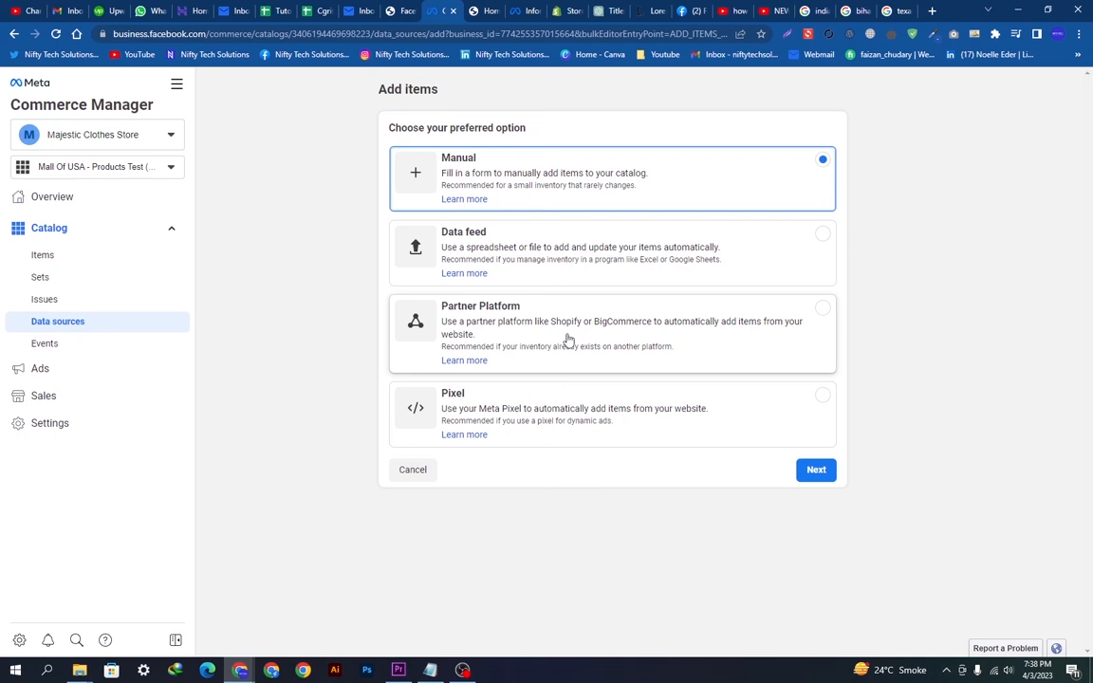
pyautogui.moveTo(558, 315)
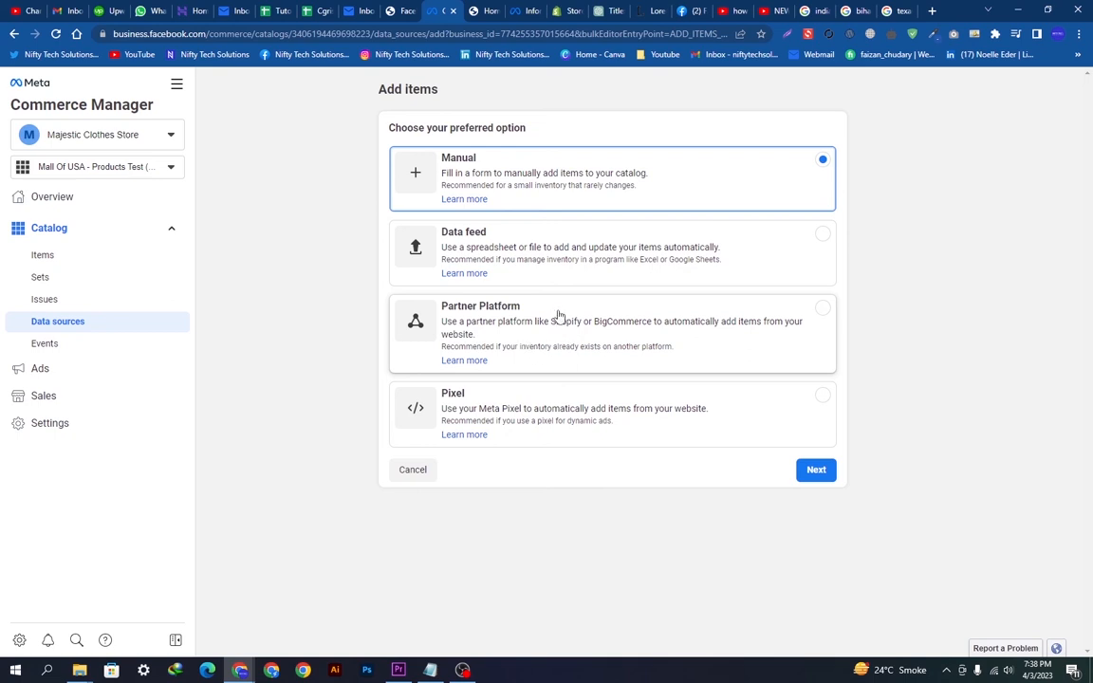
pyautogui.moveTo(488, 423)
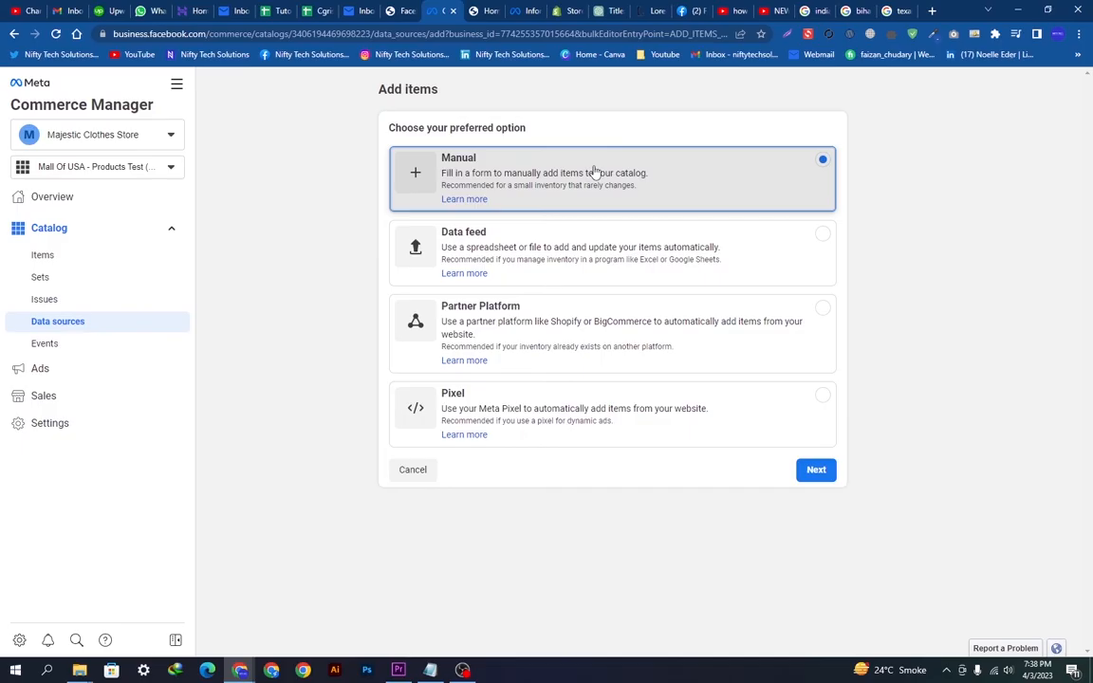
pyautogui.moveTo(603, 194)
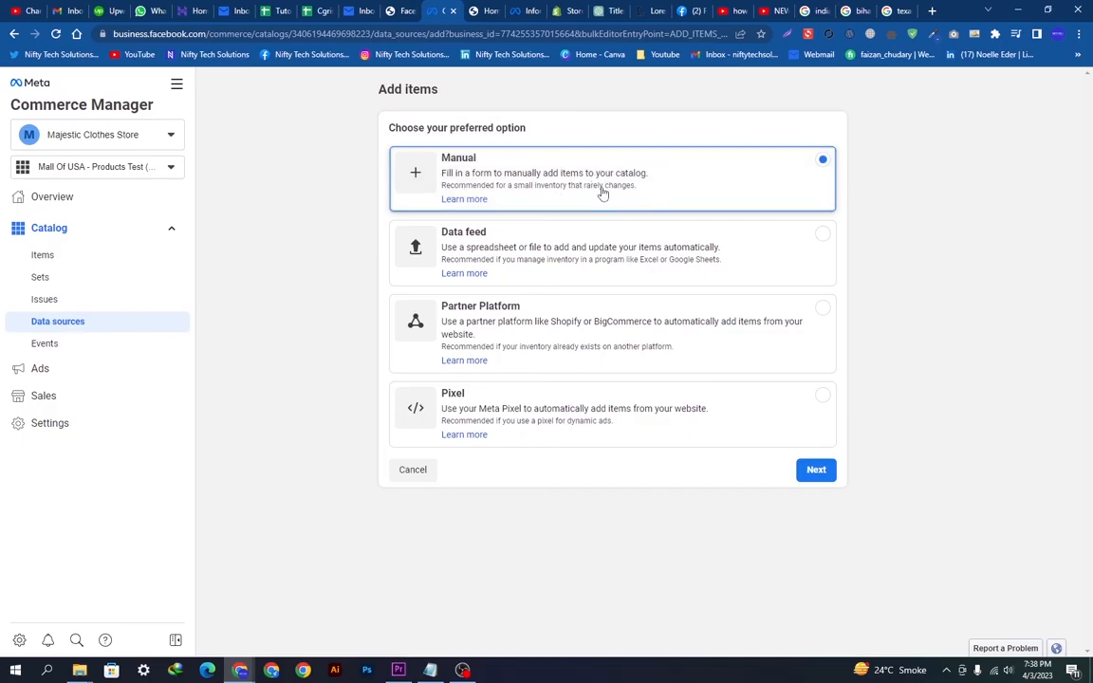
# Step: Try the Data feed source, then choose Partner Platform as the item source
pyautogui.click(611, 251)
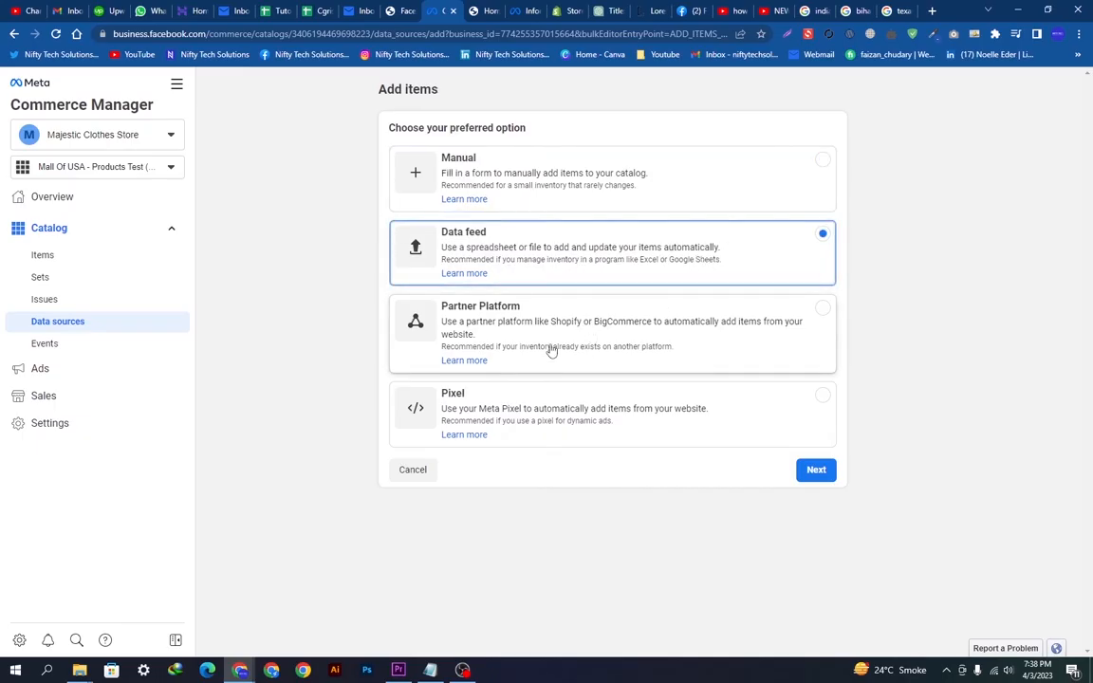
pyautogui.click(613, 333)
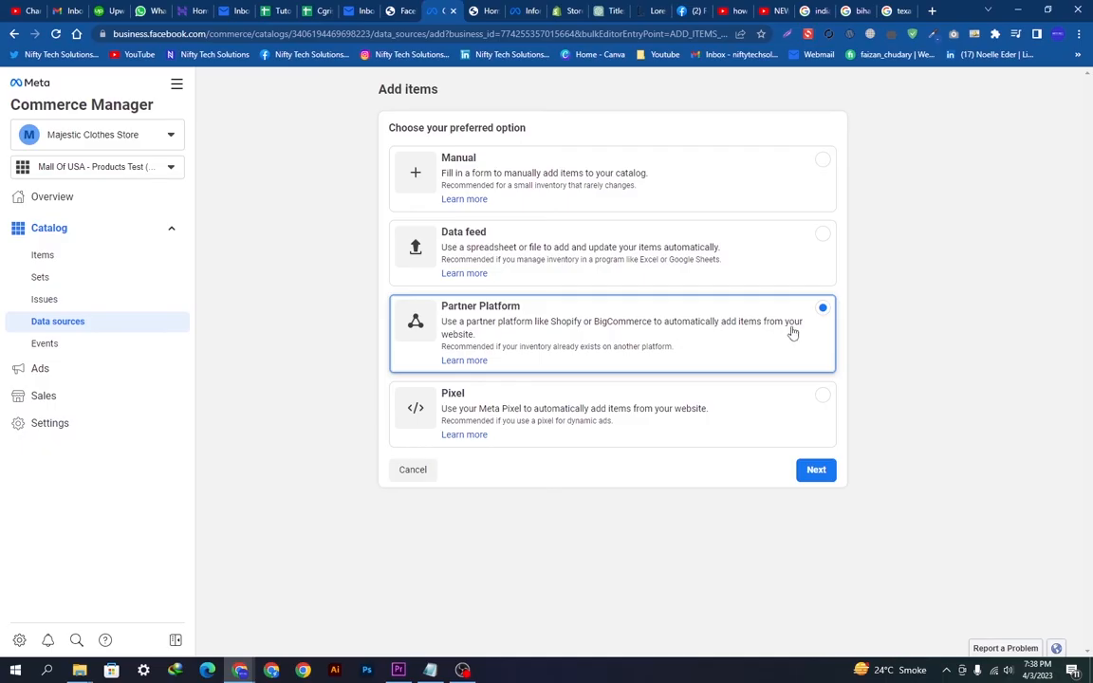
pyautogui.moveTo(663, 342)
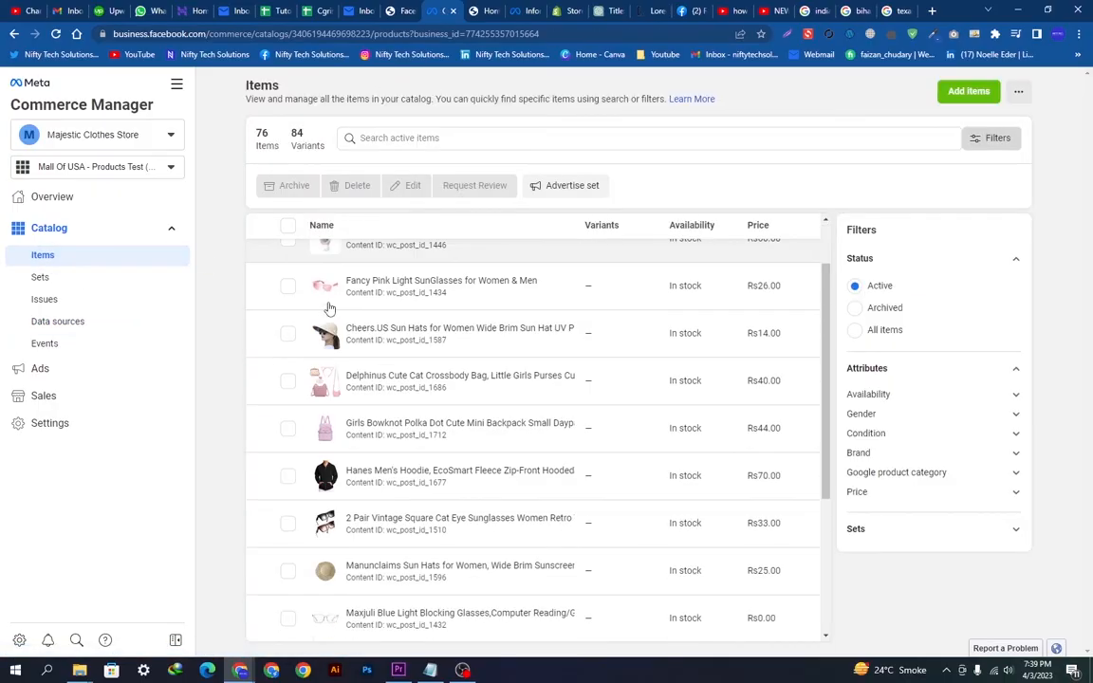
# Step: Scroll through the catalog's Items list of 76 items with 84 variants
pyautogui.scroll(3)
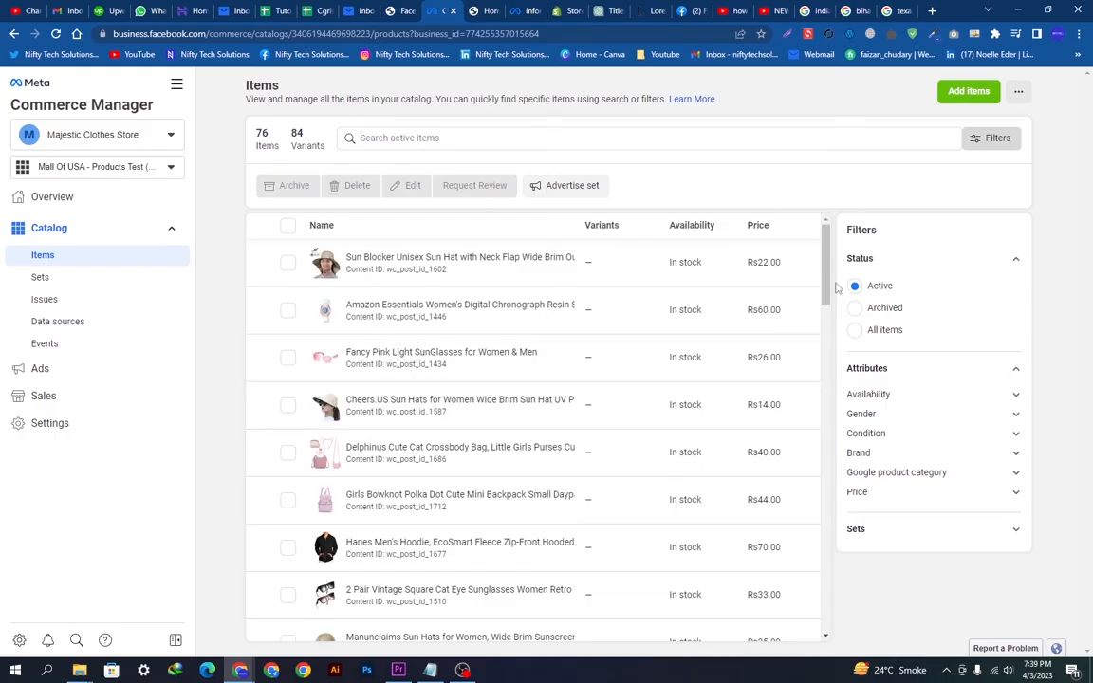
pyautogui.scroll(-3)
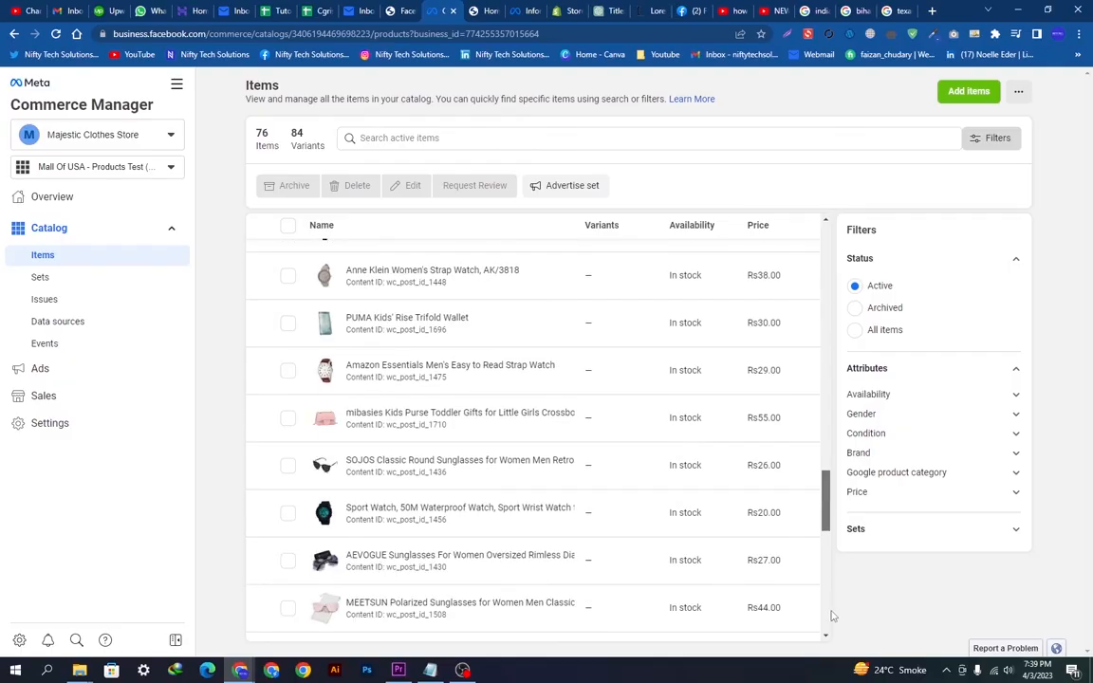
pyautogui.scroll(-3)
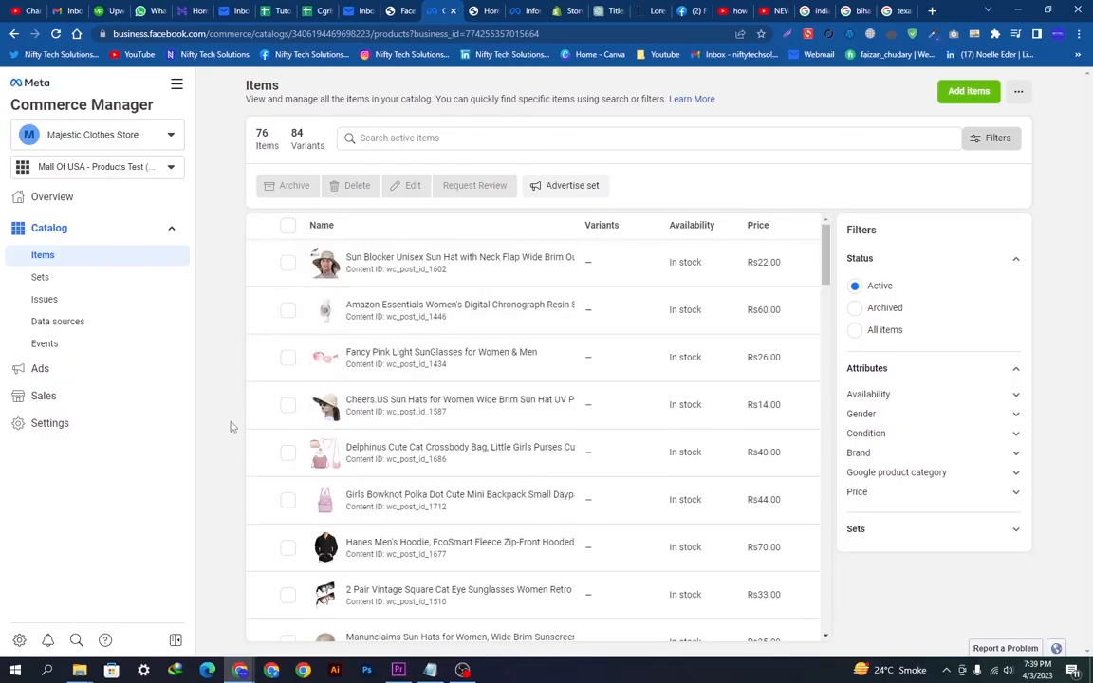
pyautogui.moveTo(492, 163)
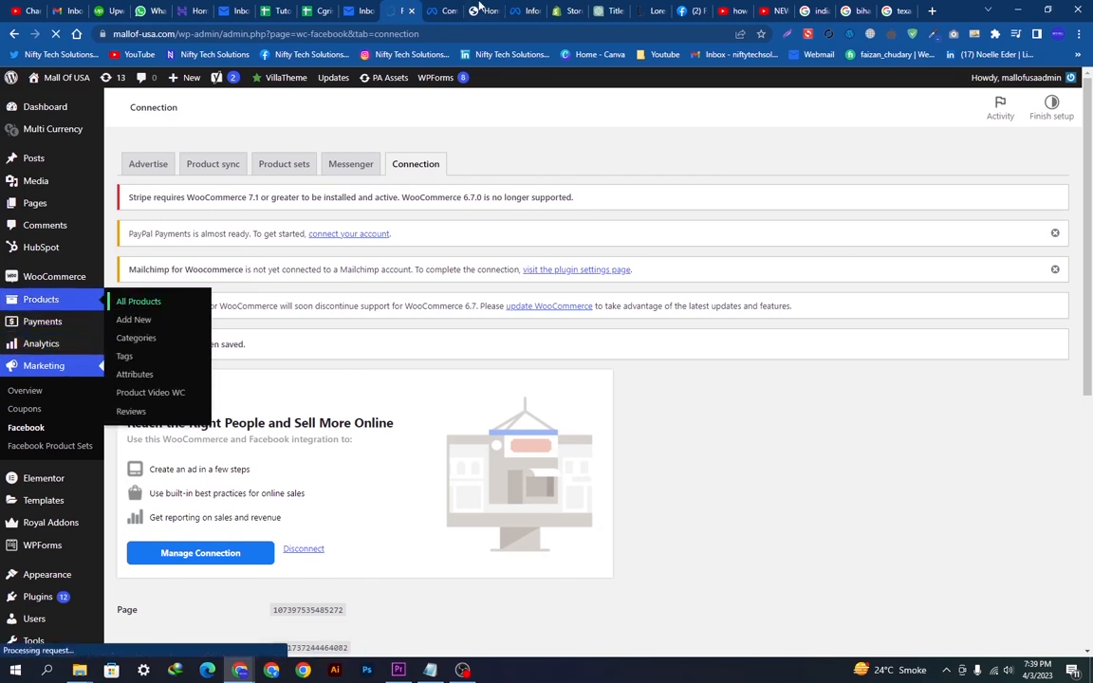
# Step: Return to the Commerce Manager Items list and focus the Search active items box
pyautogui.click(137, 300)
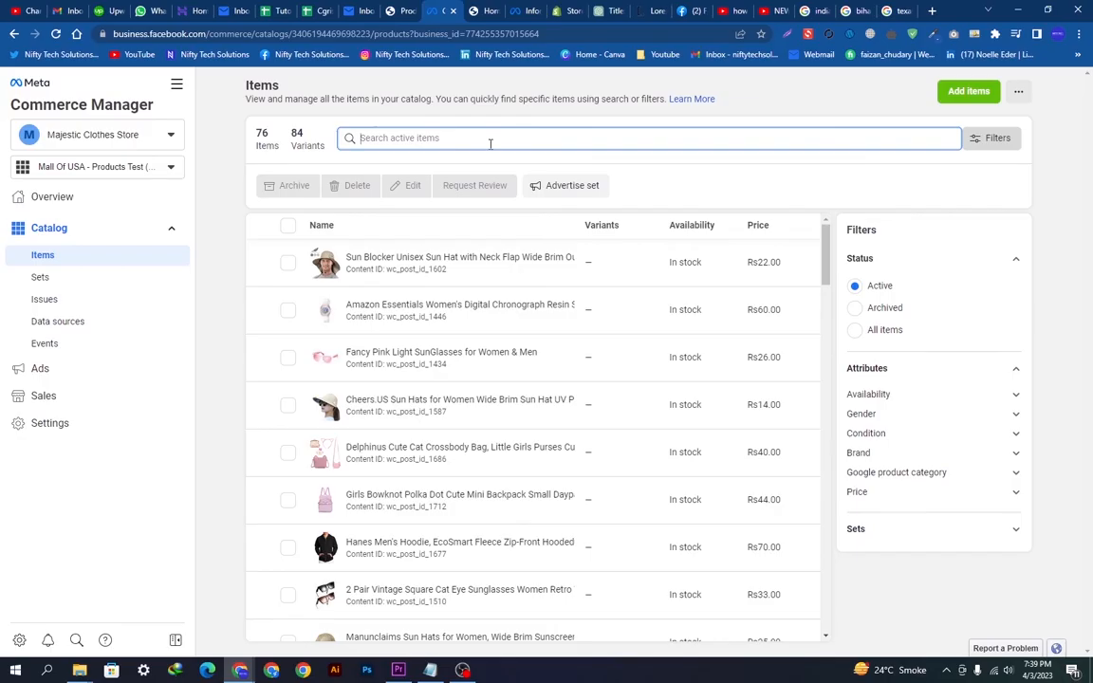
# Step: Search 'S~6XL Cotton Oxford Shirt For Mens Long Sleeve...' and open it in Edit item
pyautogui.write('S~6XL Cotton Oxford Shirt For Mens Long Sleeve Plaid Striped Casual Shirts Male Pocket Regular-Fit Button-Down Work Man Shirt')
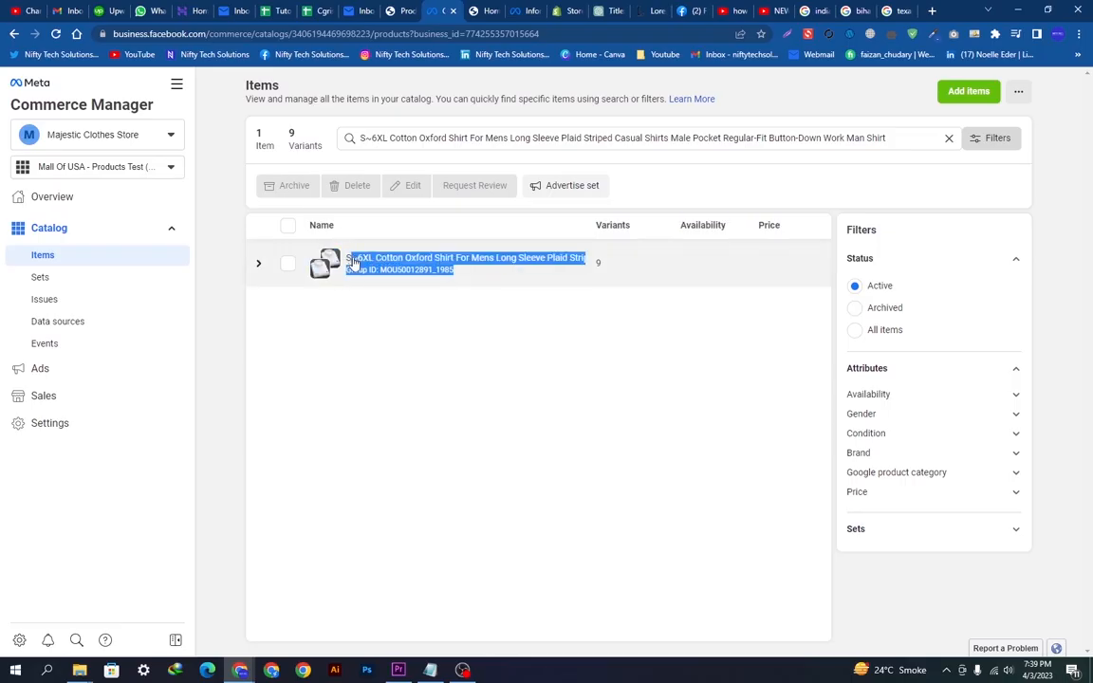
pyautogui.click(425, 262)
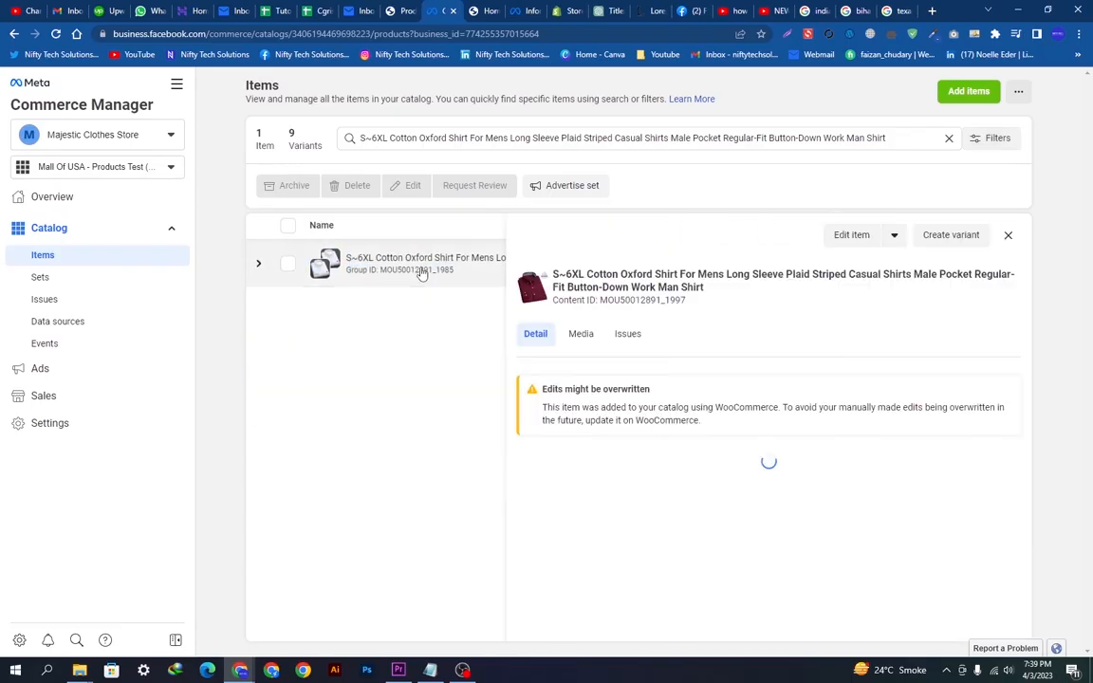
pyautogui.click(258, 262)
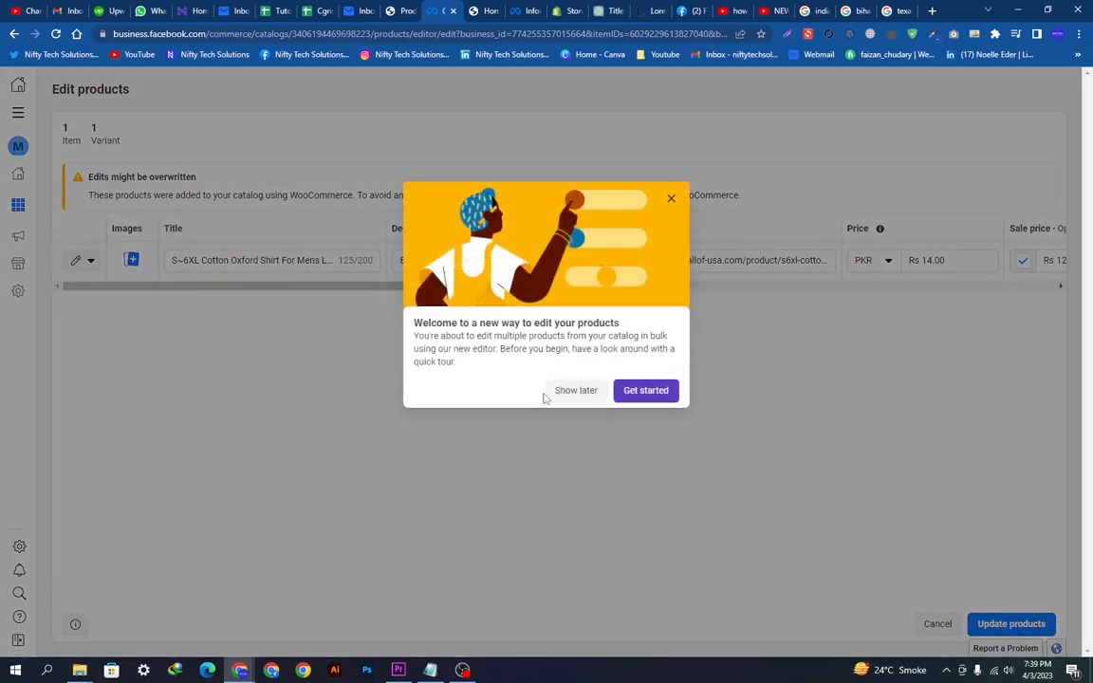
# Step: Dismiss the editor tour with Show later and review the shirt's image and website link
pyautogui.click(577, 391)
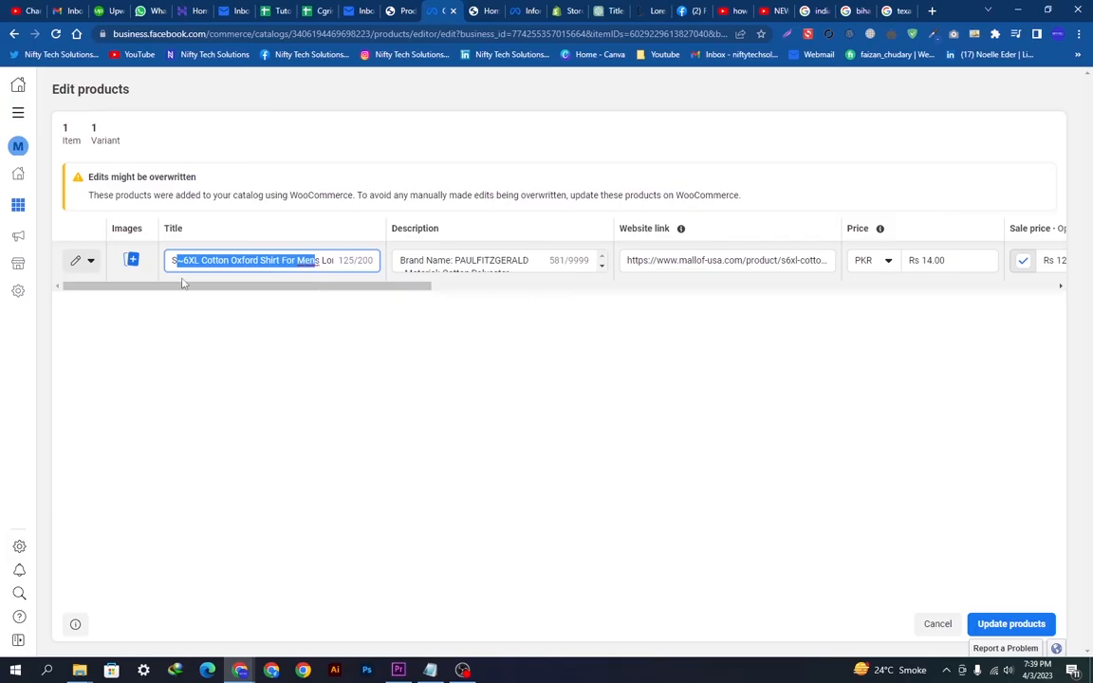
pyautogui.click(133, 260)
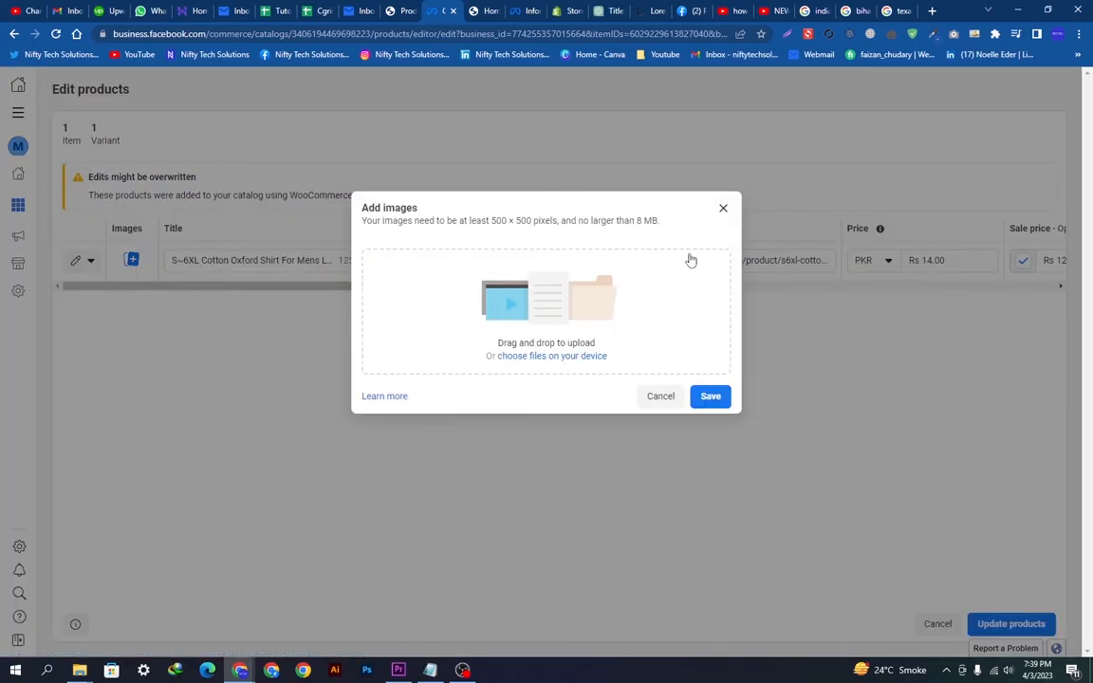
pyautogui.click(724, 207)
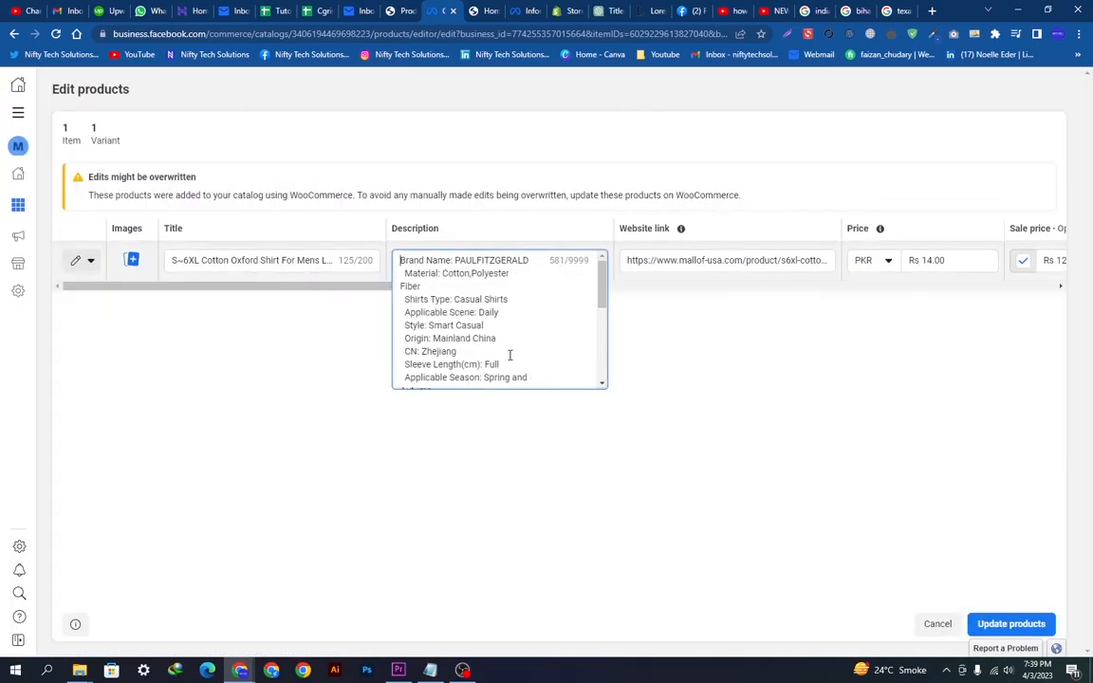
pyautogui.click(725, 260)
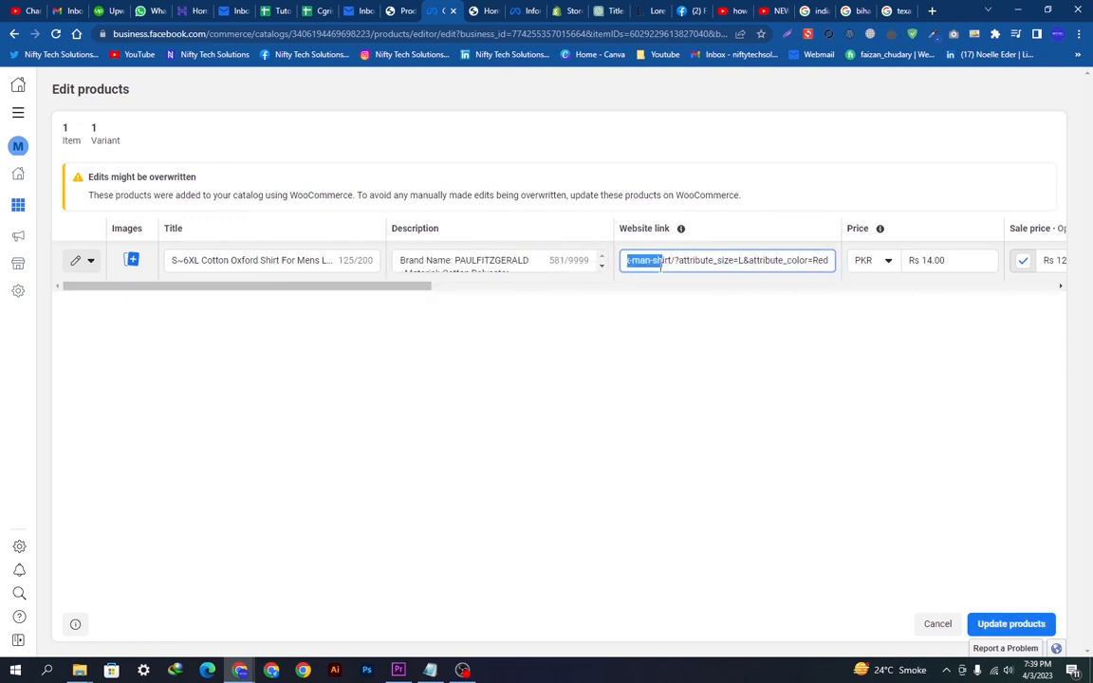
pyautogui.moveTo(471, 655)
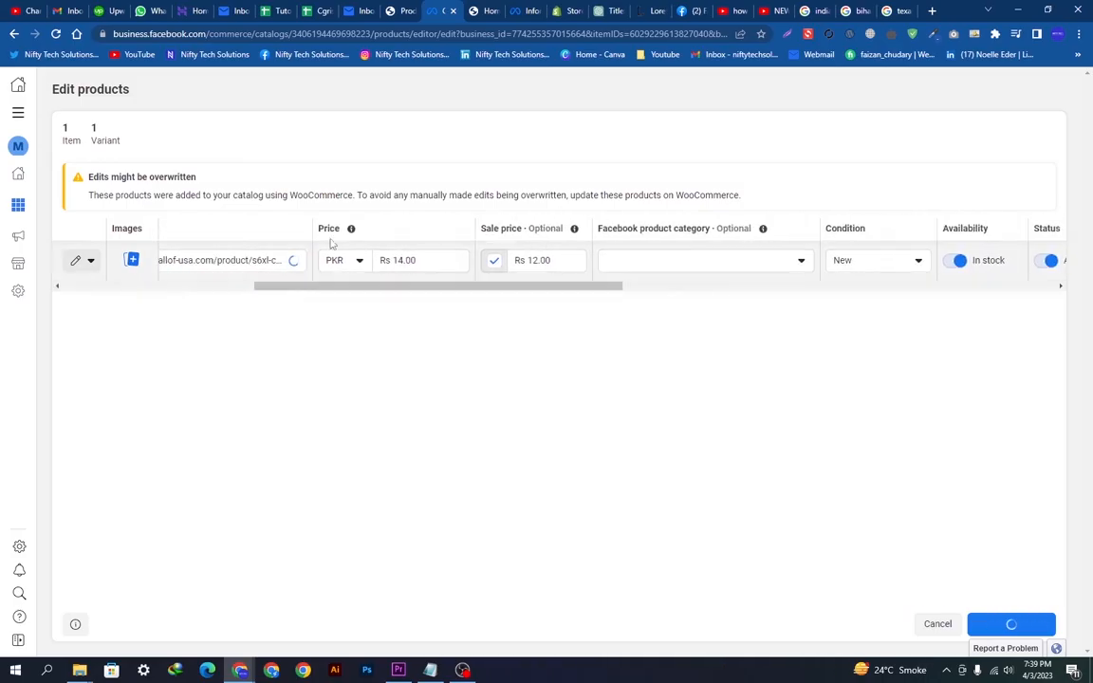
# Step: Change the shirt's price currency from PKR to USD ($14.00, sale $12.00)
pyautogui.click(422, 260)
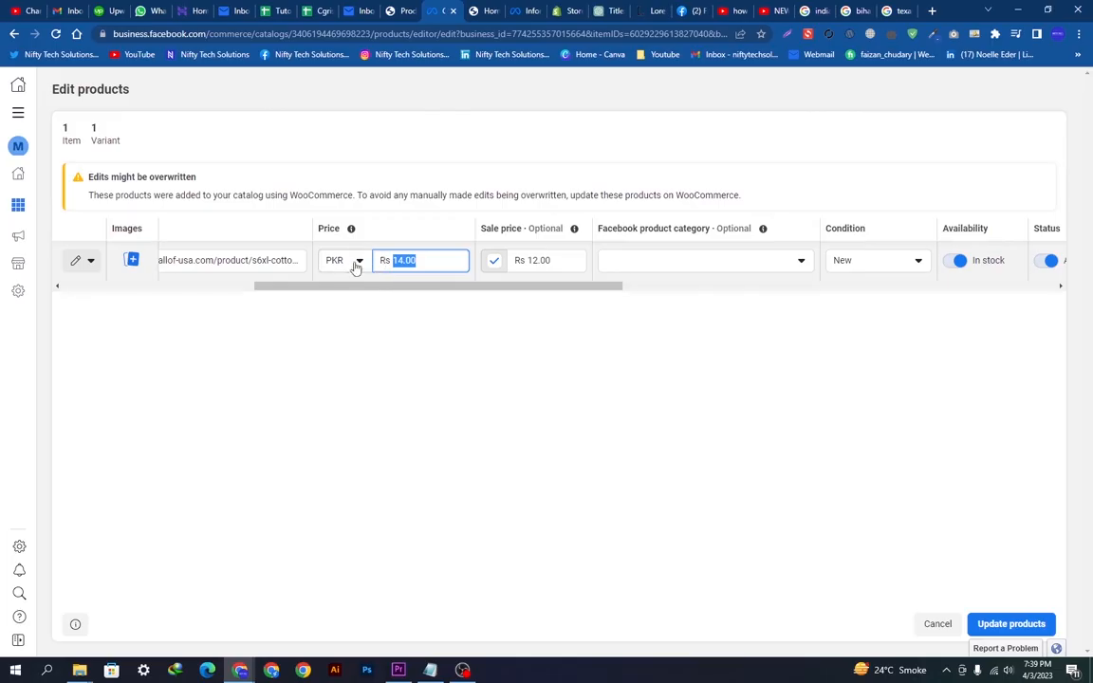
pyautogui.click(345, 260)
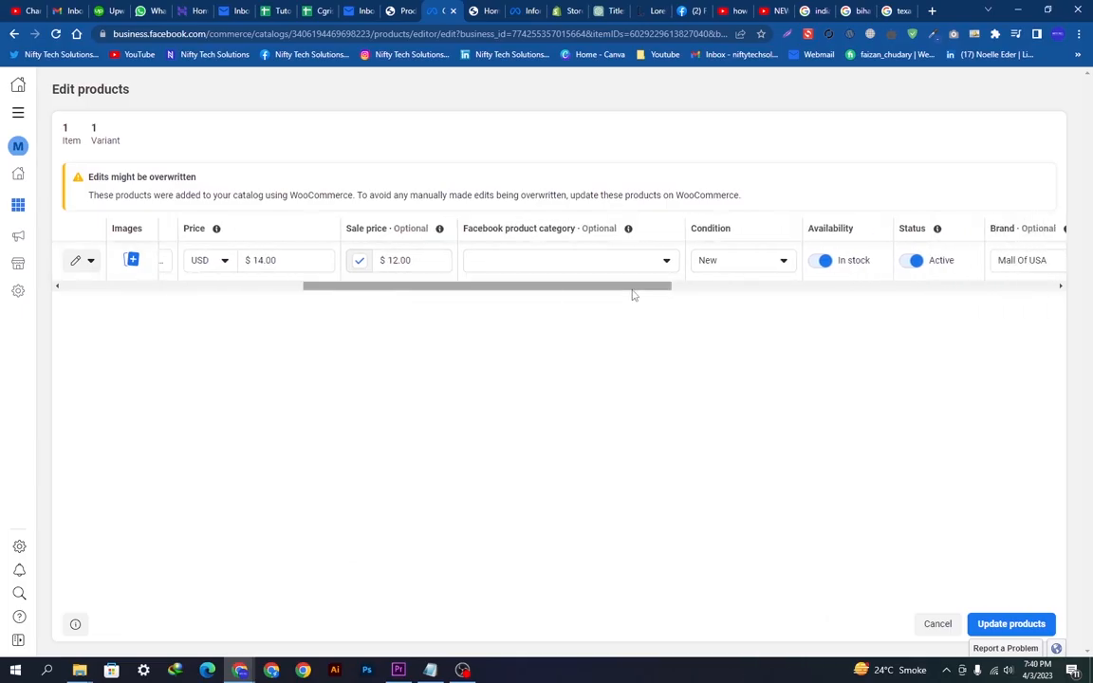
# Step: Set Facebook category to Clothing & Accessories > Clothing and change the shirt's condition
pyautogui.click(569, 260)
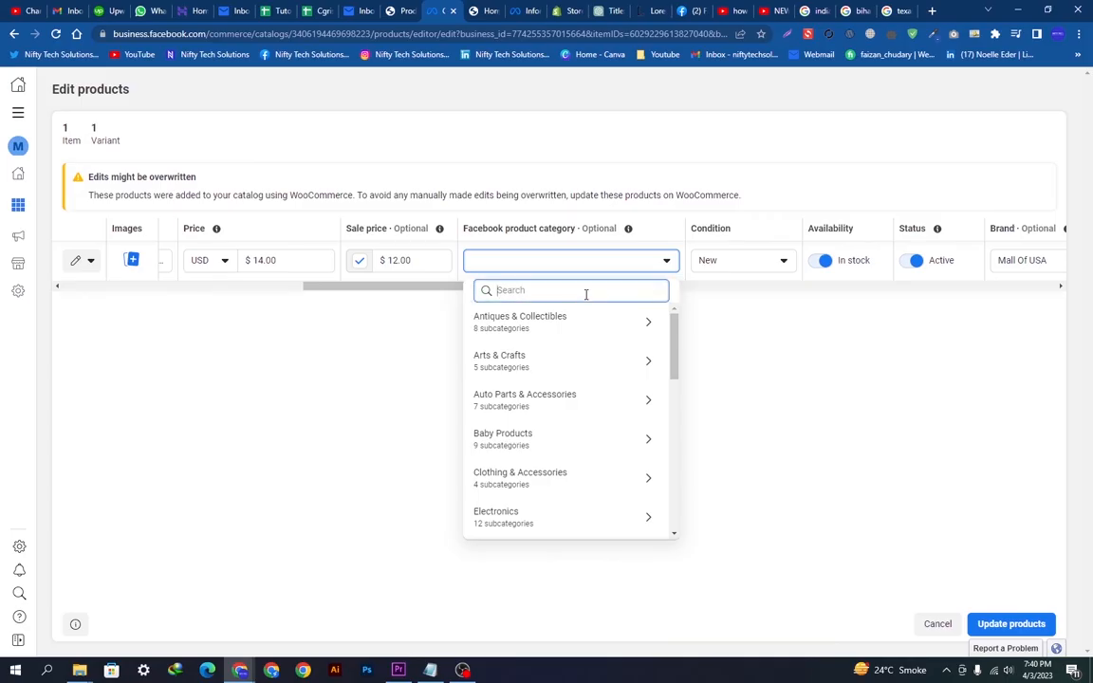
pyautogui.write('clothin')
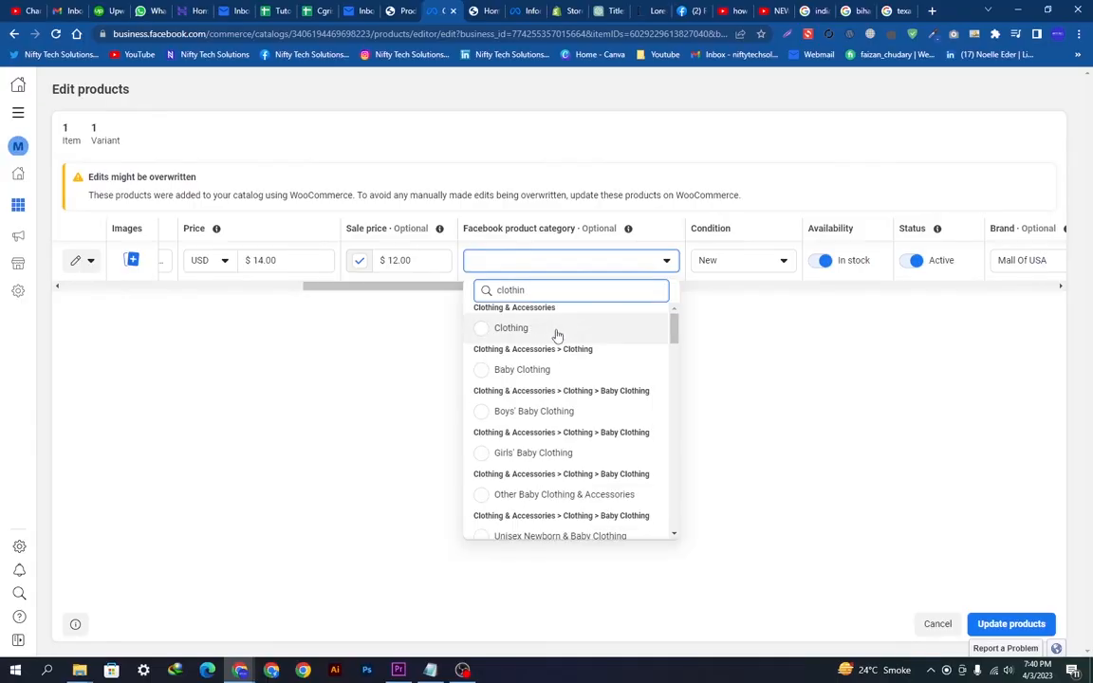
pyautogui.click(511, 326)
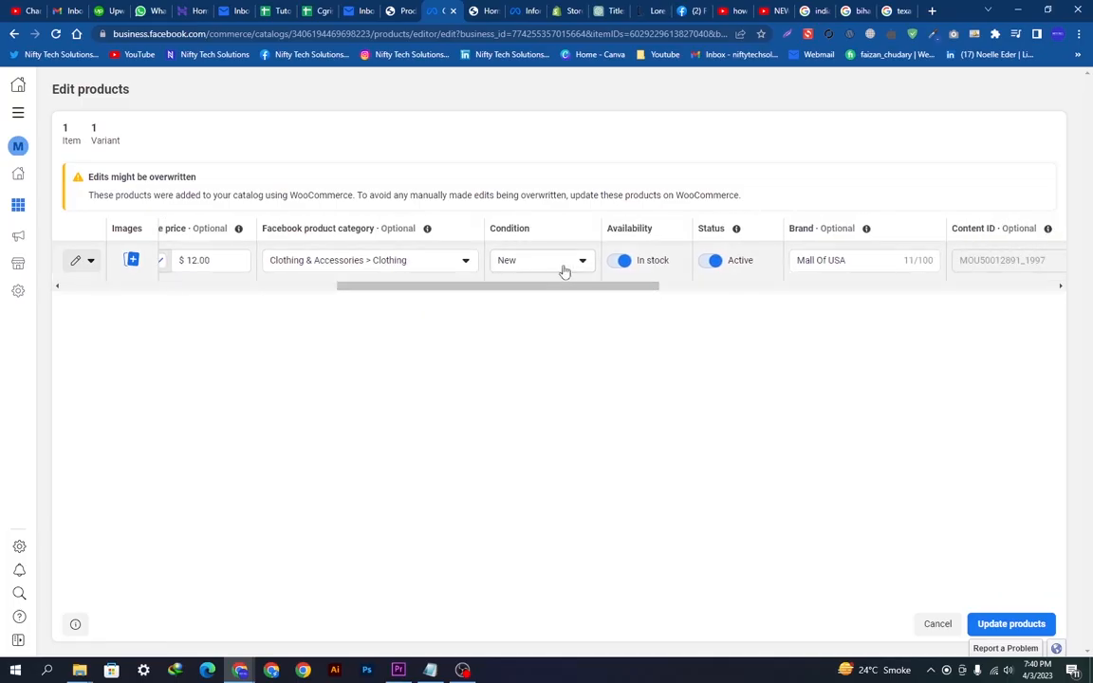
pyautogui.click(541, 260)
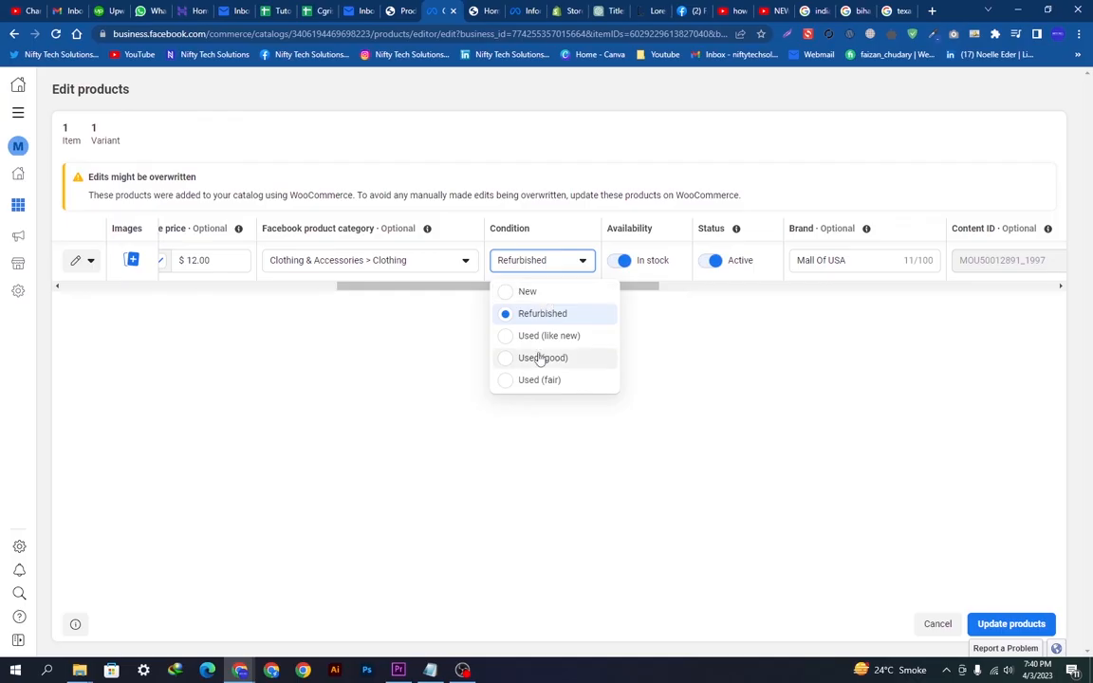
pyautogui.click(528, 292)
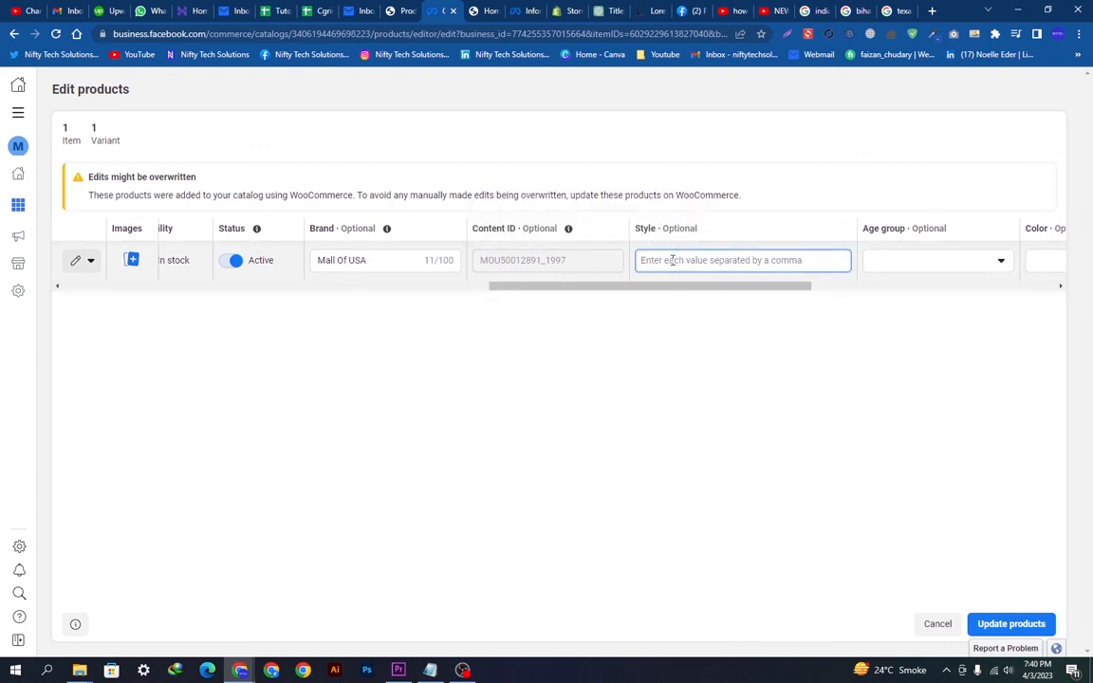
# Step: Enter style Plain and choose Adult age group for the shirt
pyautogui.write('Plain')
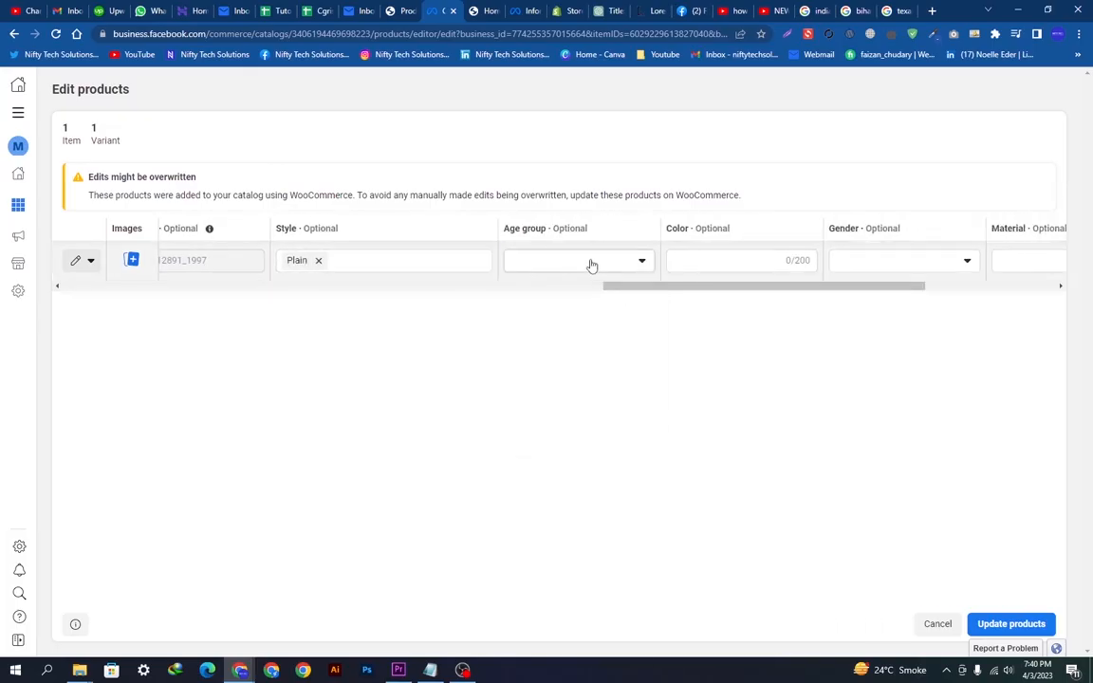
pyautogui.click(579, 260)
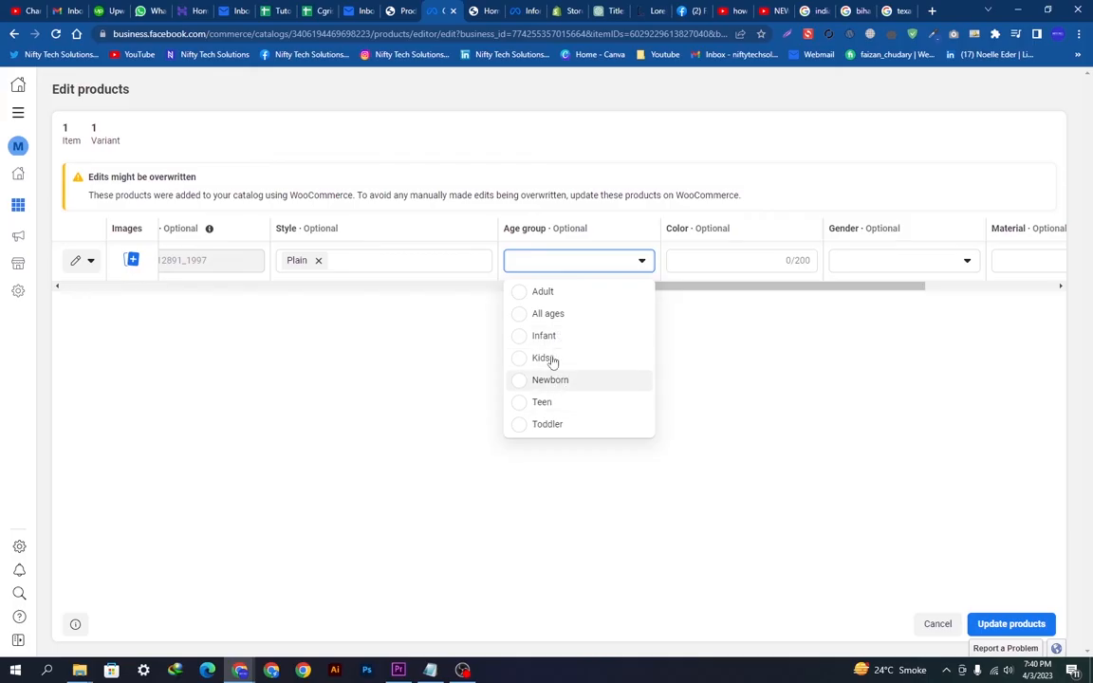
pyautogui.click(543, 292)
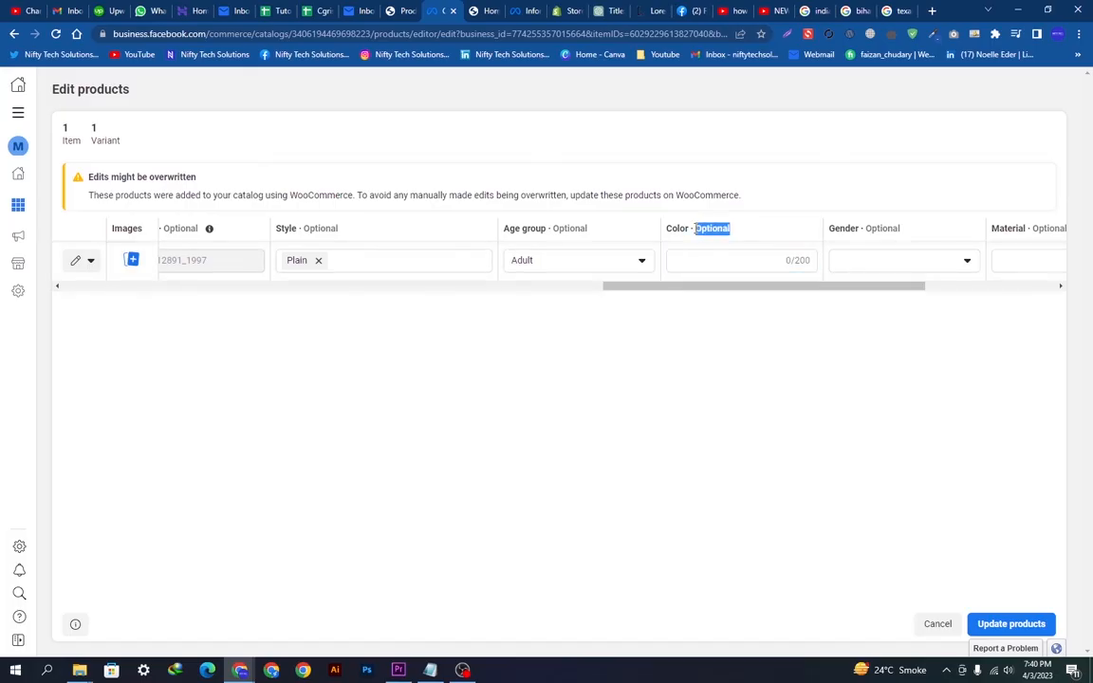
pyautogui.moveTo(664, 285); pyautogui.dragTo(801, 292)
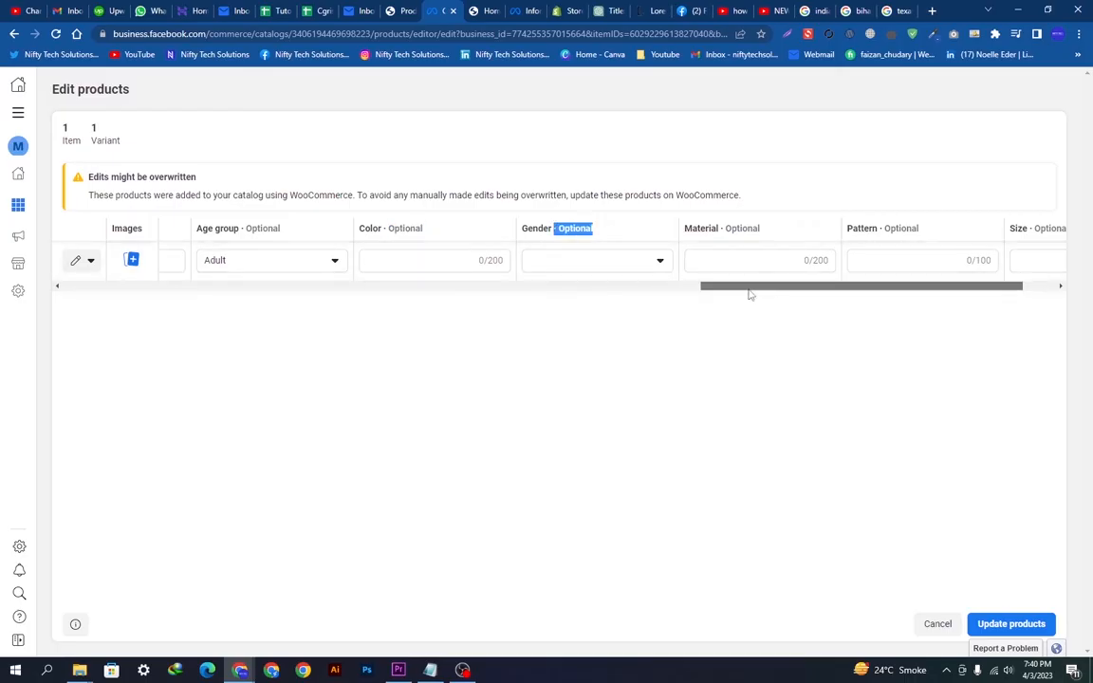
pyautogui.hscroll(3)
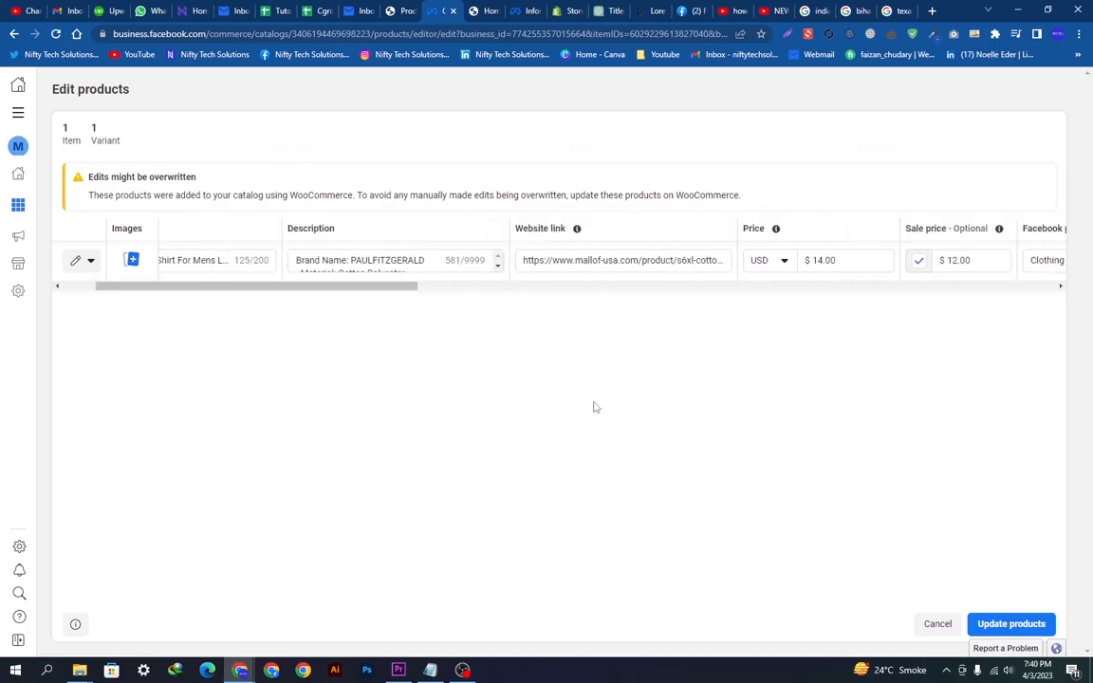
pyautogui.click(1010, 622)
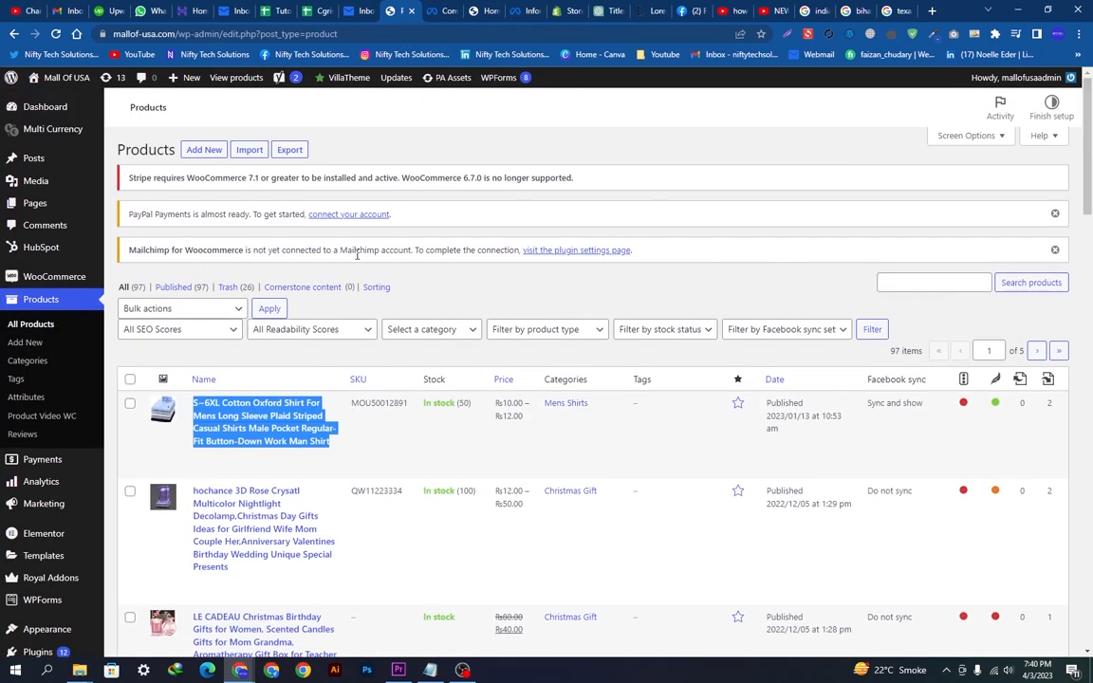
pyautogui.moveTo(403, 275)
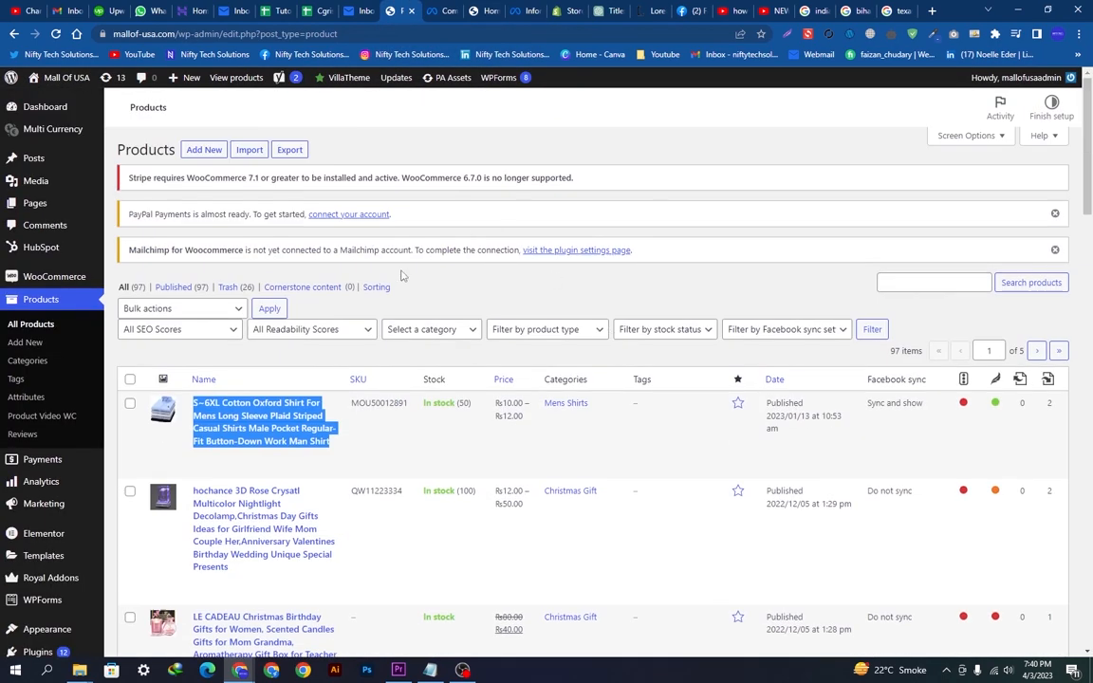